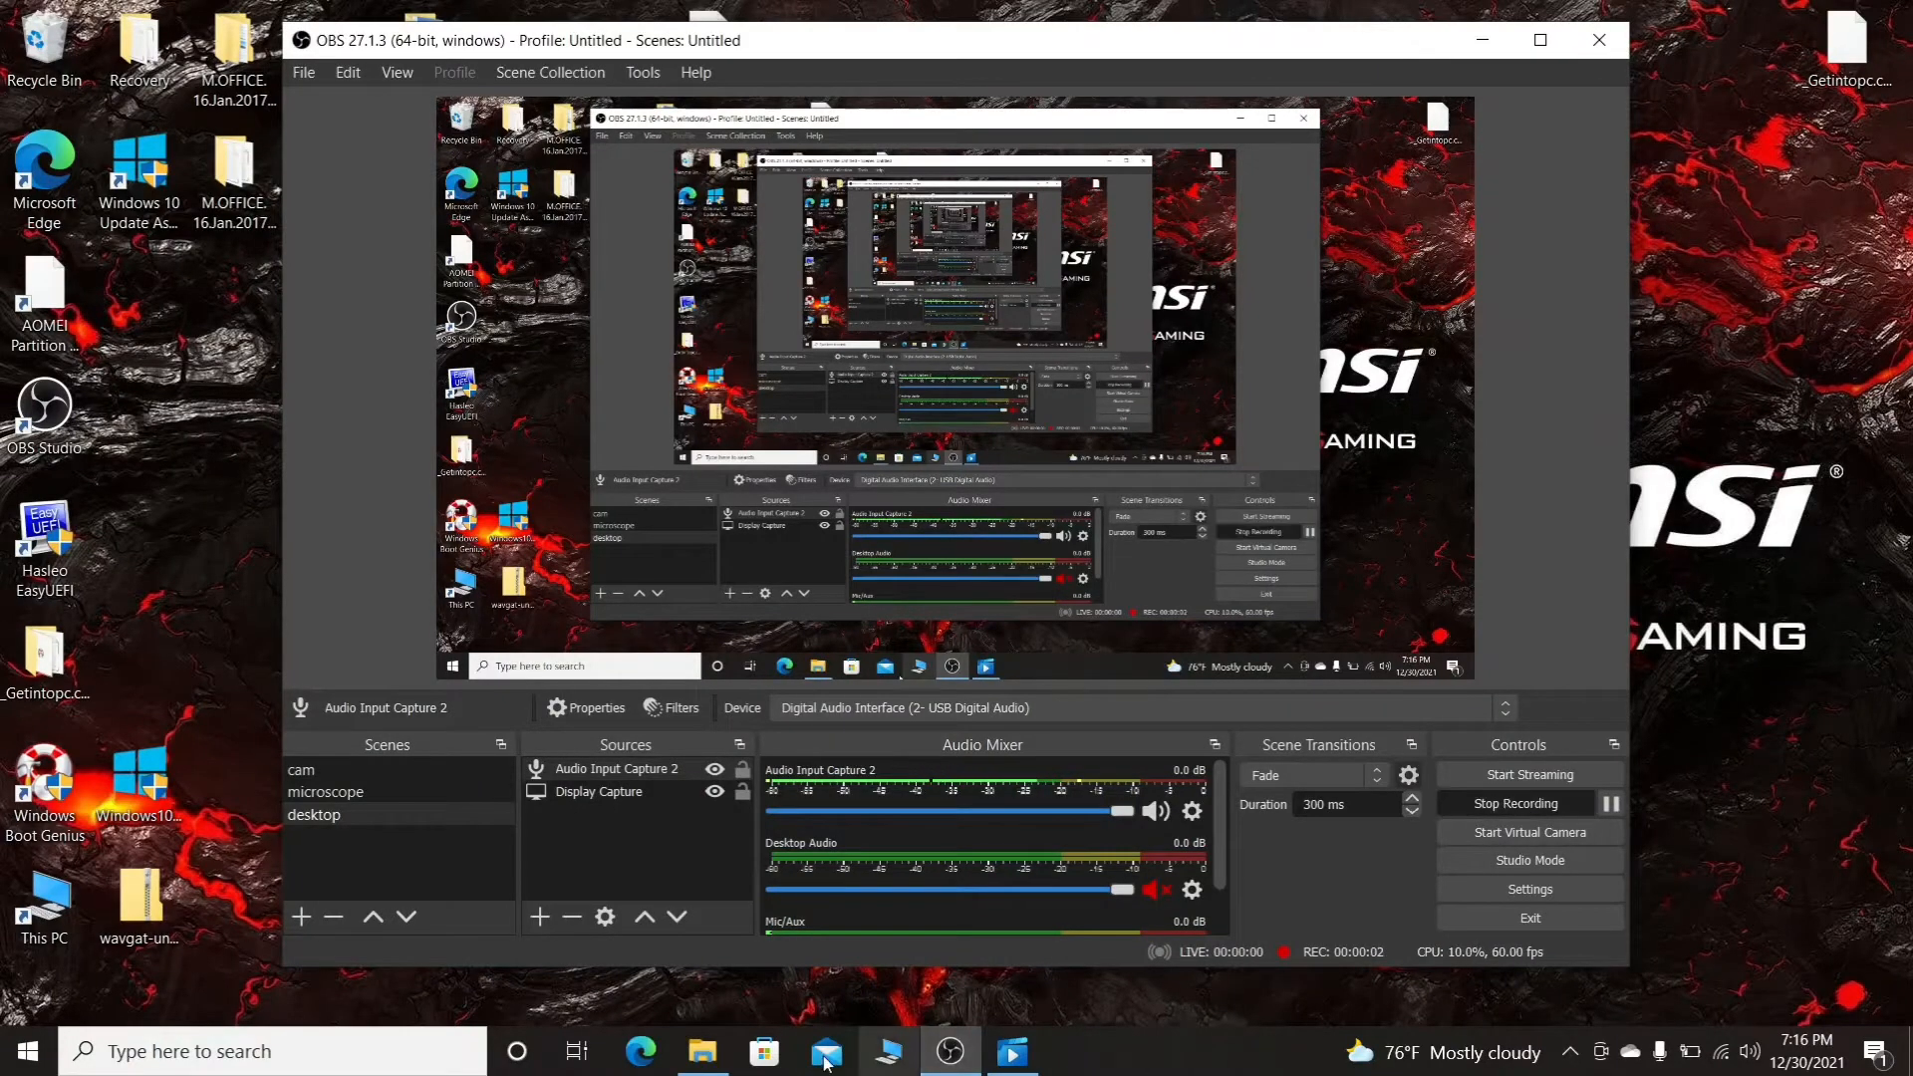
Google 'uni-t' in Edge and open the Uni-Trend Technology China website
{"action": "left_click", "coordinate": [640, 1049]}
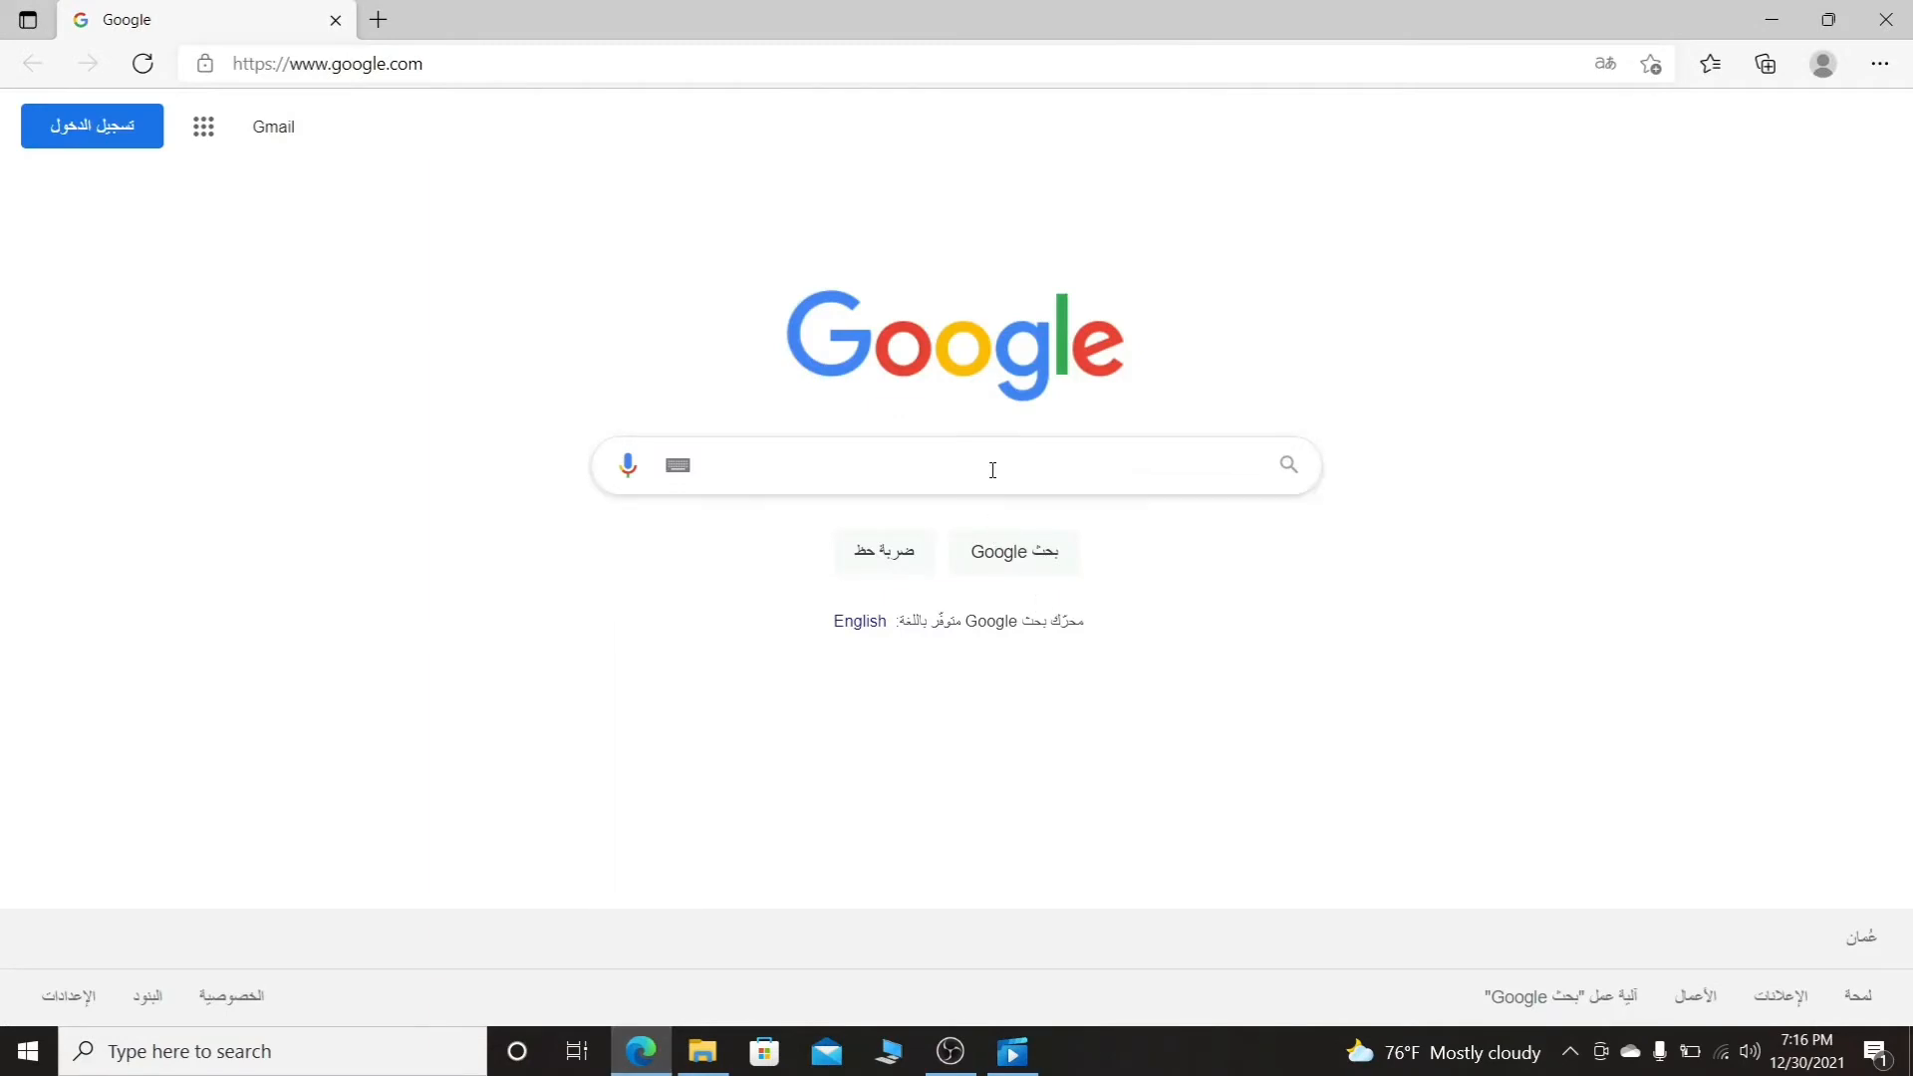
{"action": "left_click", "coordinate": [990, 465]}
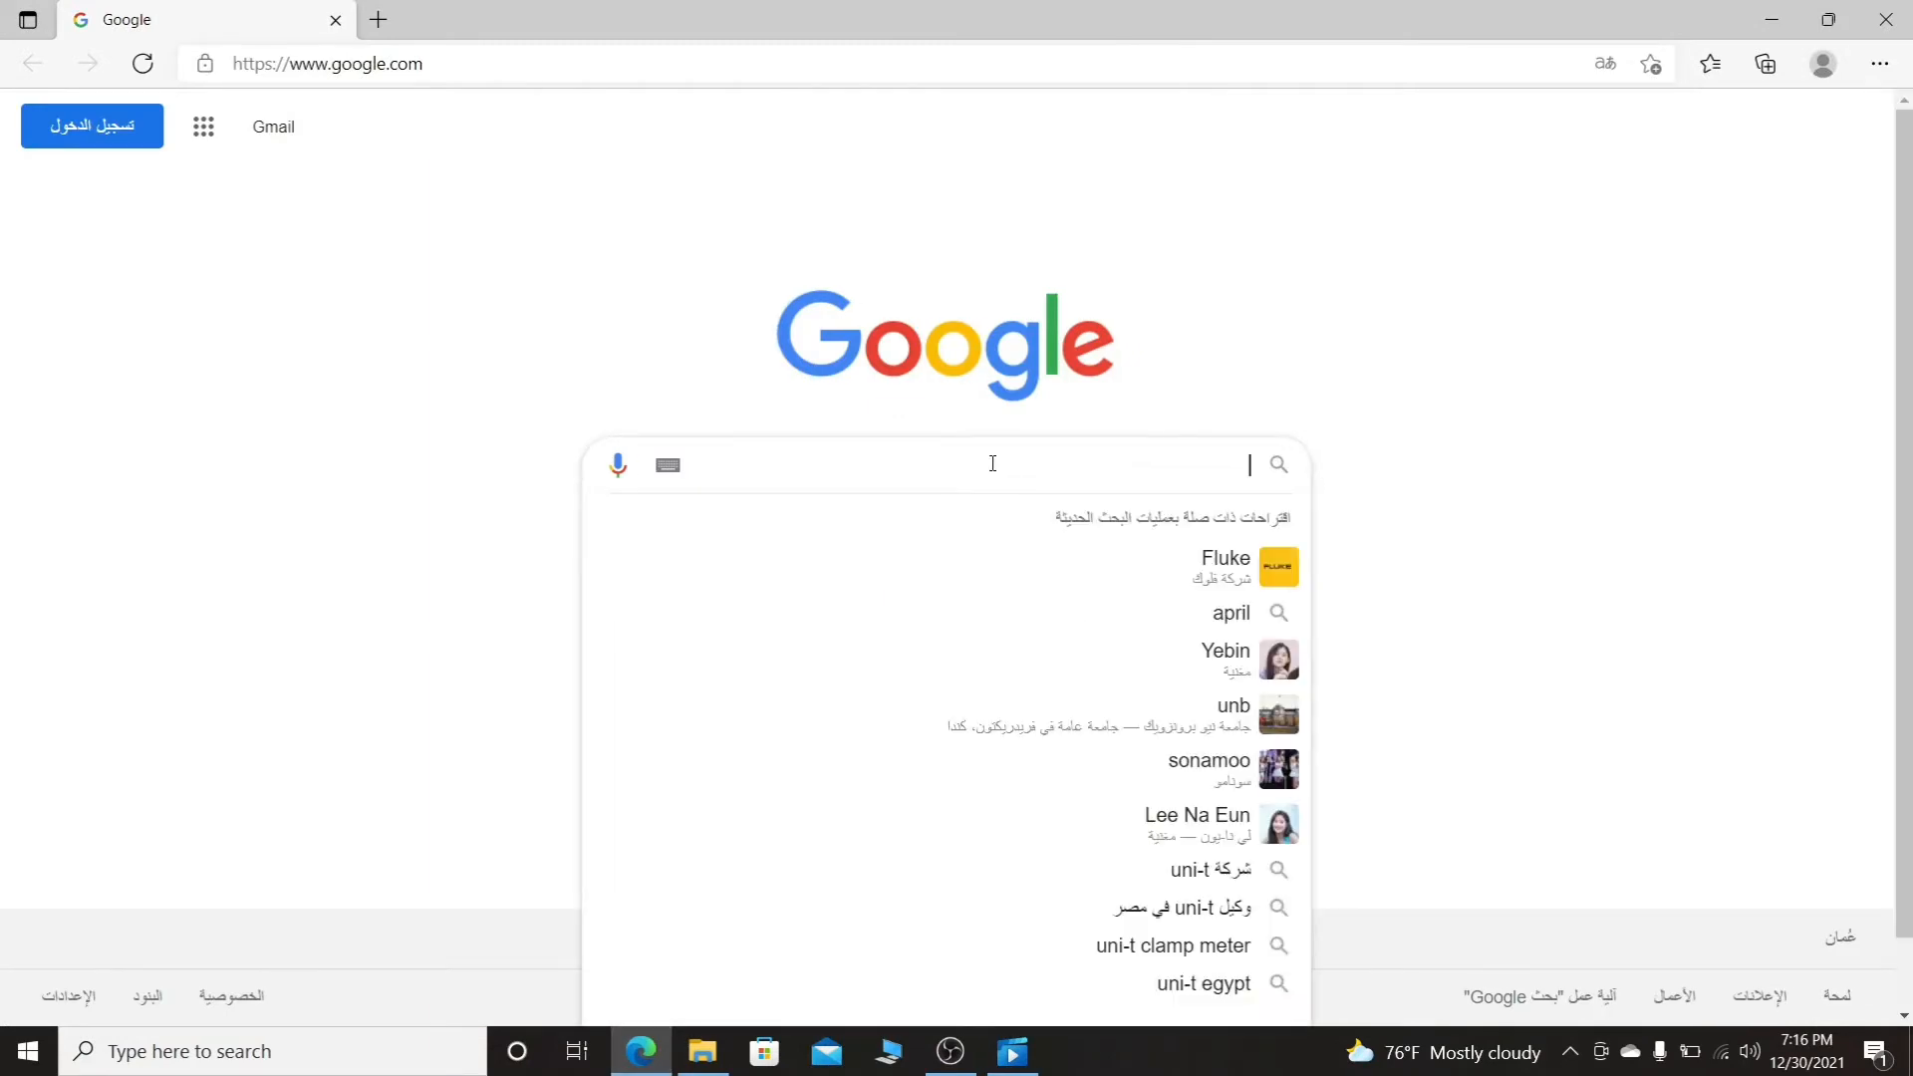
{"action": "type", "text": "uni-t"}
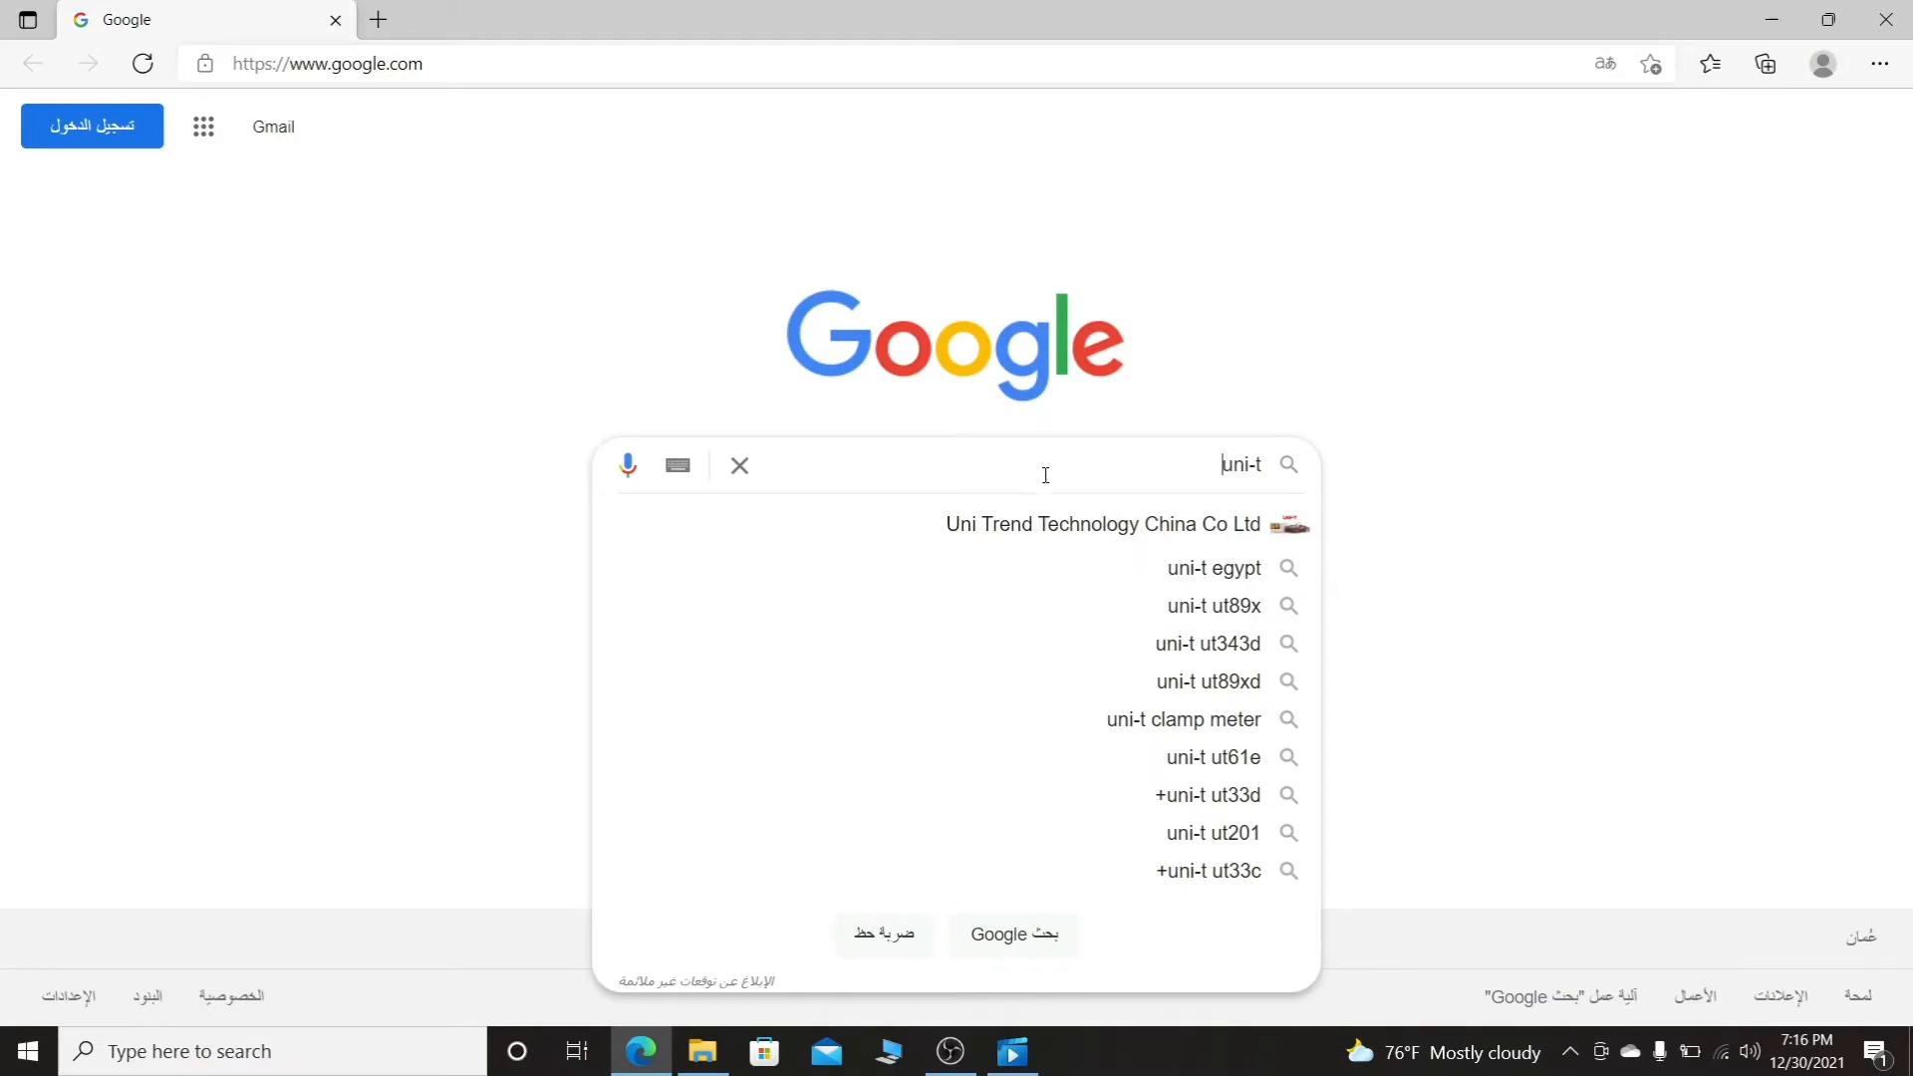
{"action": "mouse_move", "coordinate": [1086, 533]}
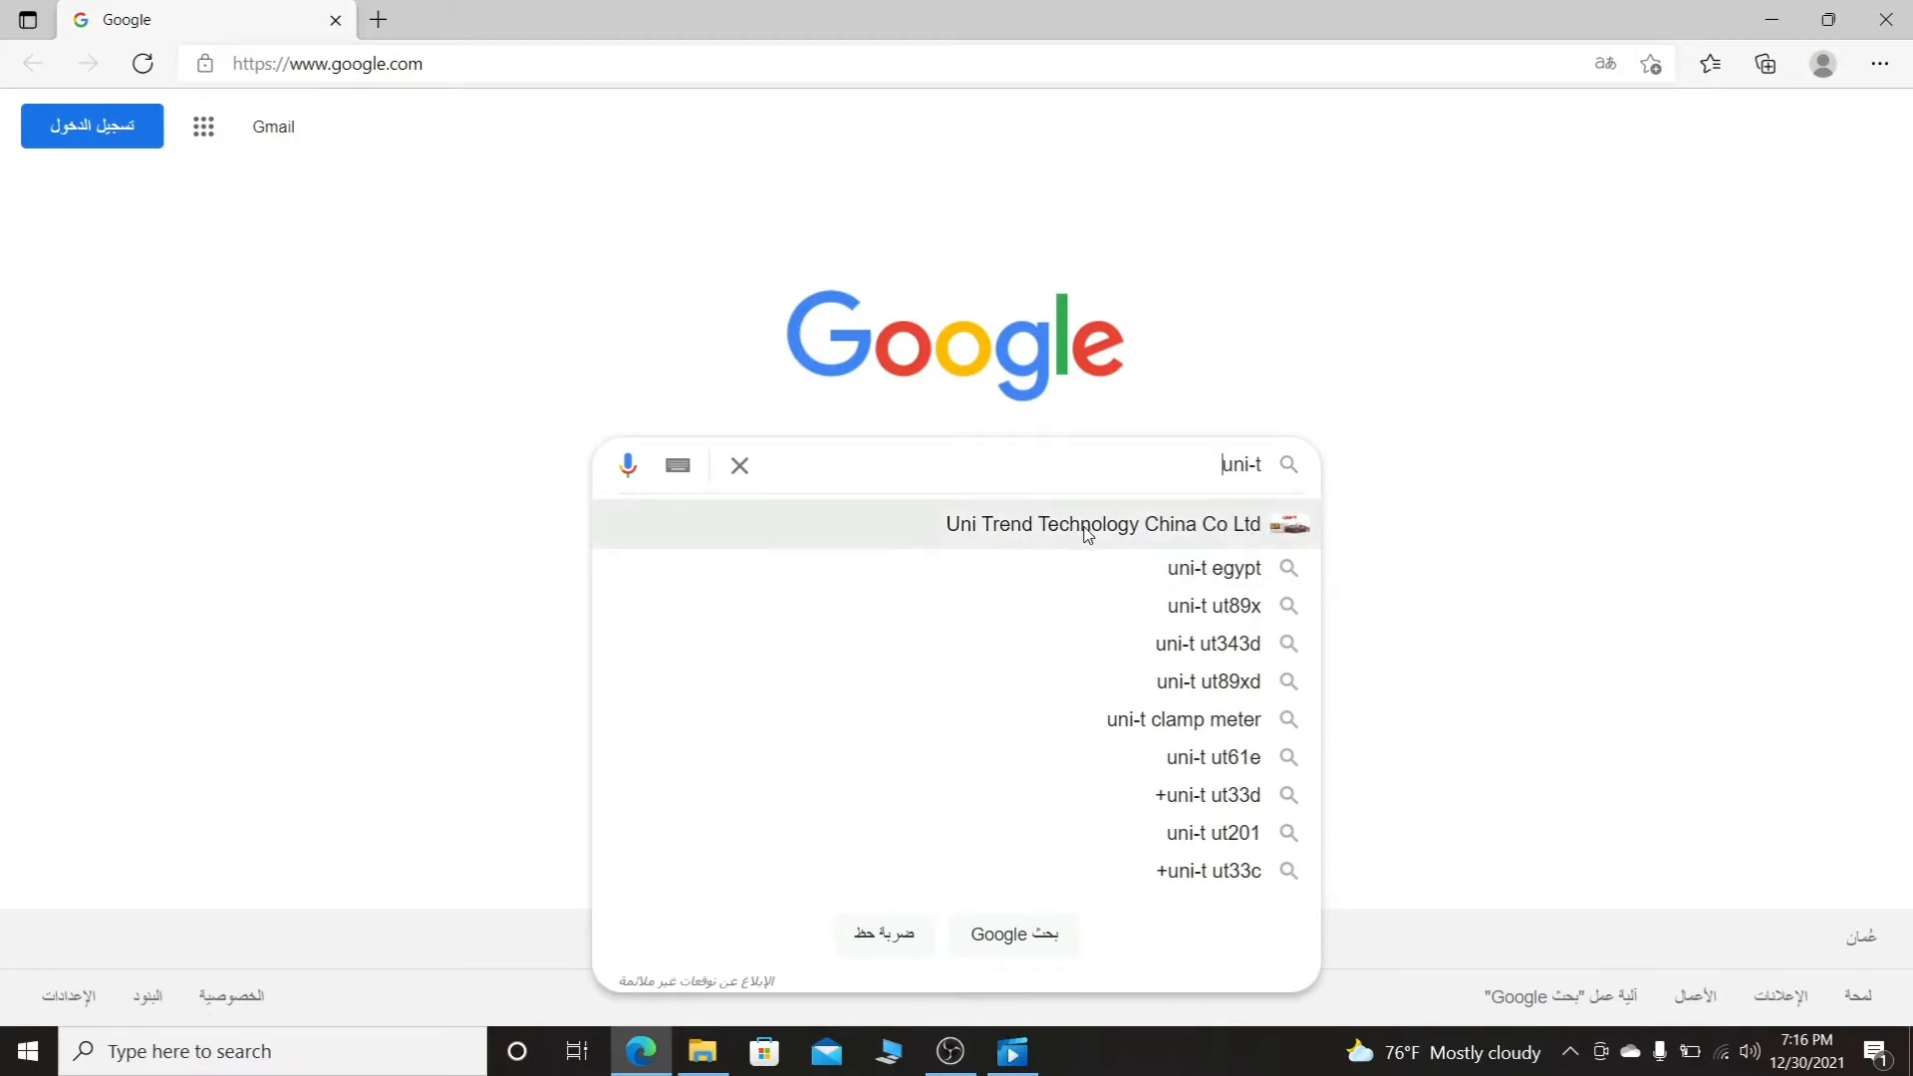
{"action": "left_click", "coordinate": [1098, 523]}
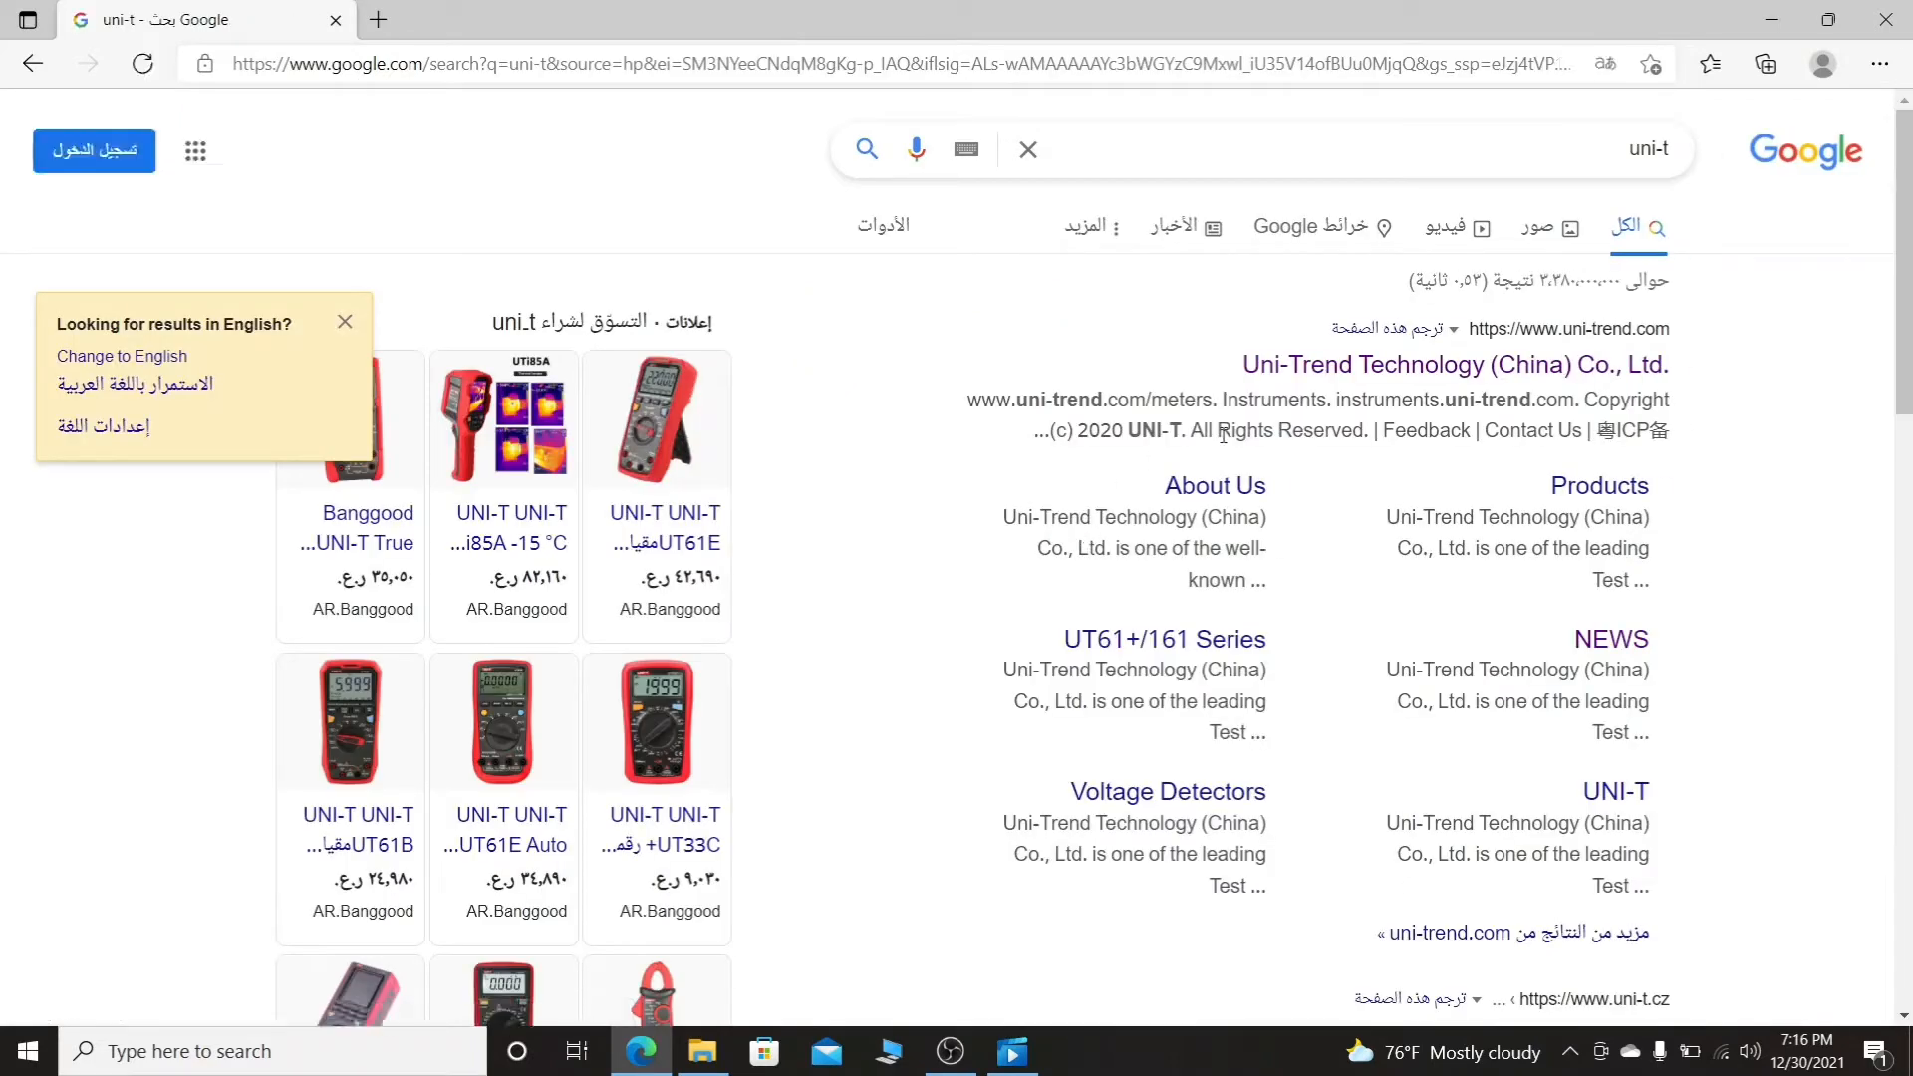
{"action": "left_click", "coordinate": [1455, 364]}
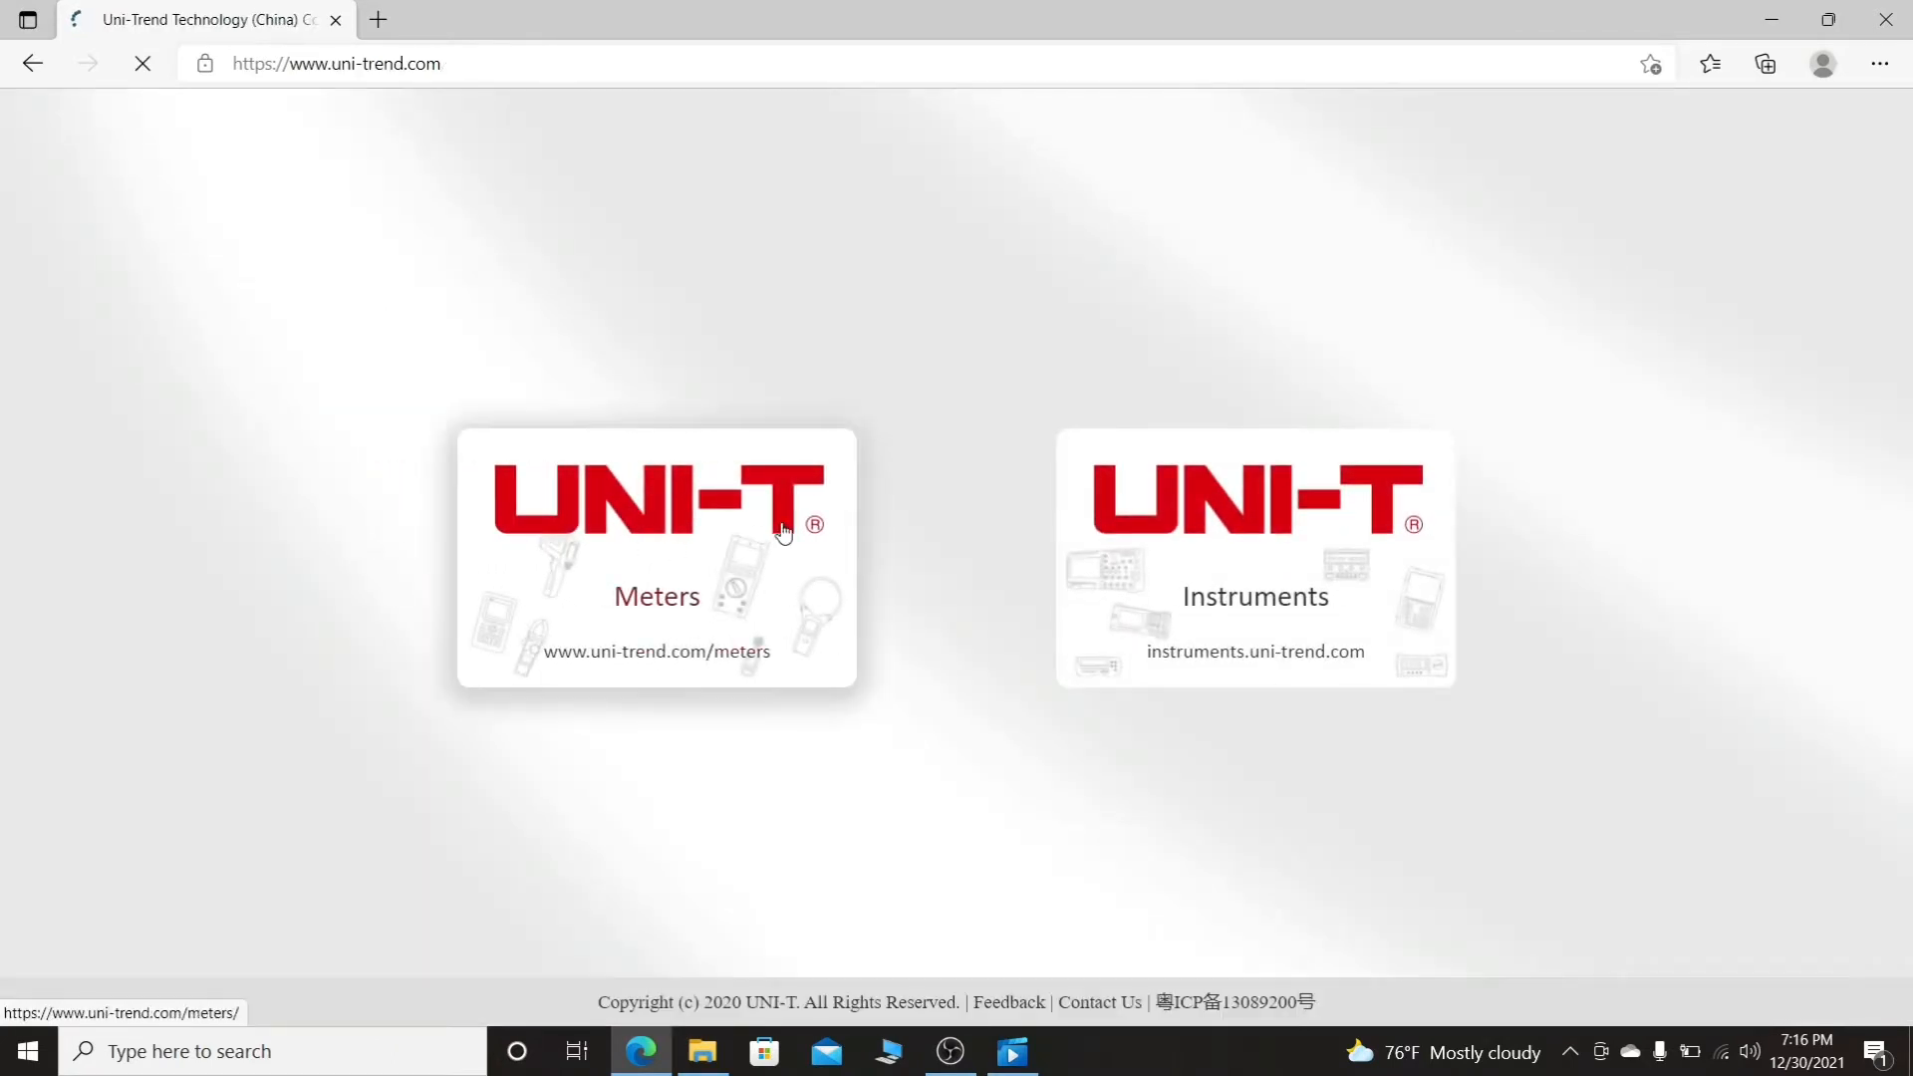
Go to Meters, then Support, and show the Driver/Firmware/Software downloads list
{"action": "left_click", "coordinate": [656, 556]}
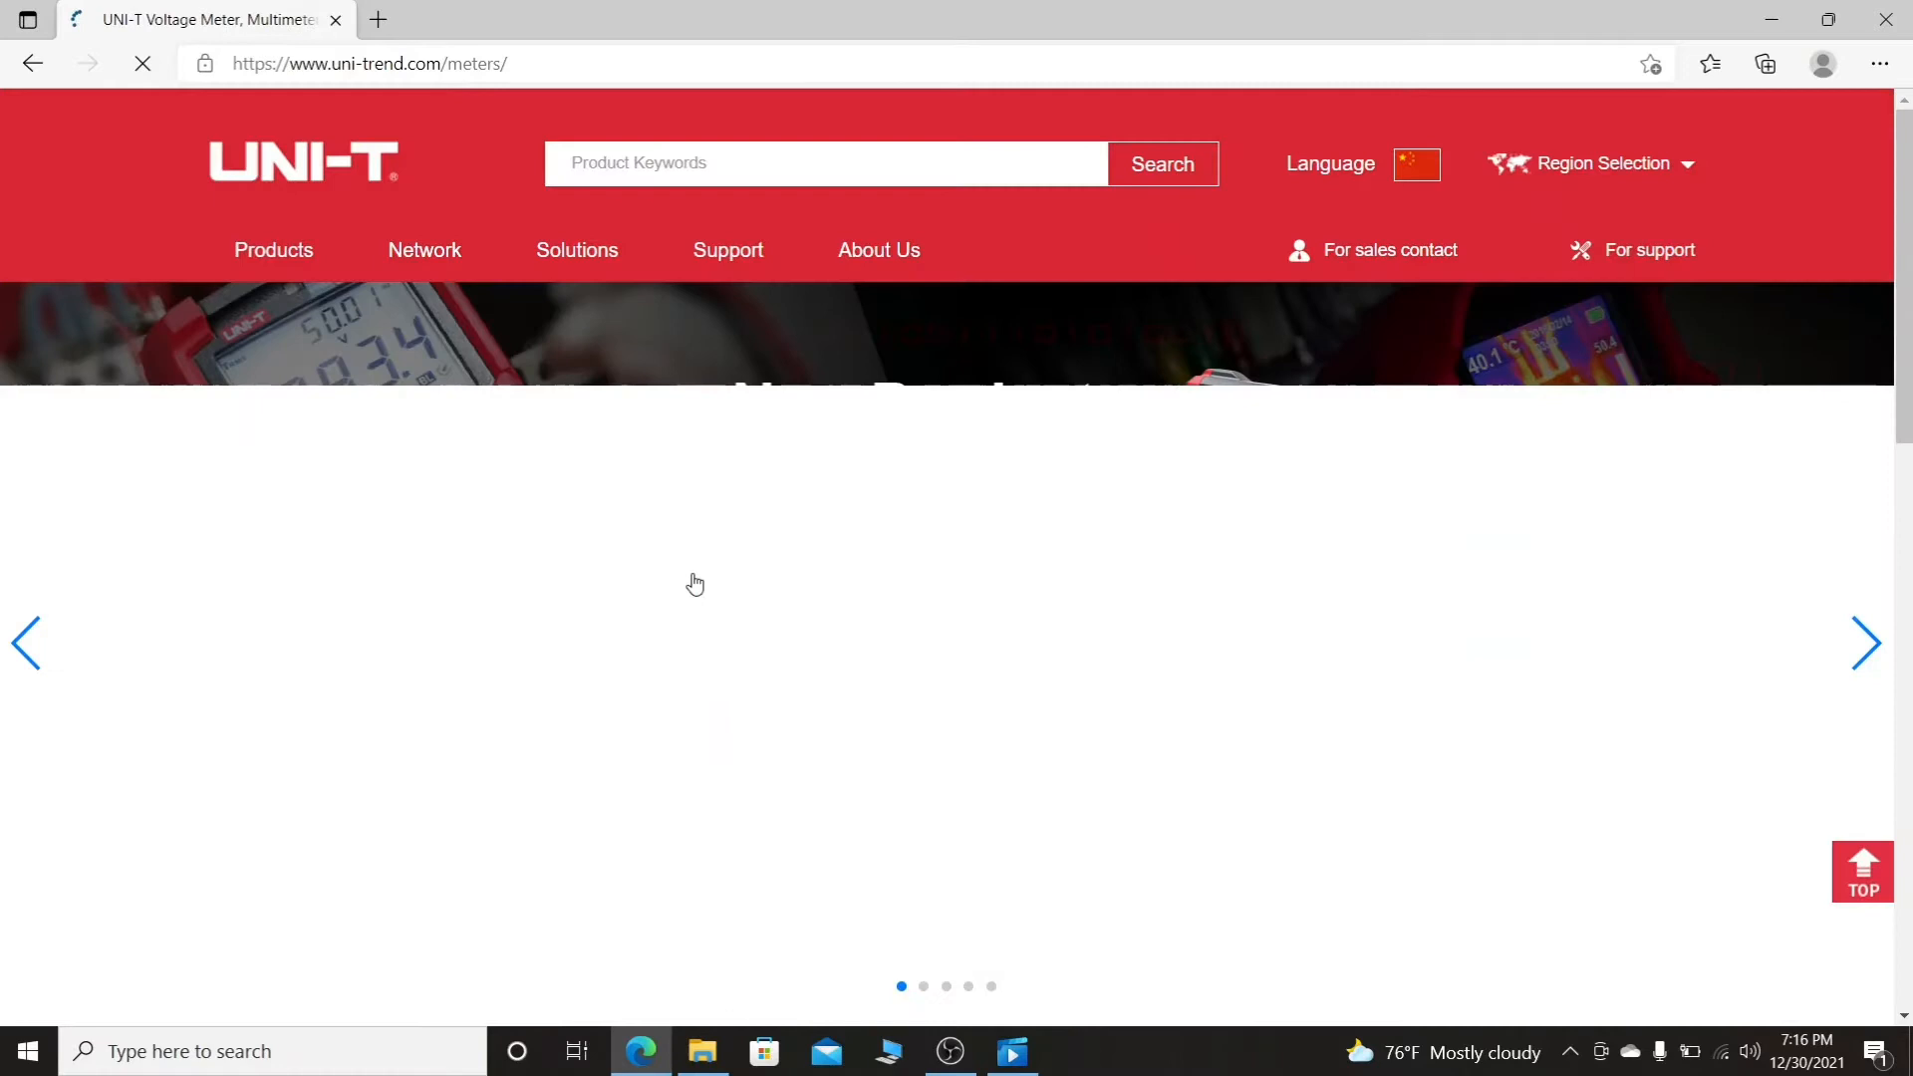
{"action": "left_click", "coordinate": [727, 250]}
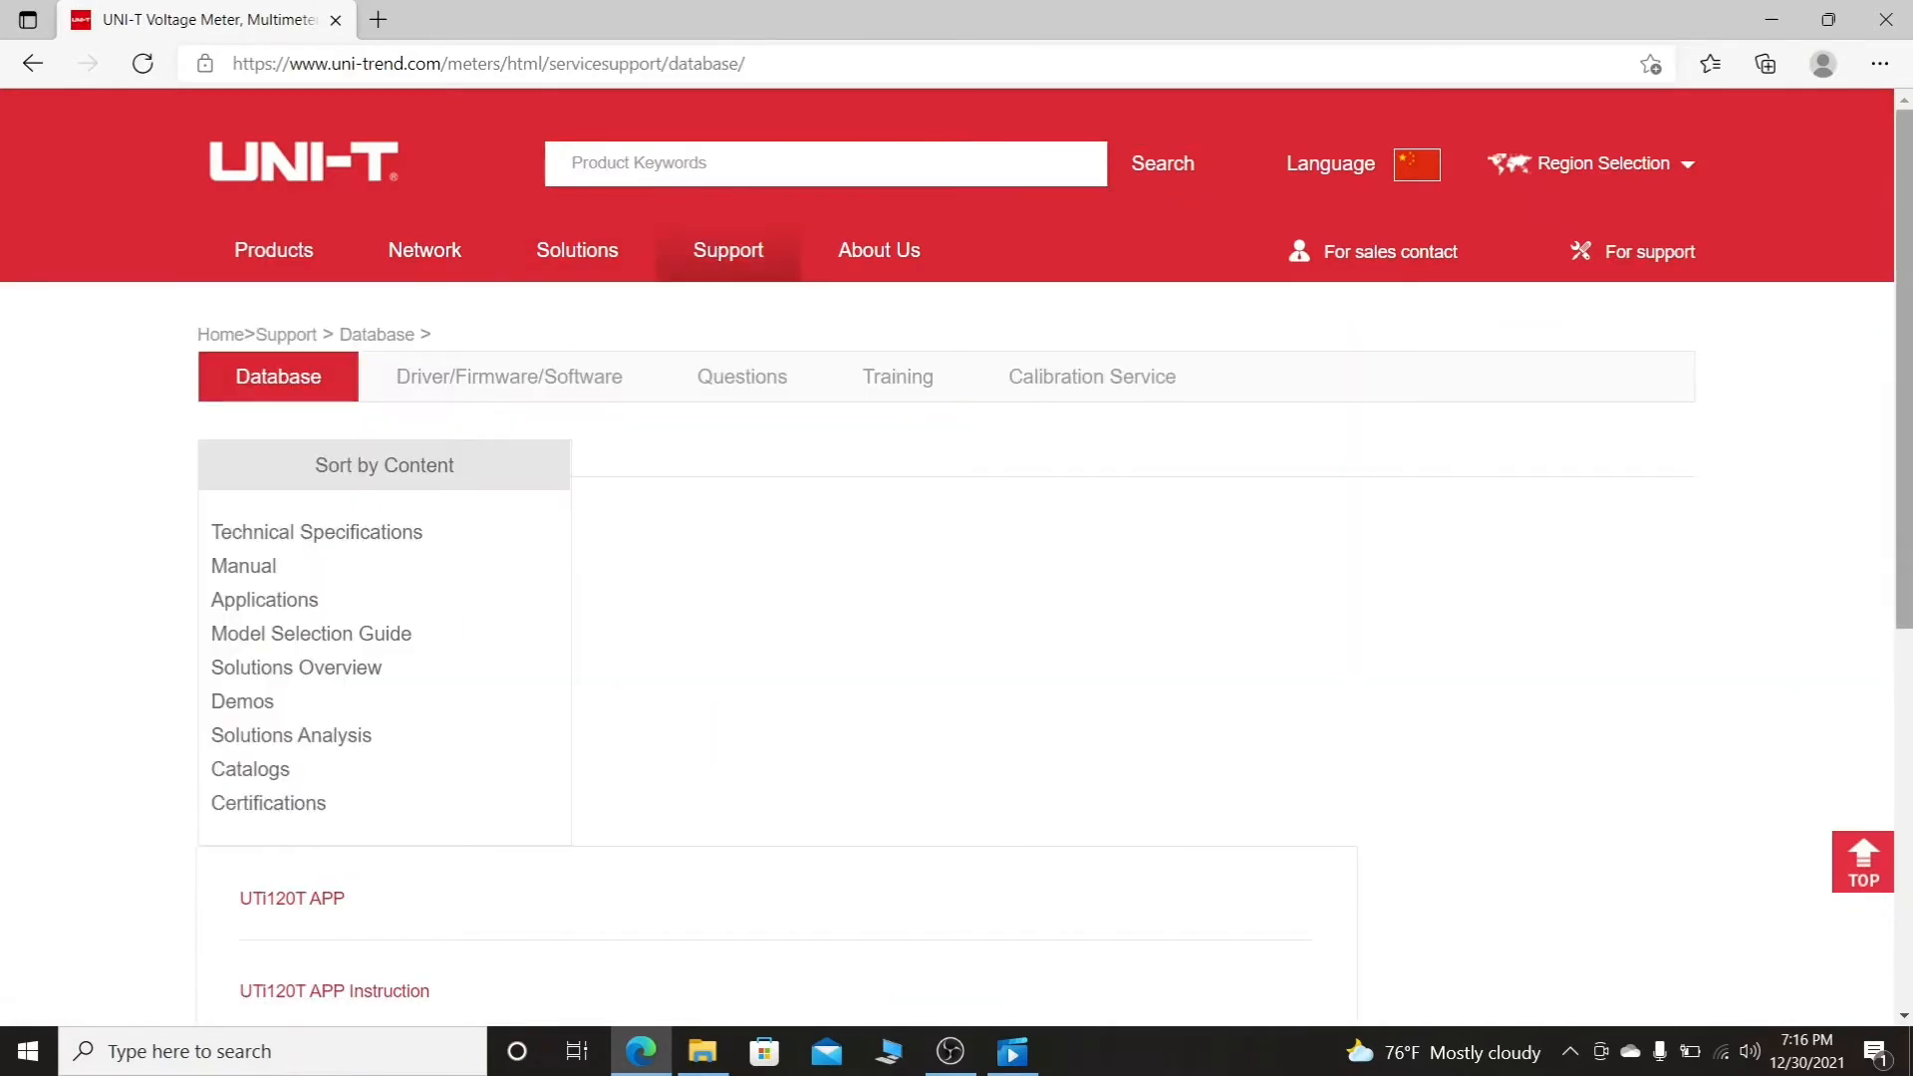
{"action": "scroll", "scroll_direction": "down", "scroll_amount": 3}
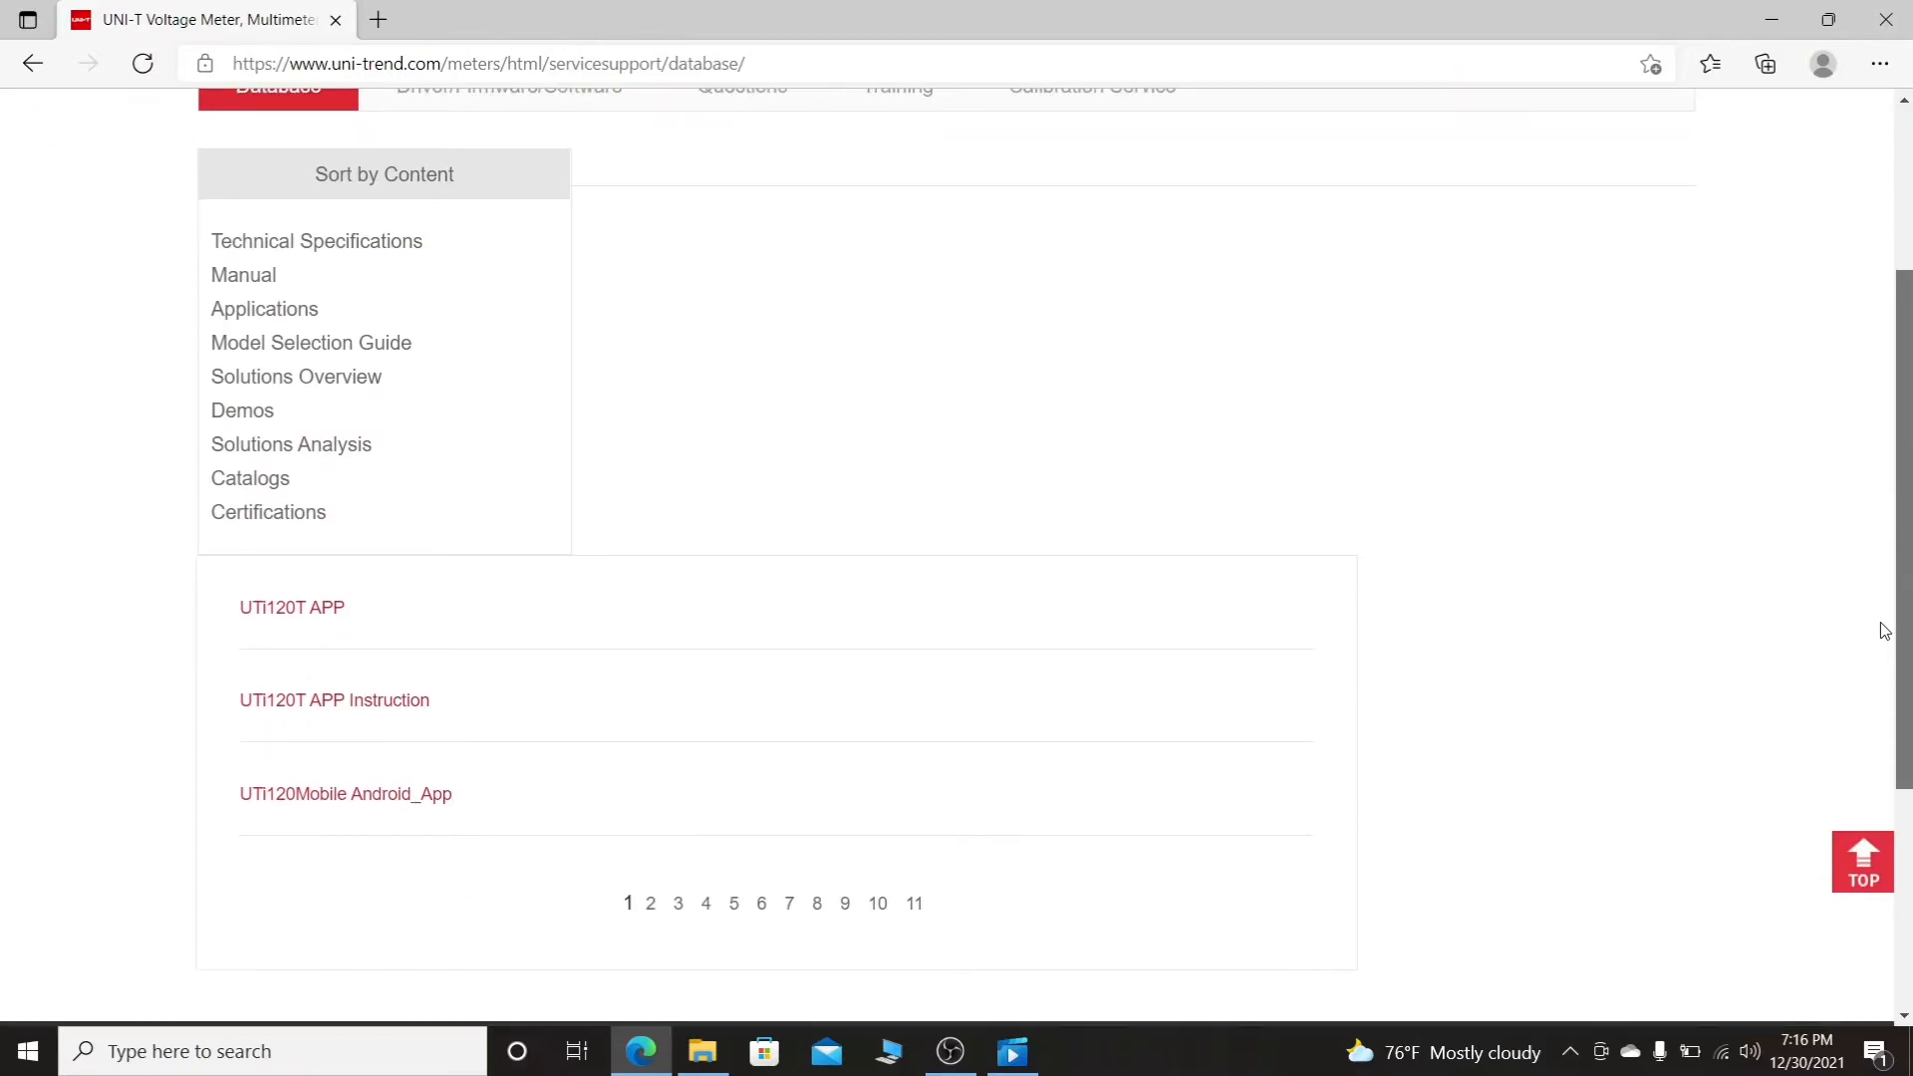
{"action": "mouse_move", "coordinate": [1884, 498]}
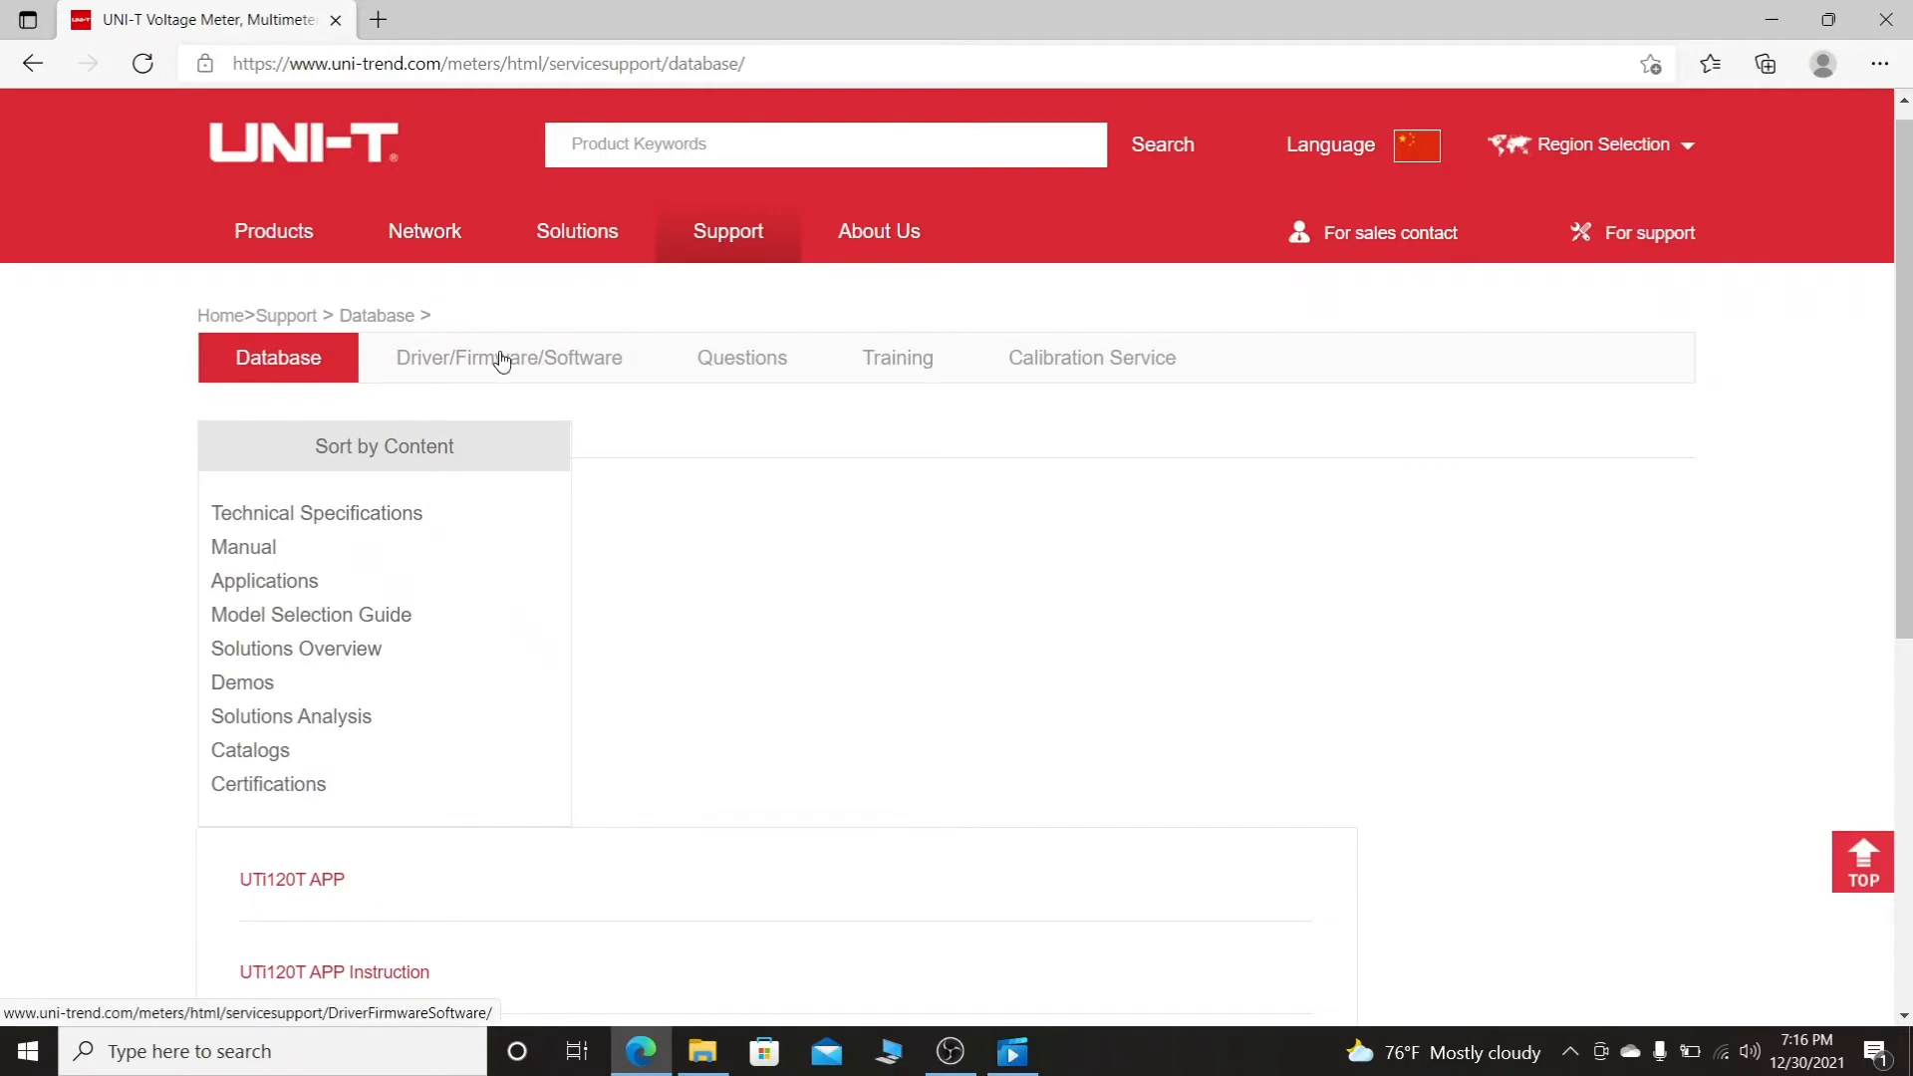
{"action": "left_click", "coordinate": [509, 358]}
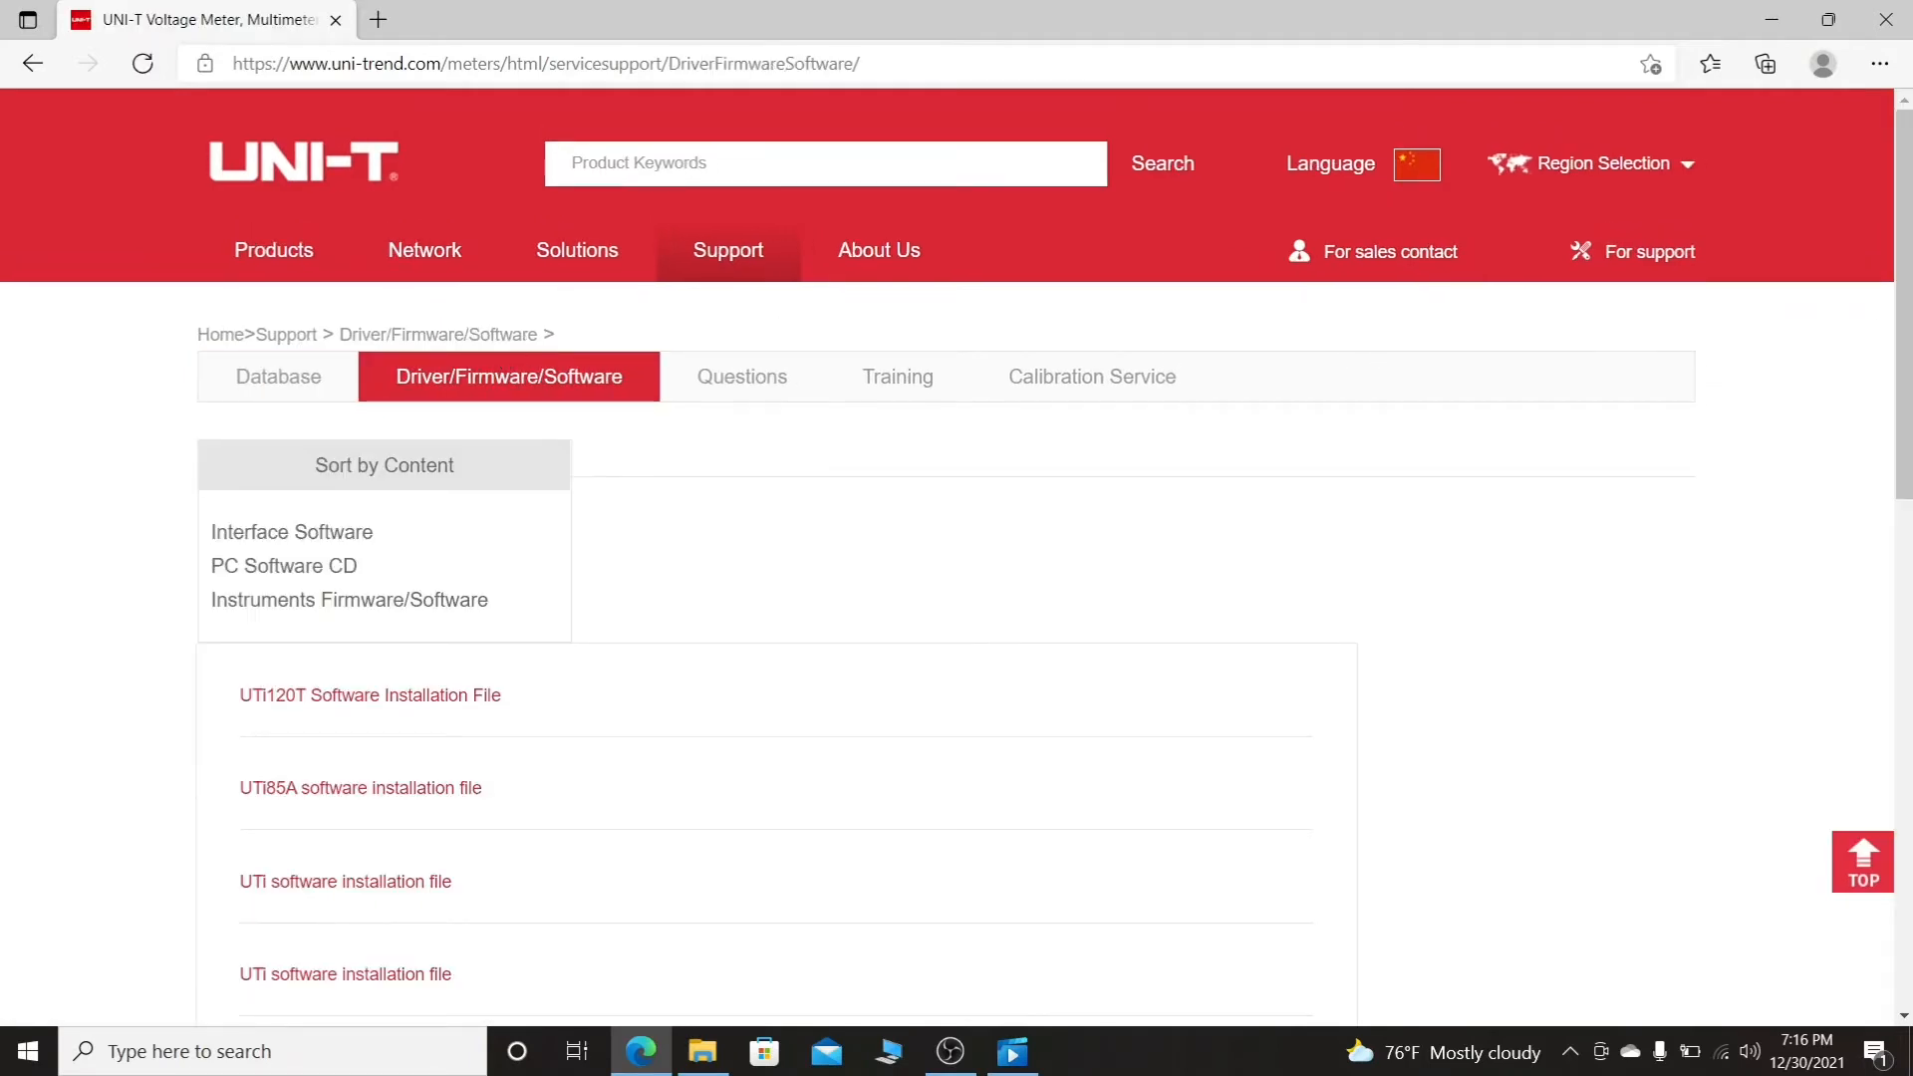
Scroll the downloads list and open the 'UT61B+ software installation file' link
{"action": "scroll", "scroll_direction": "down", "scroll_amount": 3}
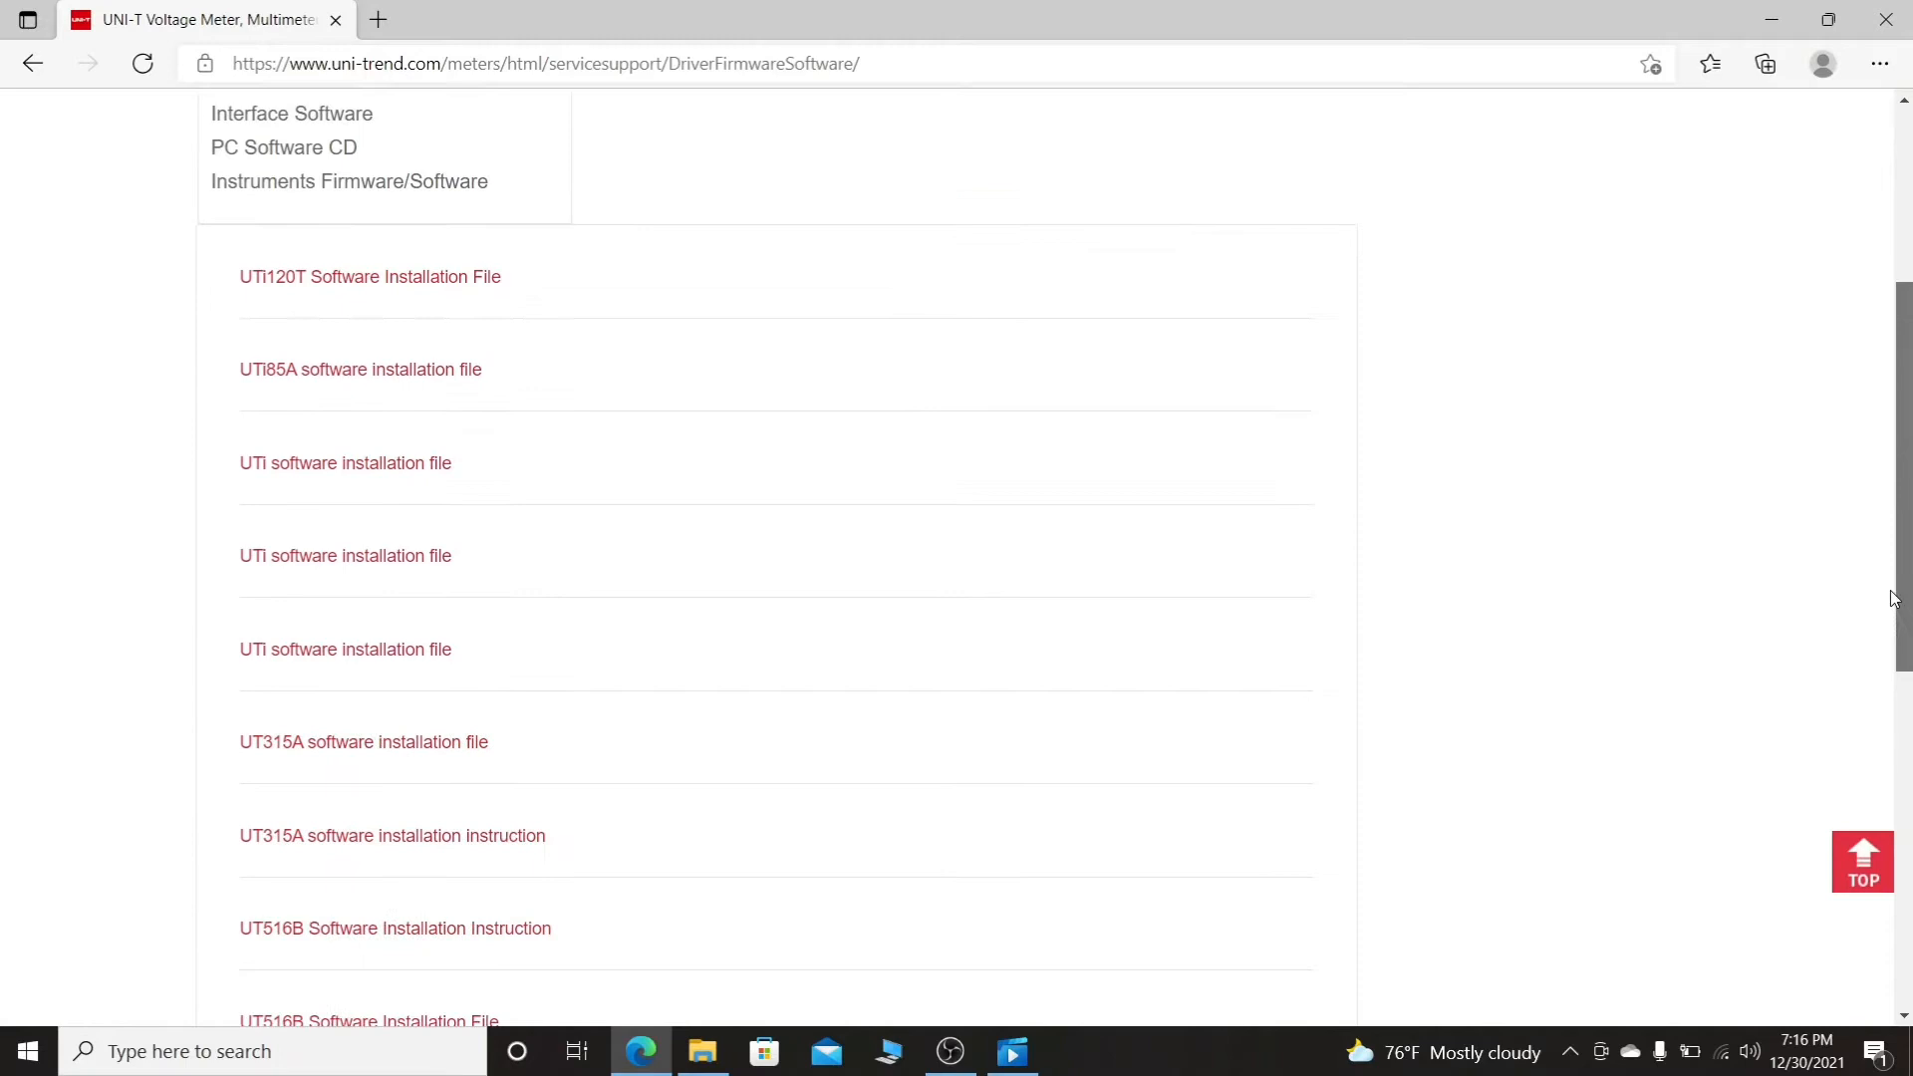
{"action": "scroll", "scroll_direction": "down", "scroll_amount": 3}
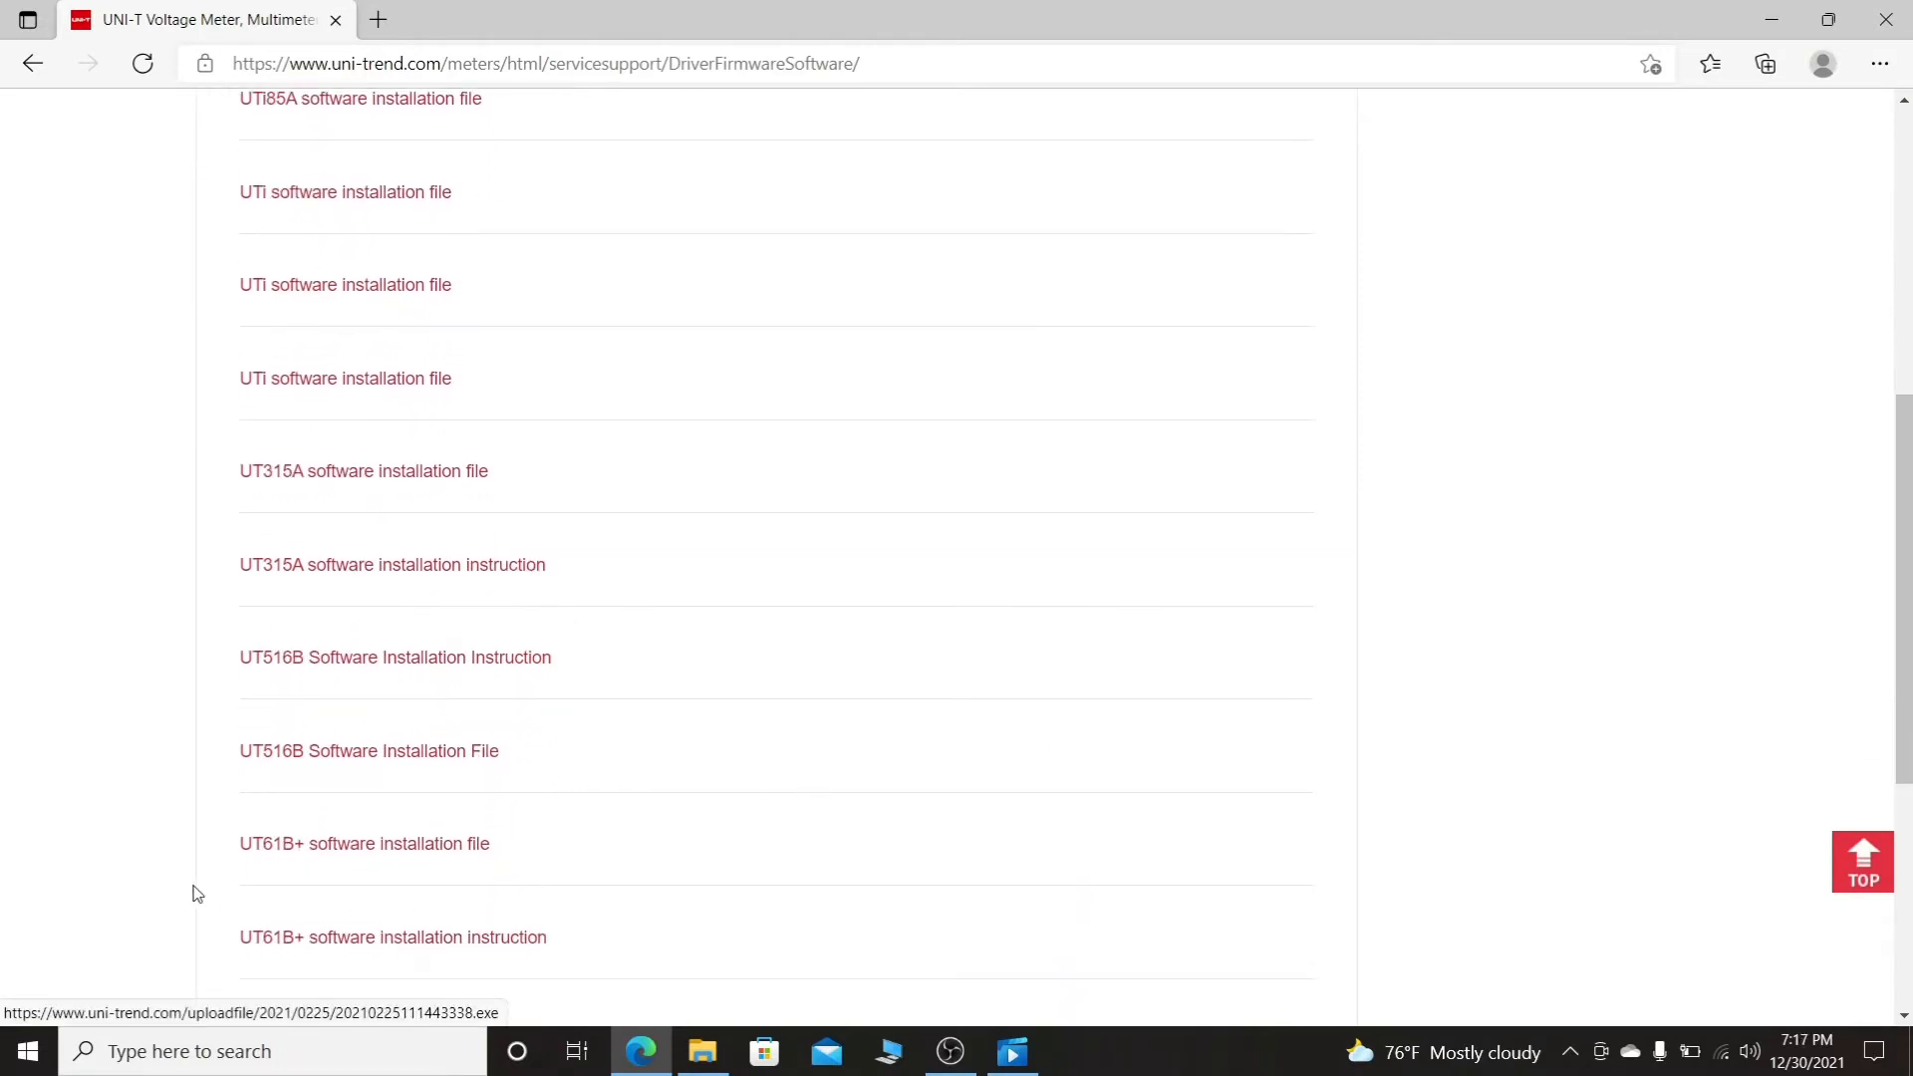
{"action": "mouse_move", "coordinate": [381, 879]}
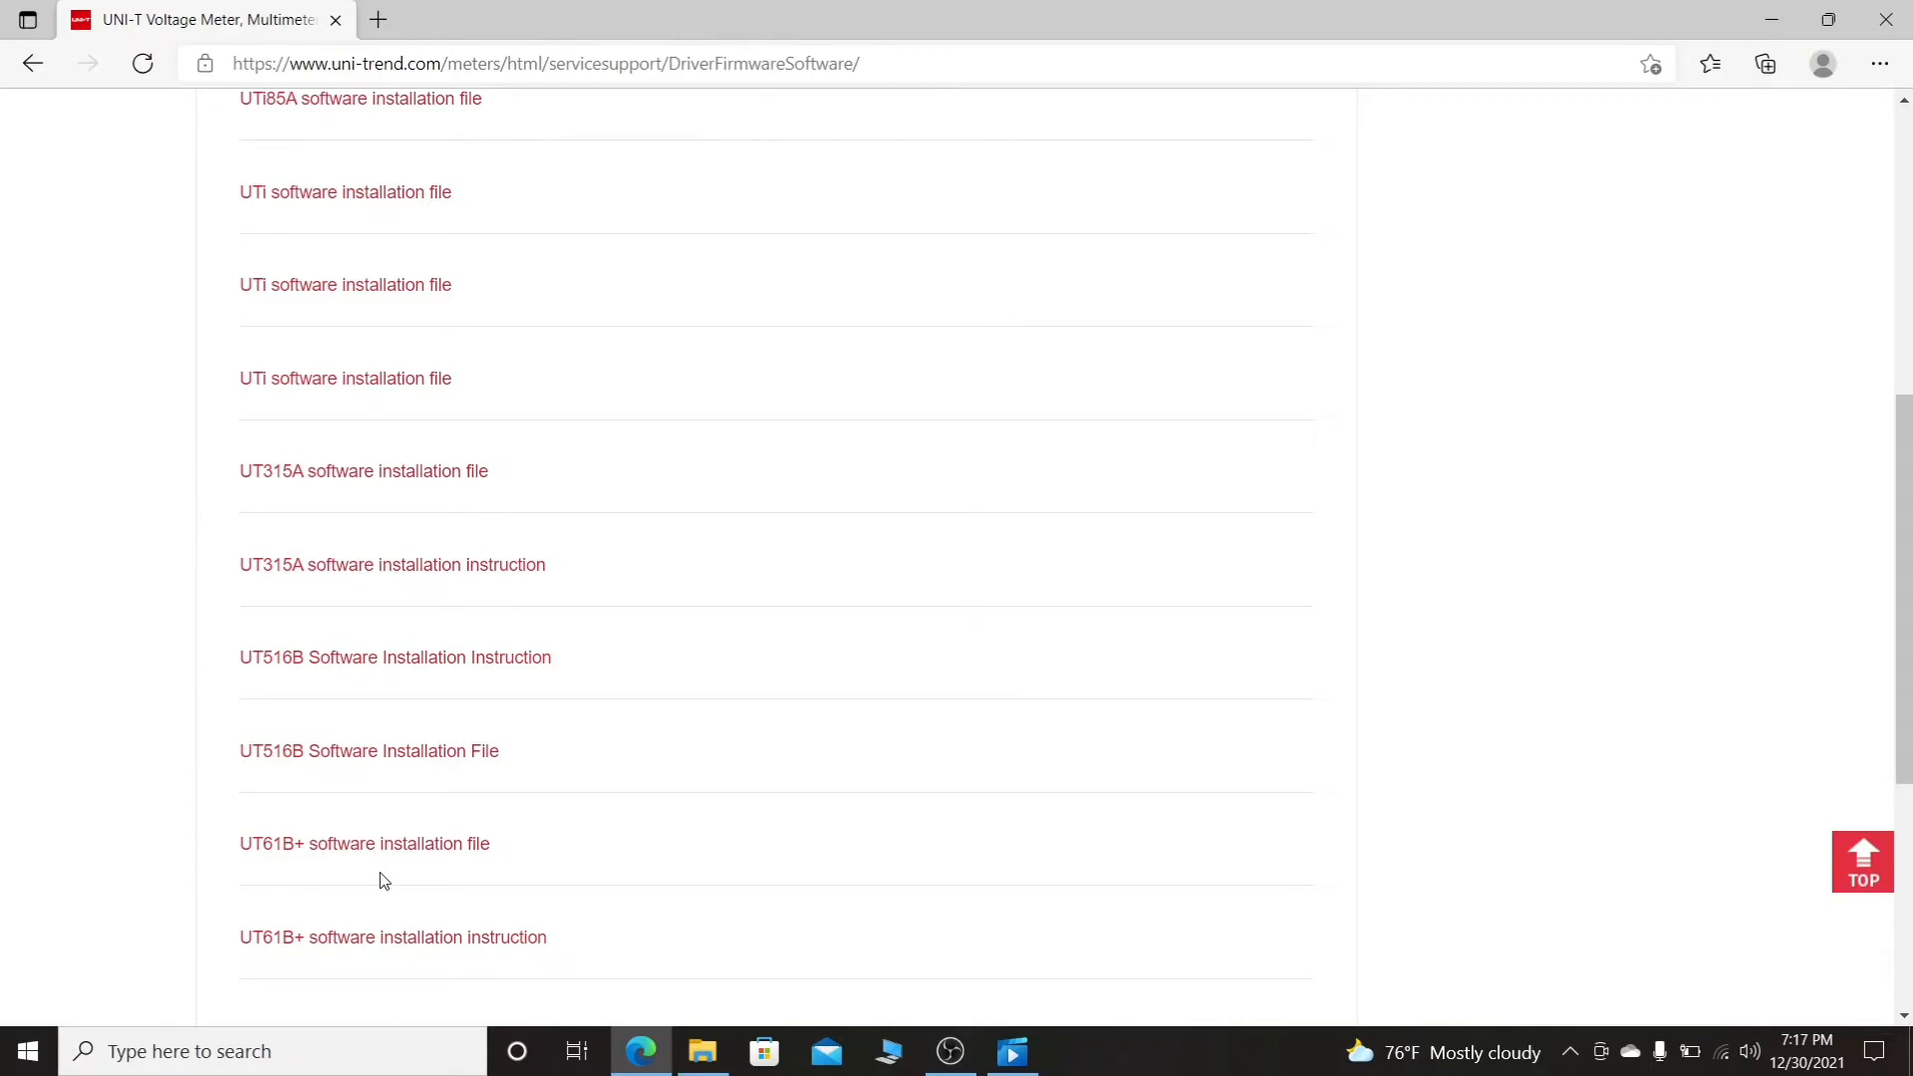
{"action": "mouse_move", "coordinate": [305, 874]}
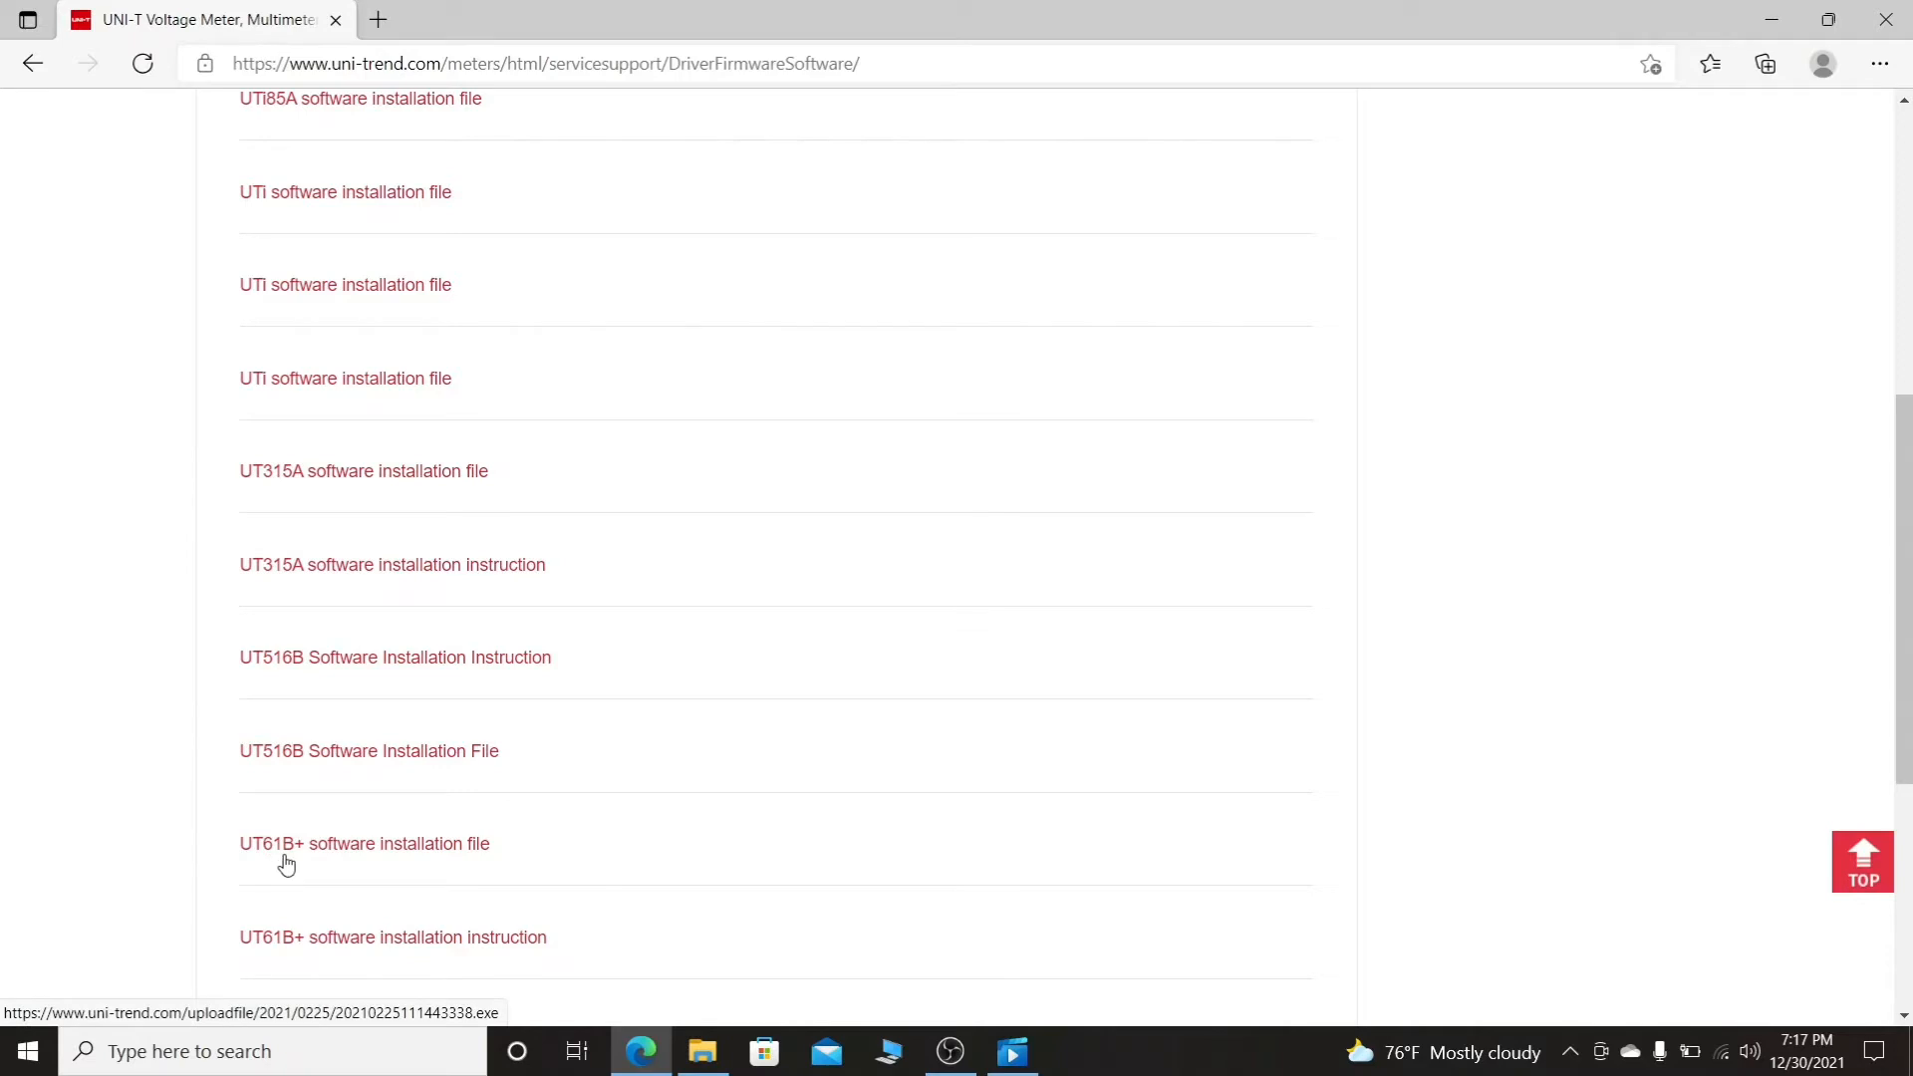
{"action": "mouse_move", "coordinate": [379, 864]}
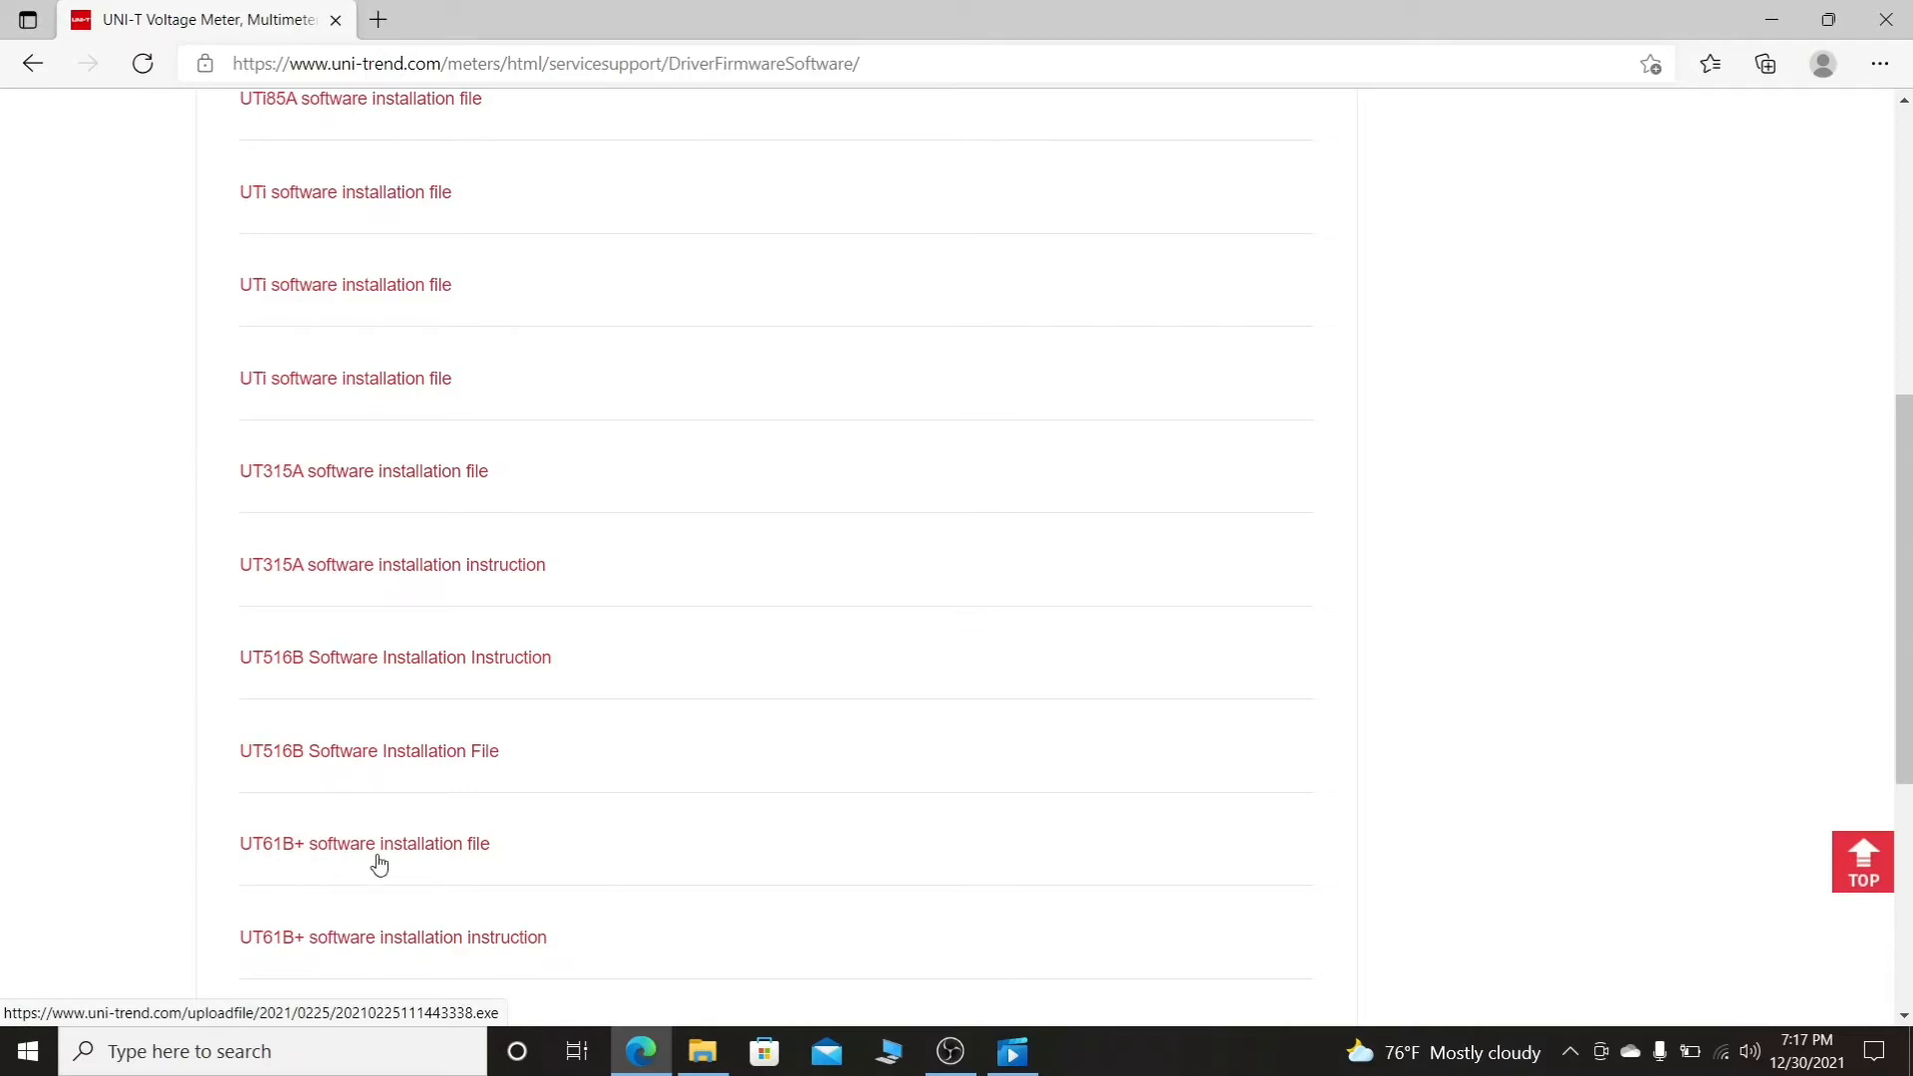
{"action": "left_click", "coordinate": [363, 843]}
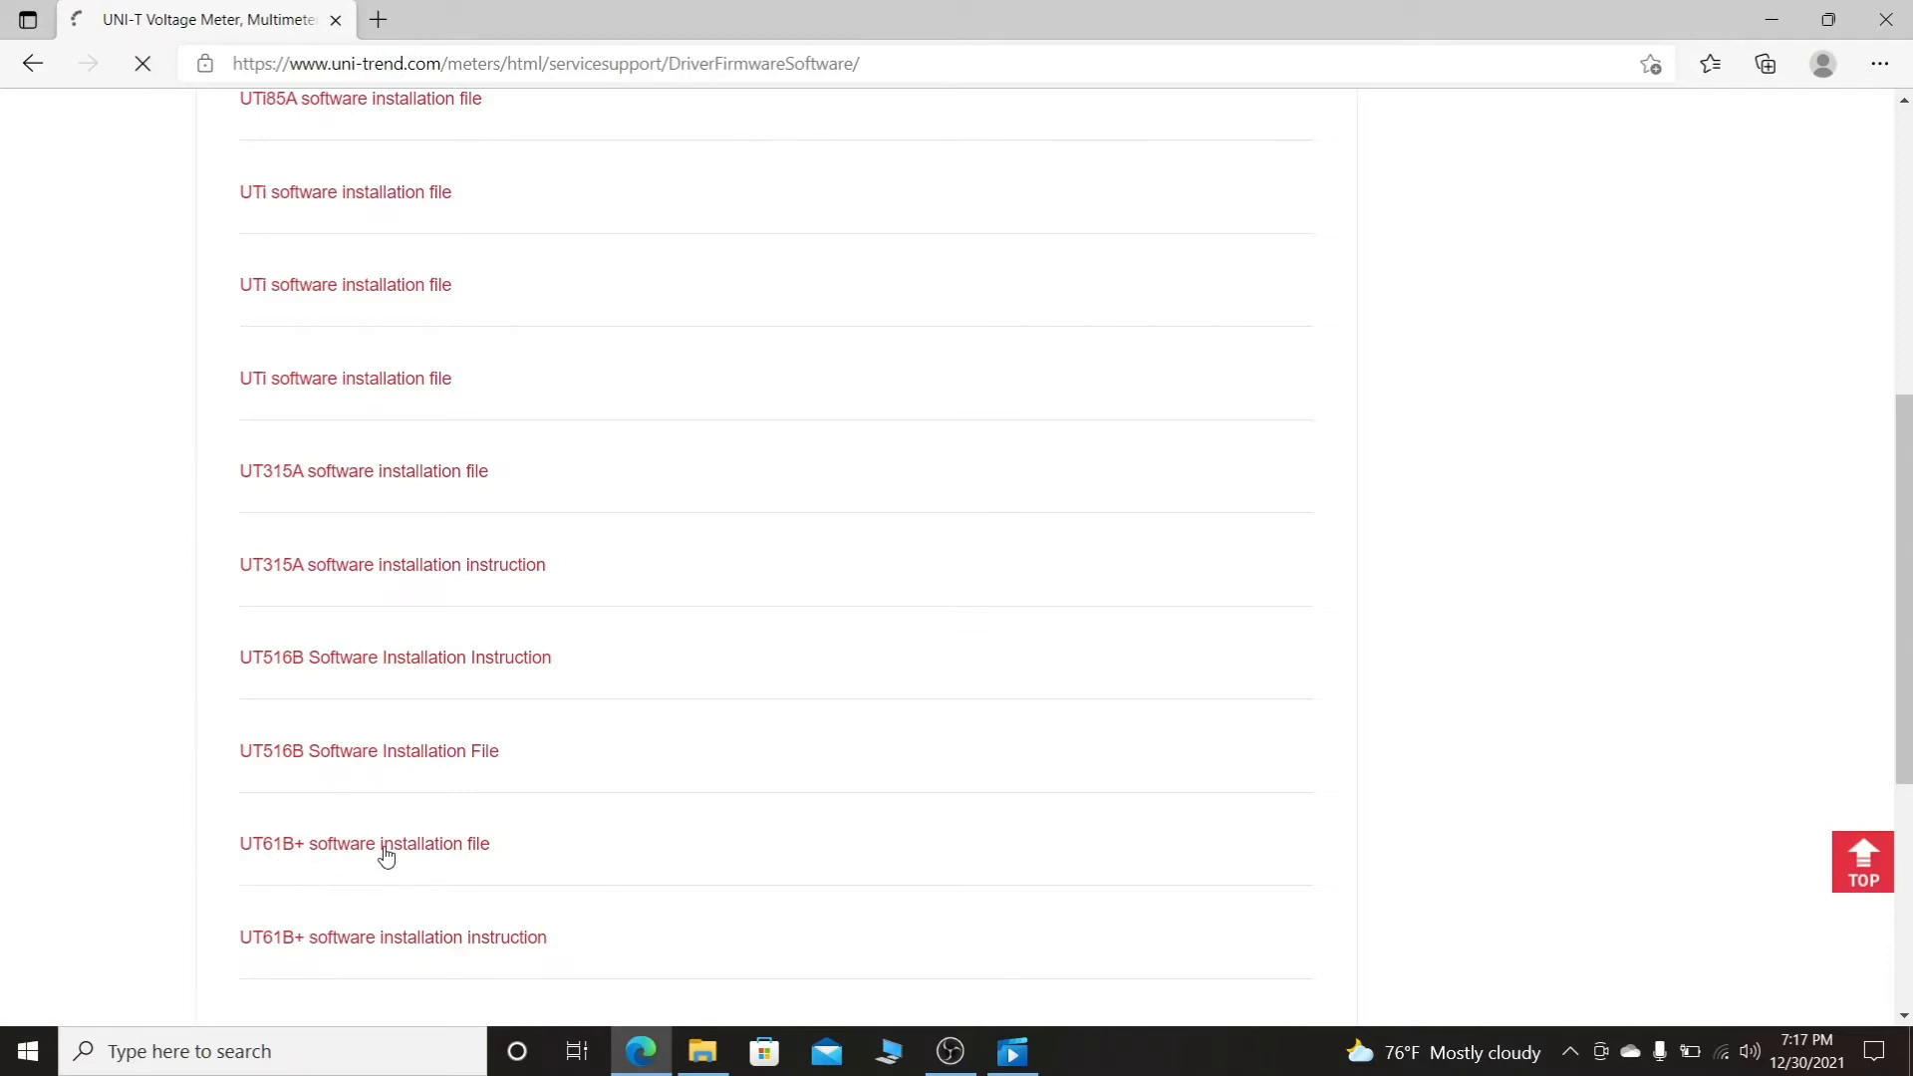
Let the 40.7 MB UT61B+ installer download run, then switch away from Edge
{"action": "left_click", "coordinate": [363, 843]}
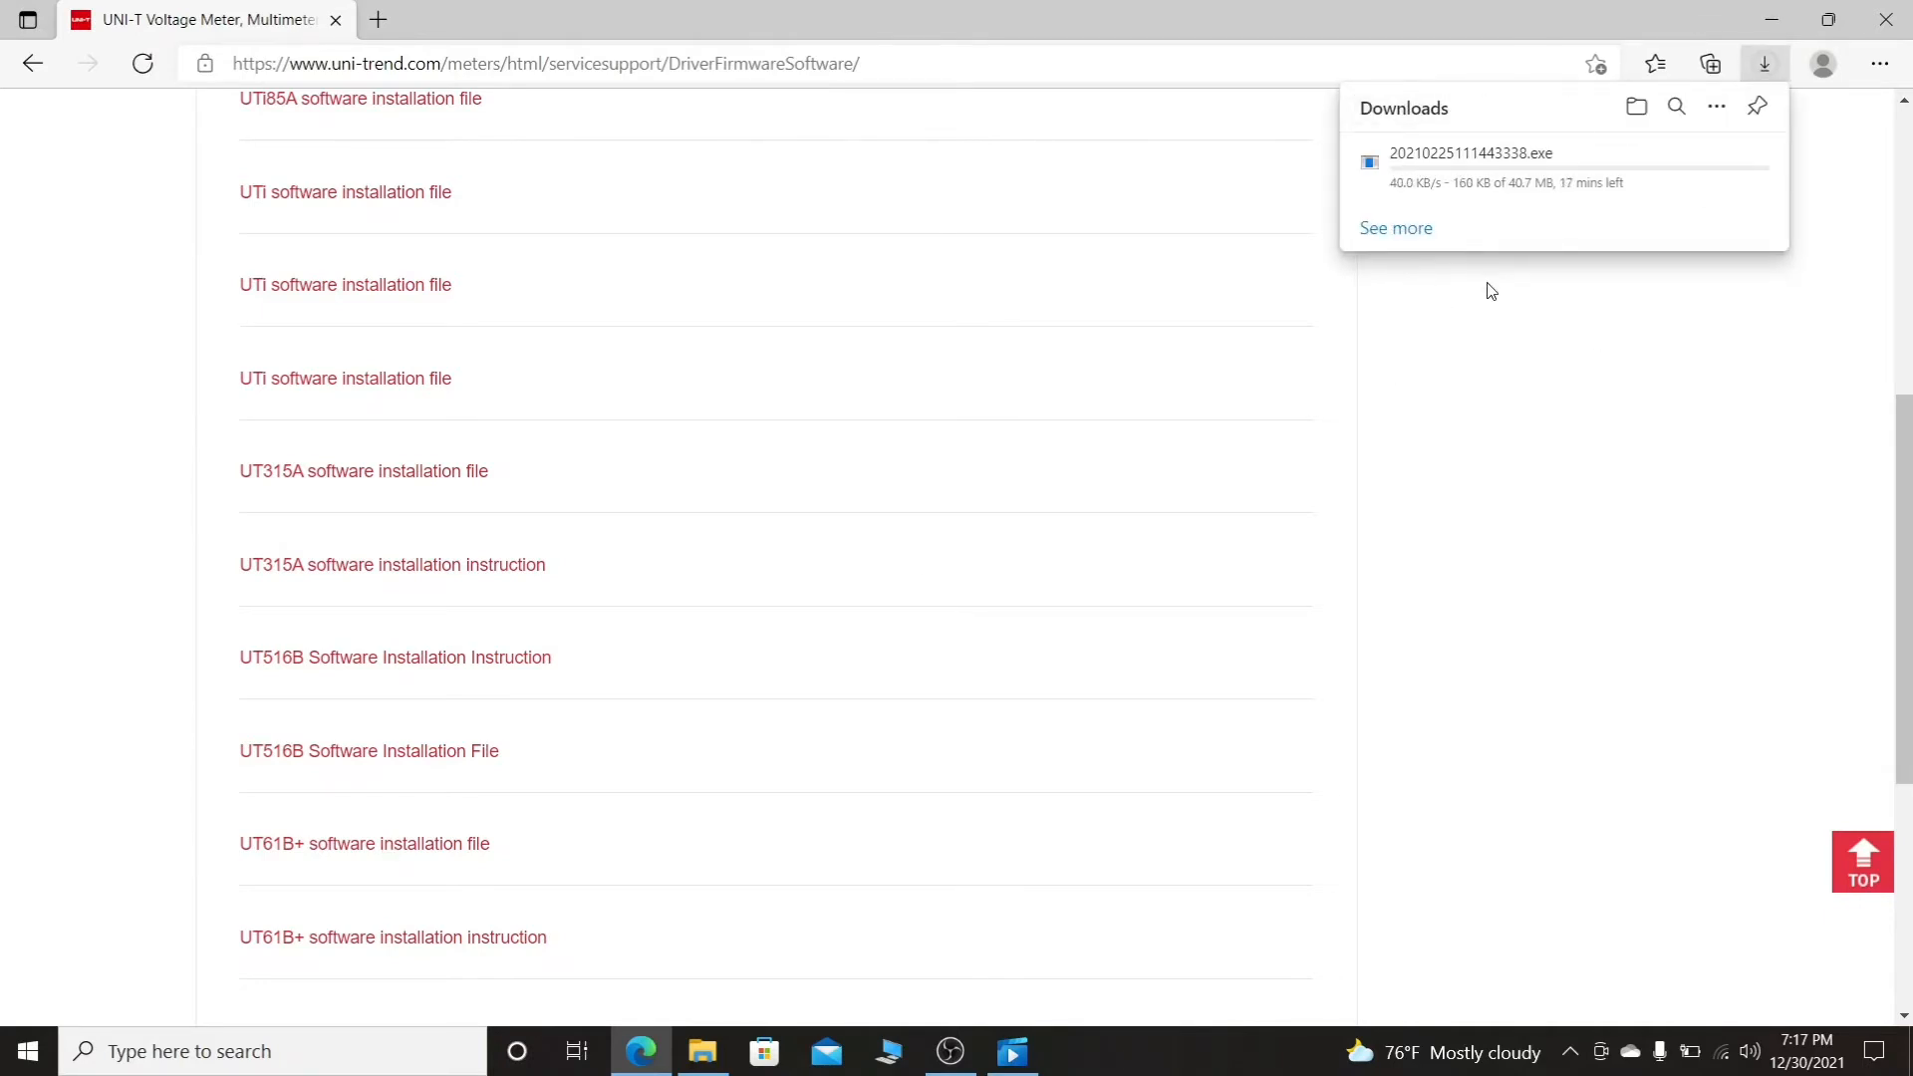
{"action": "mouse_move", "coordinate": [1567, 511]}
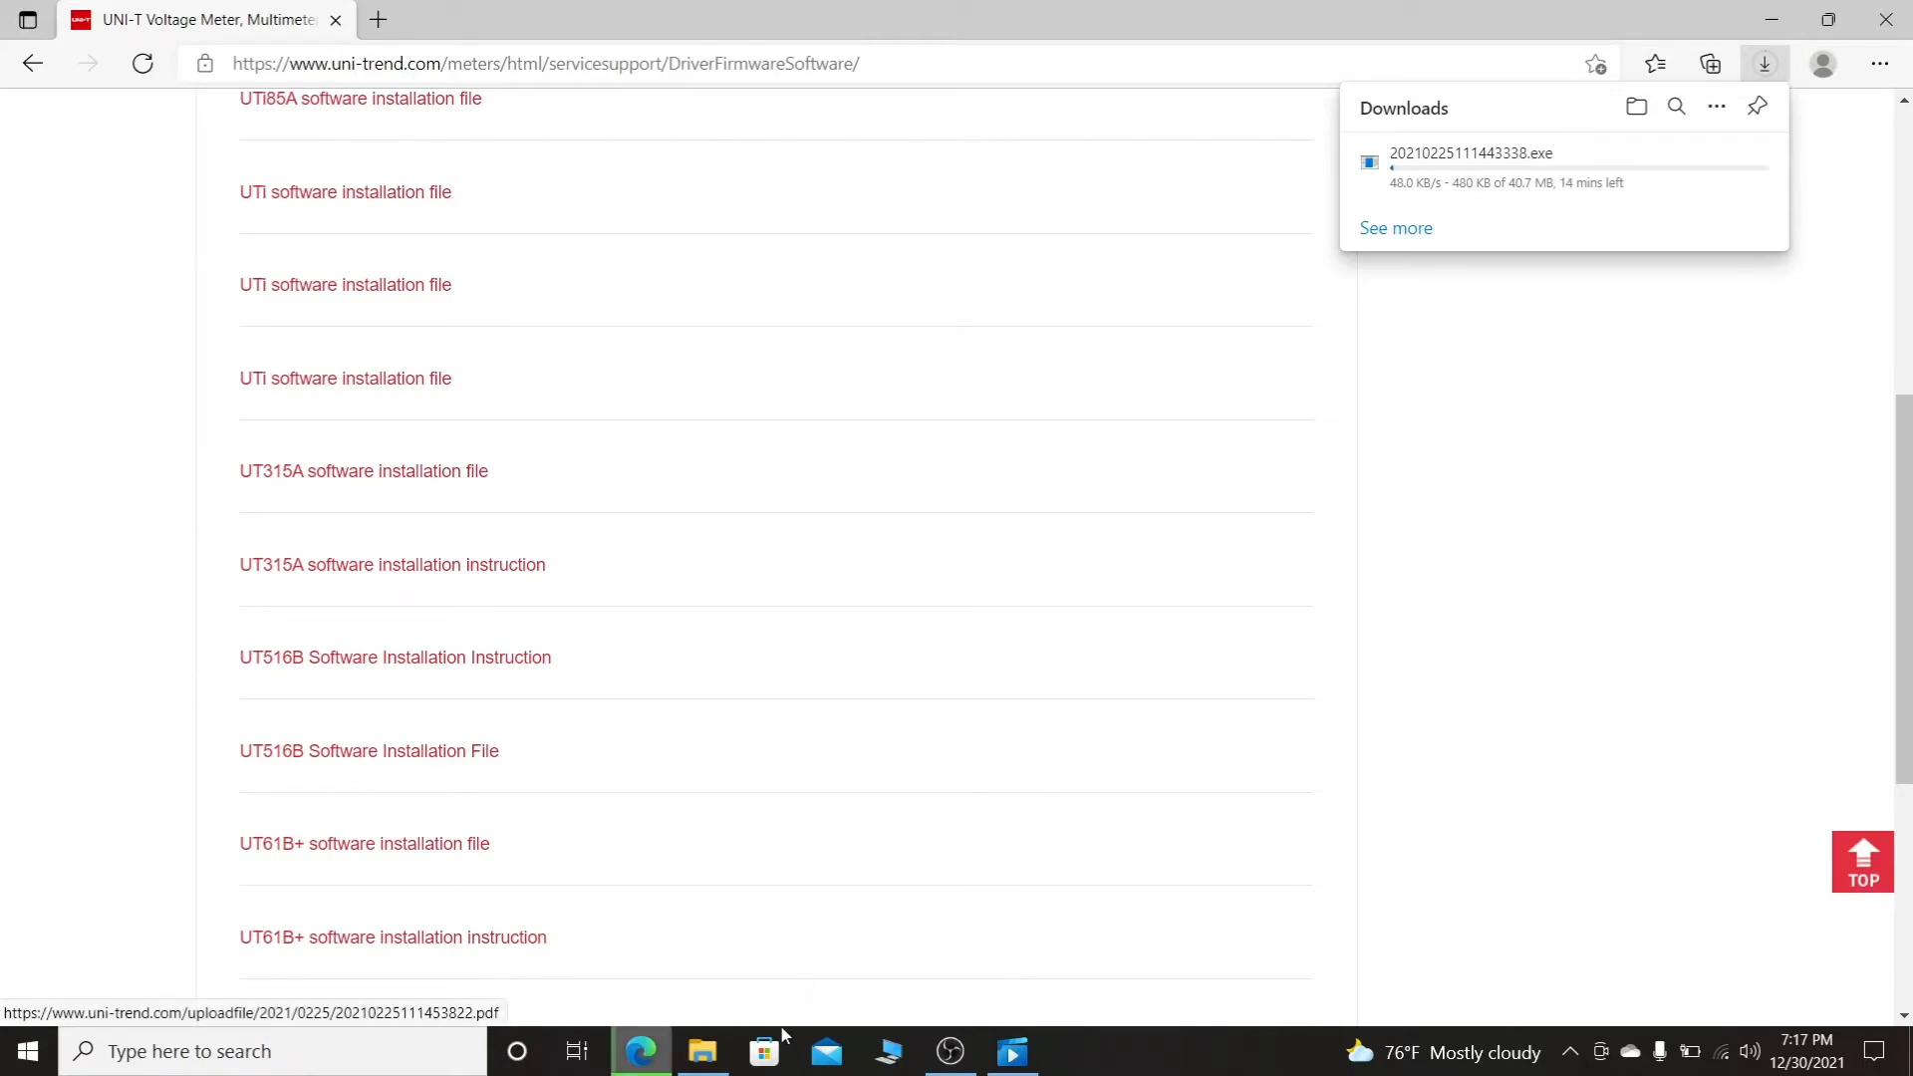
{"action": "mouse_move", "coordinate": [947, 1050]}
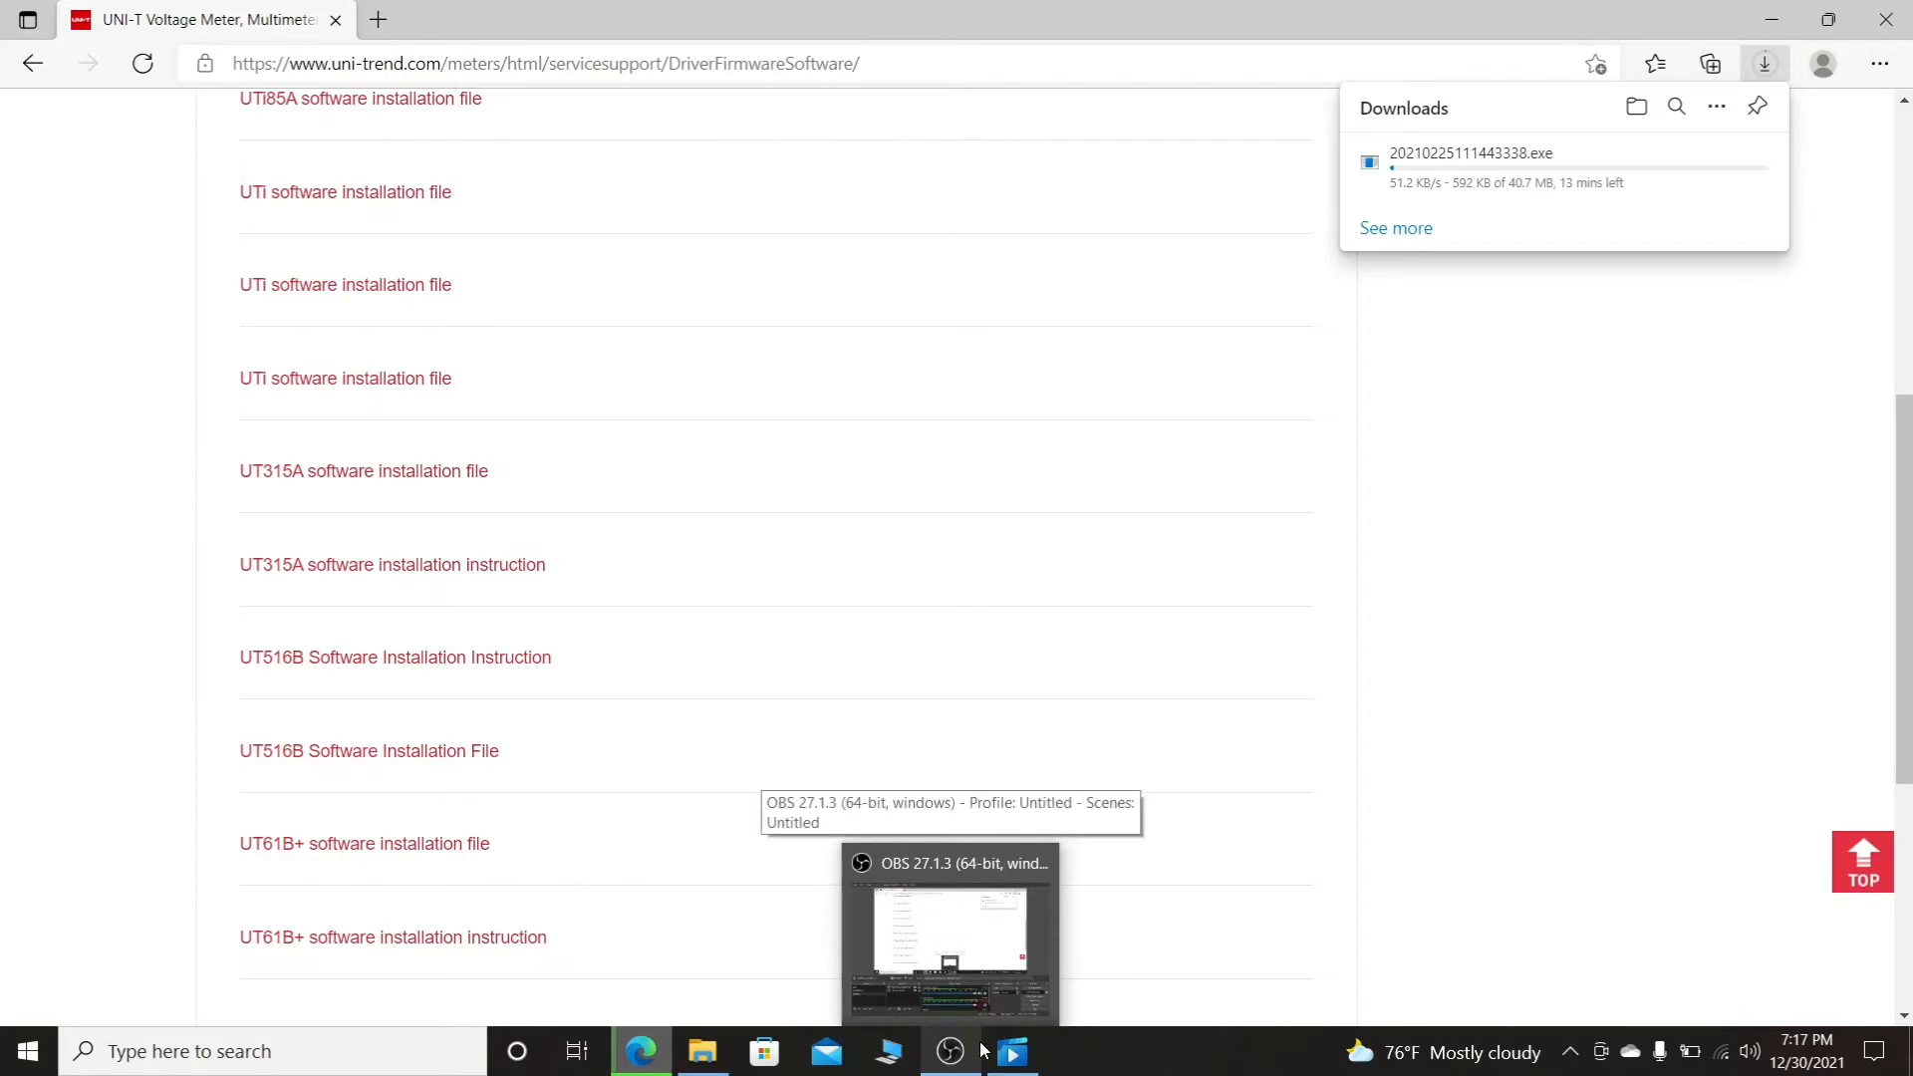
{"action": "mouse_move", "coordinate": [1351, 485]}
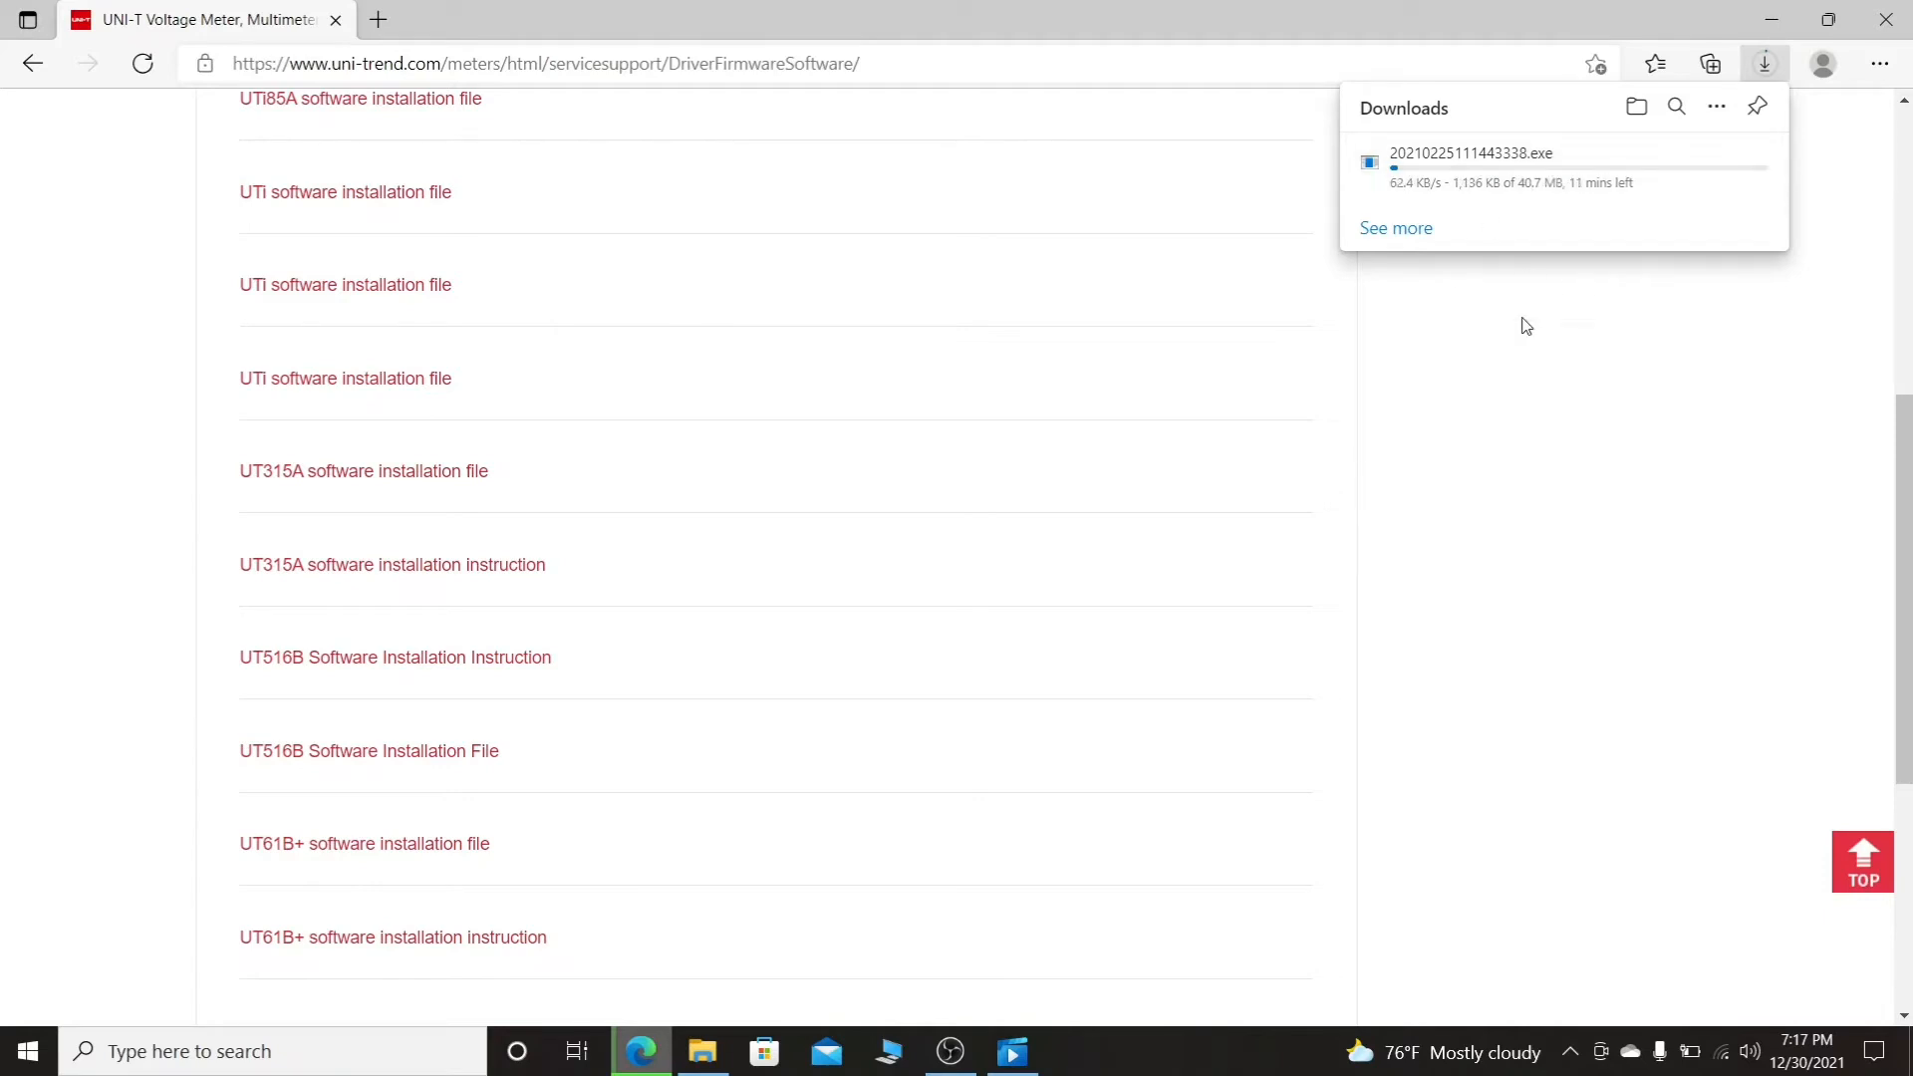
{"action": "mouse_move", "coordinate": [1507, 245]}
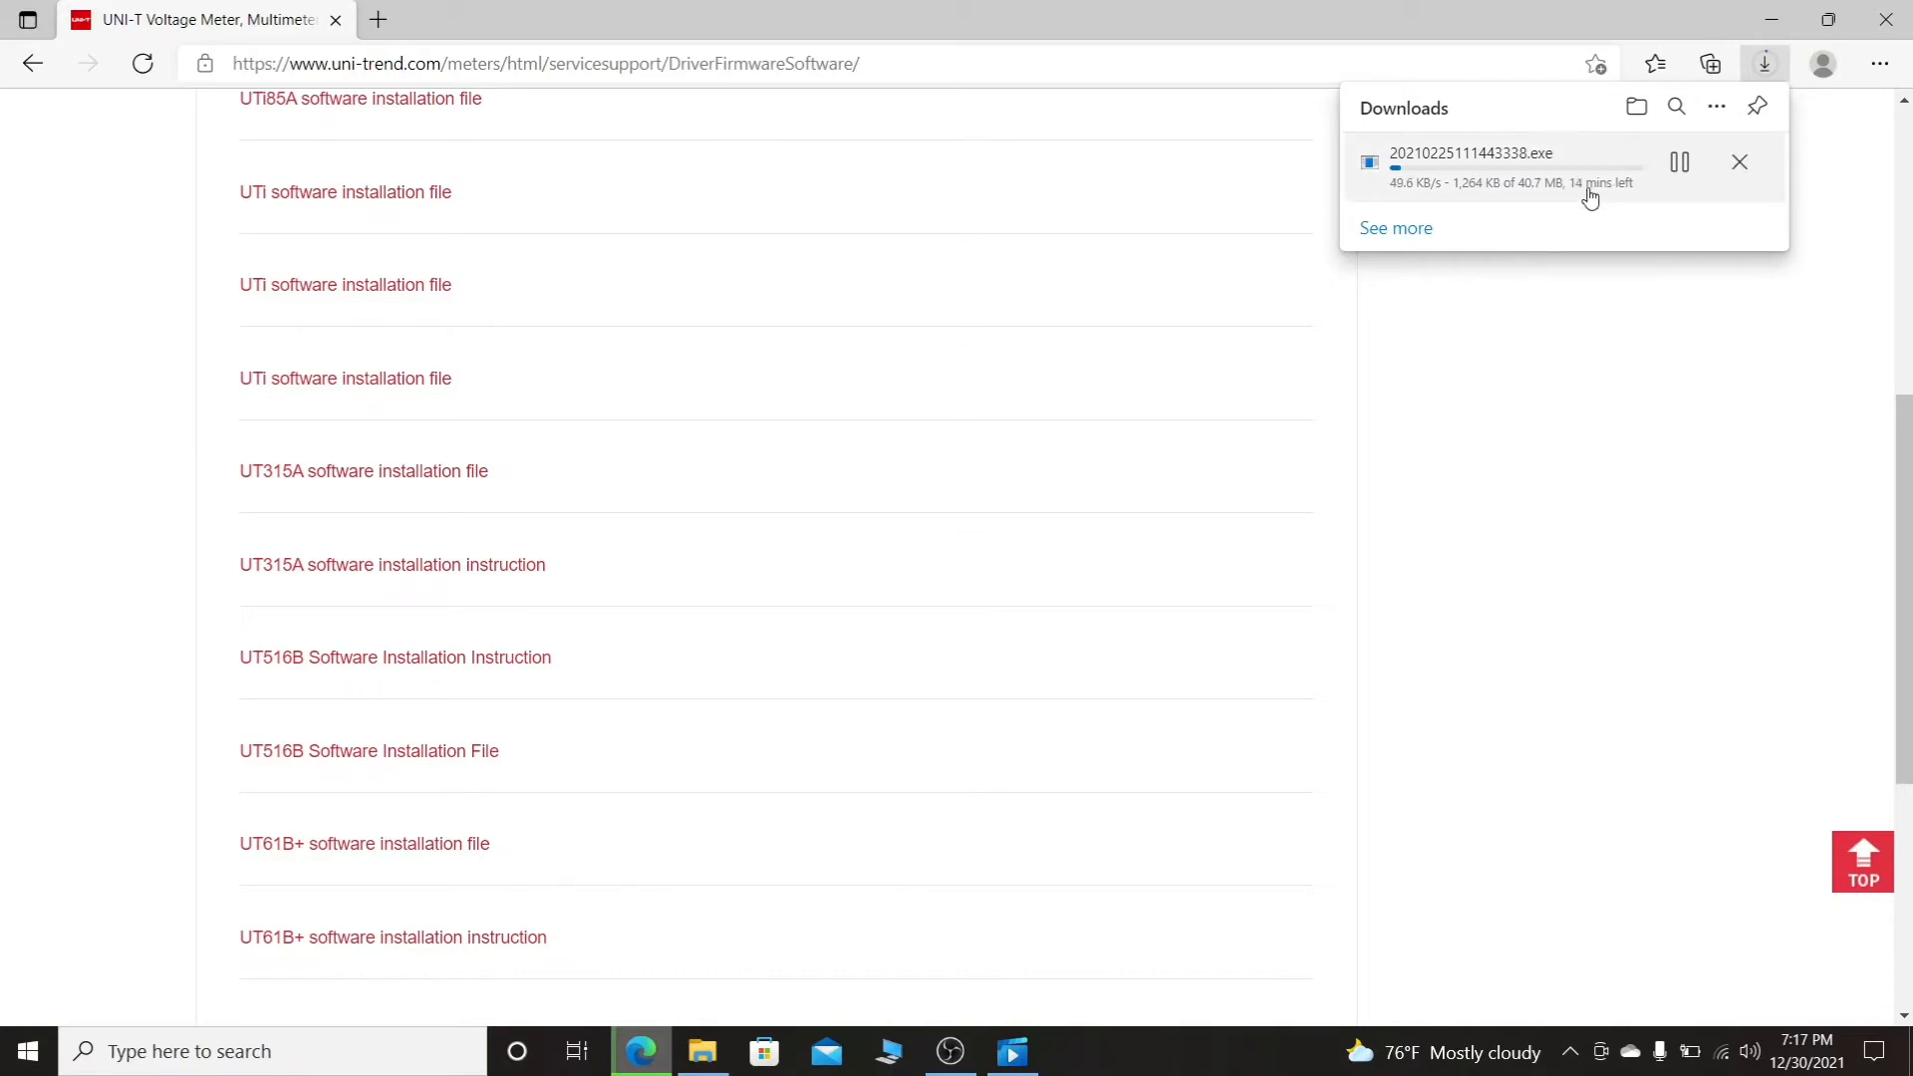
{"action": "mouse_move", "coordinate": [1598, 189]}
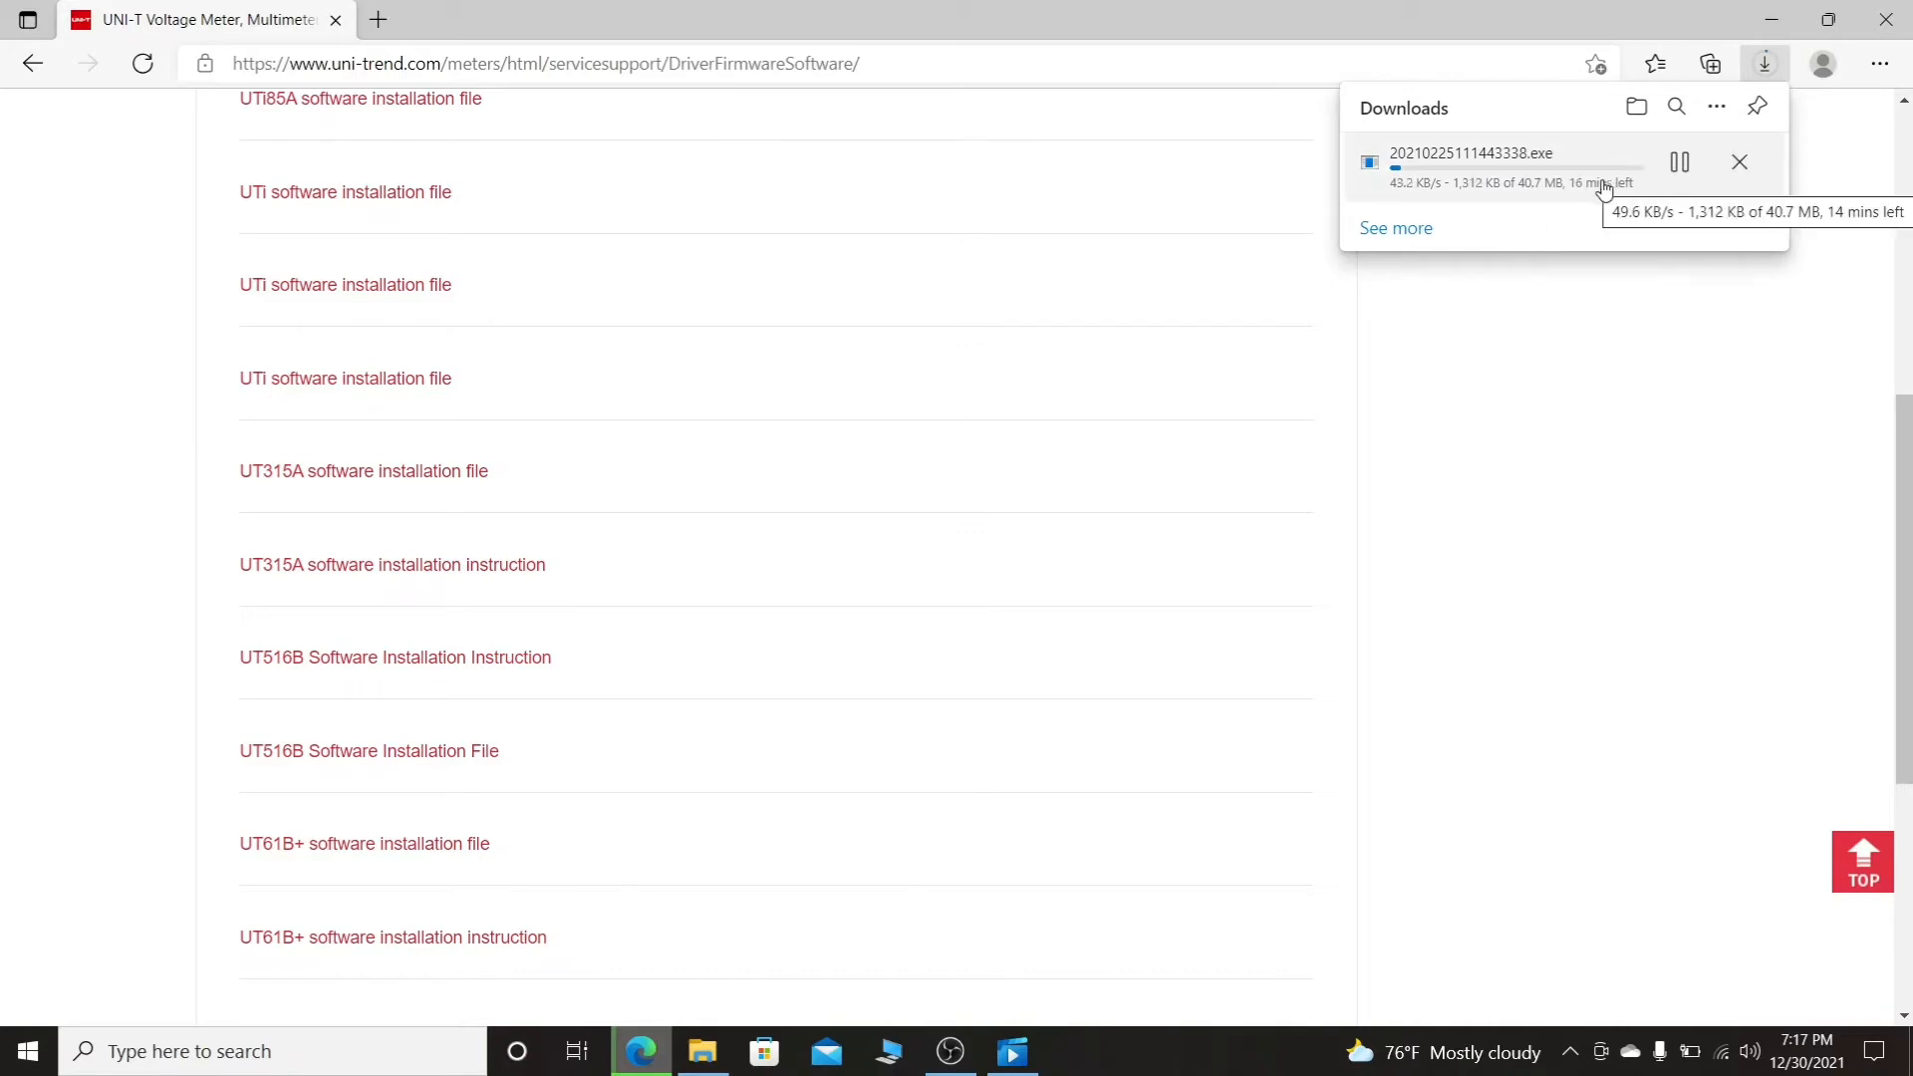
{"action": "mouse_move", "coordinate": [1262, 616]}
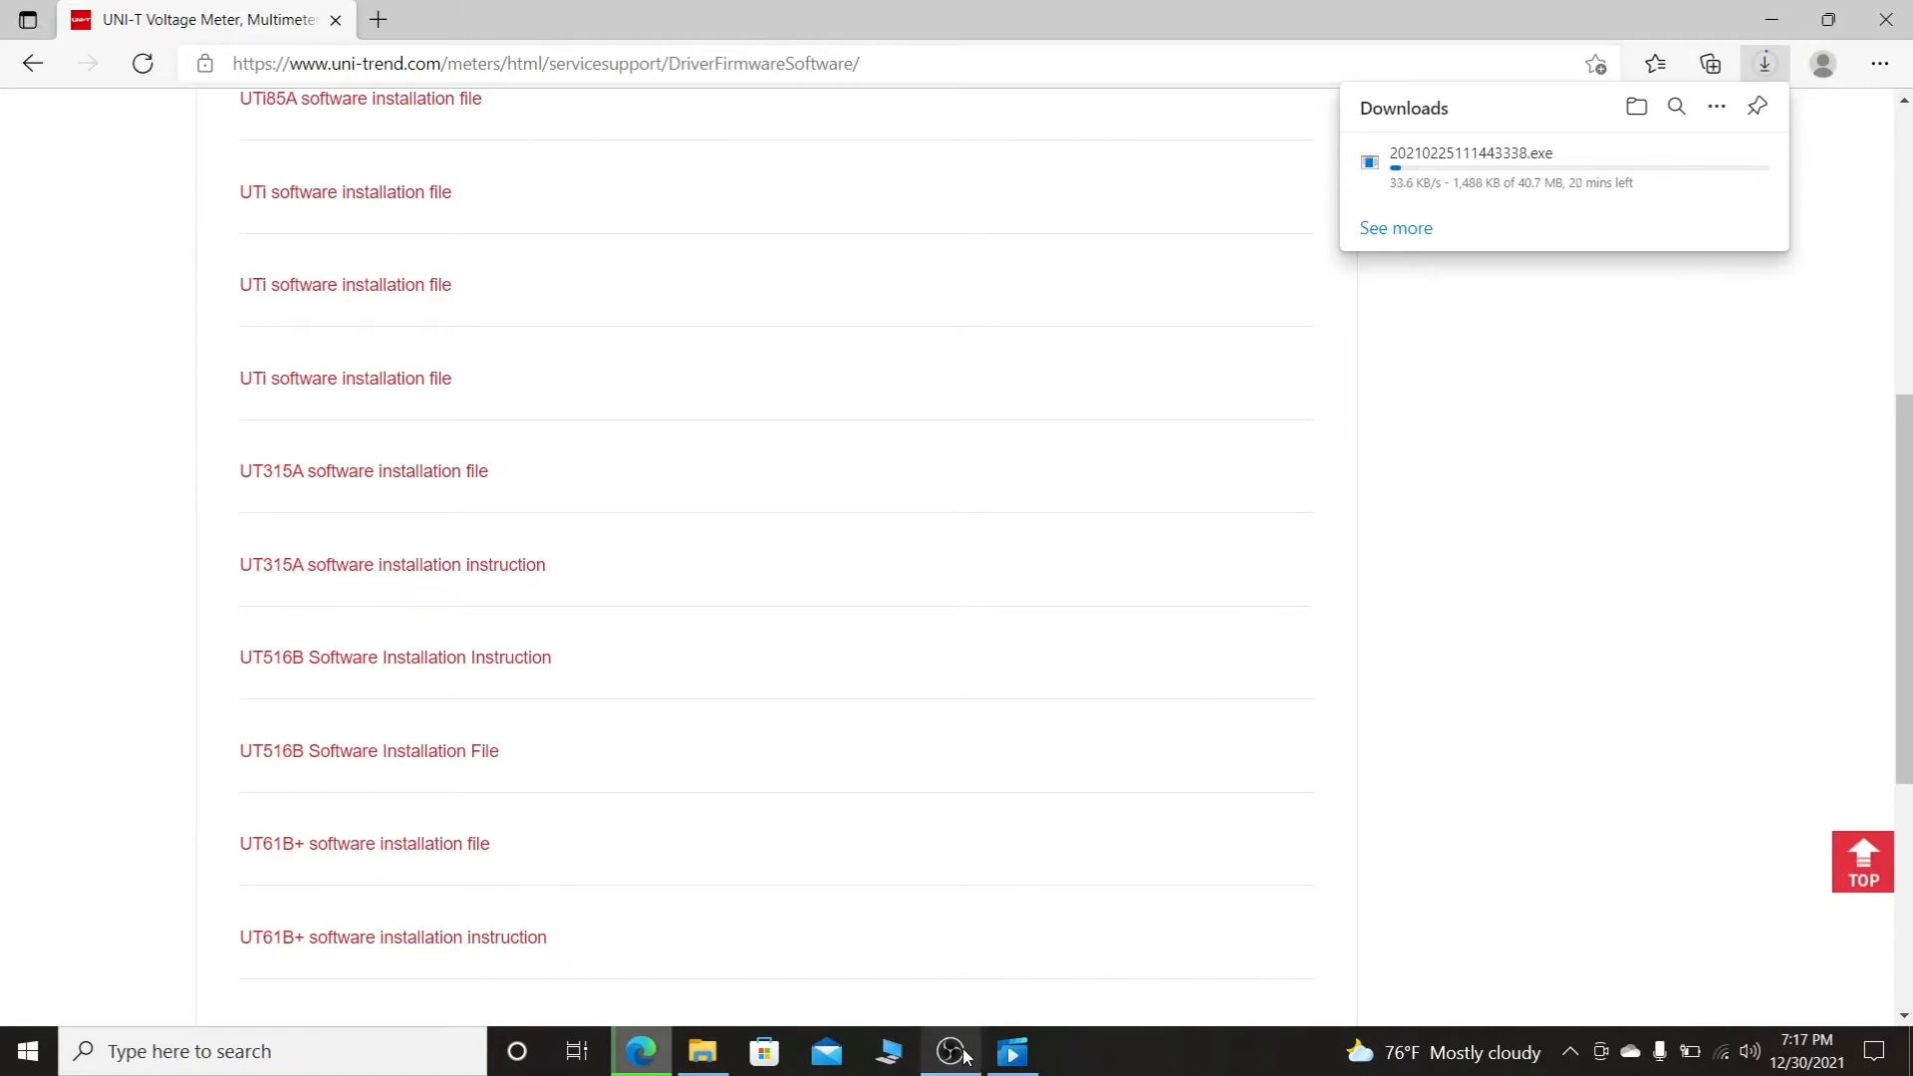
{"action": "left_click", "coordinate": [950, 1050]}
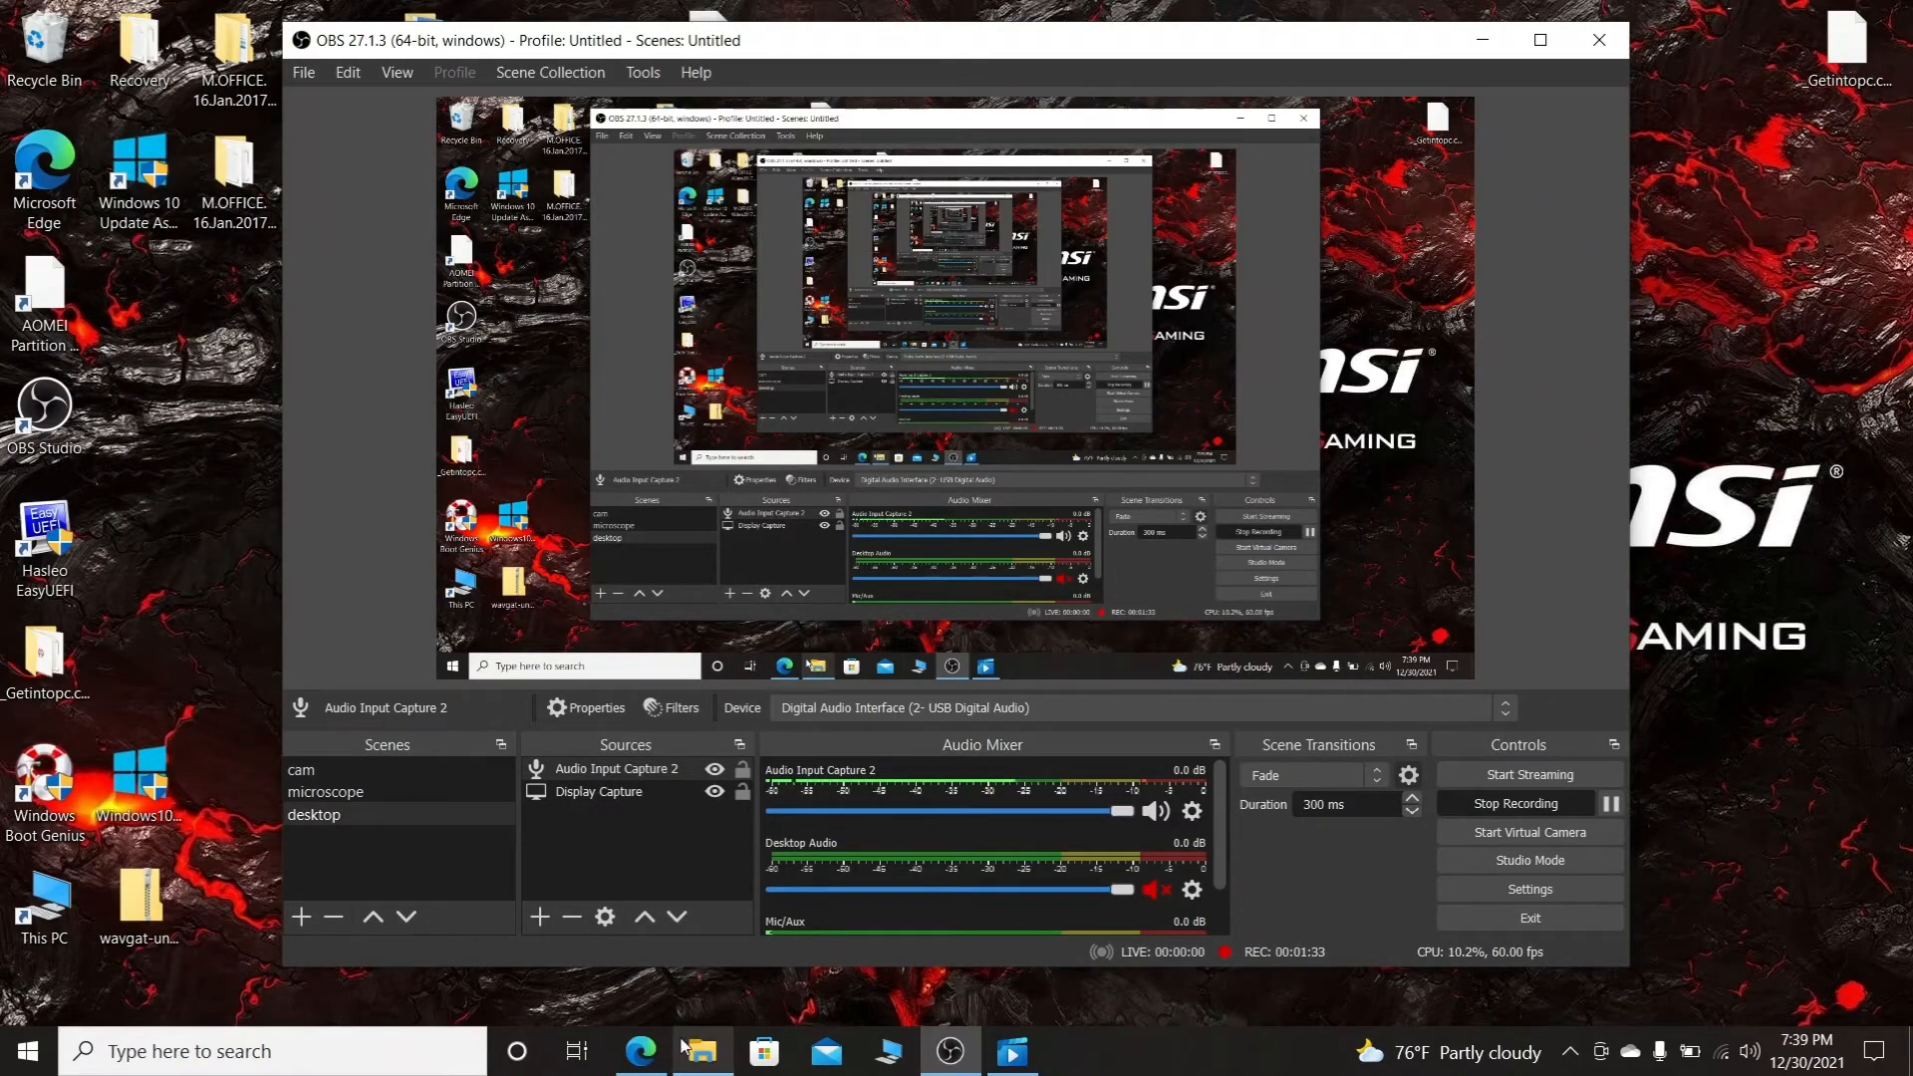
Run the UT61B+ installer from Downloads in File Explorer and close the SmartScreen warning
{"action": "left_click", "coordinate": [700, 1050]}
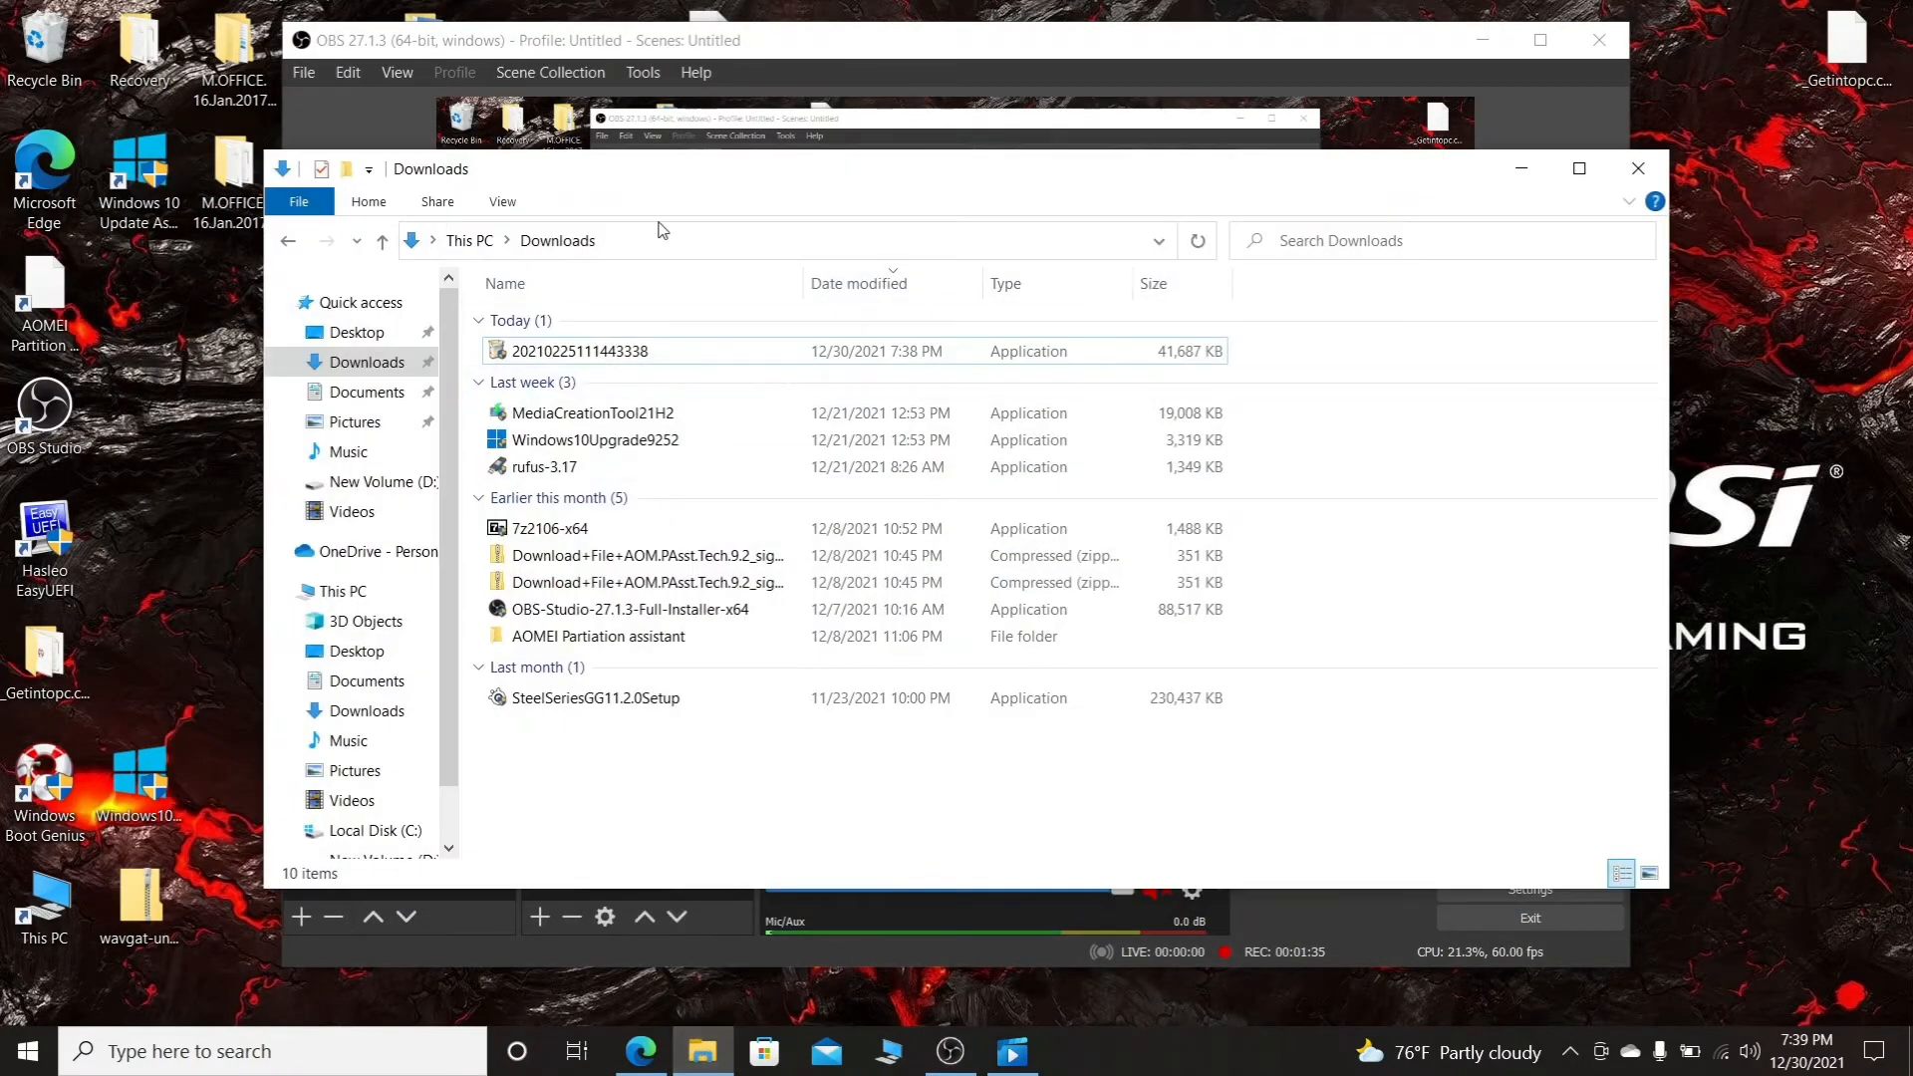
{"action": "left_click", "coordinate": [582, 349]}
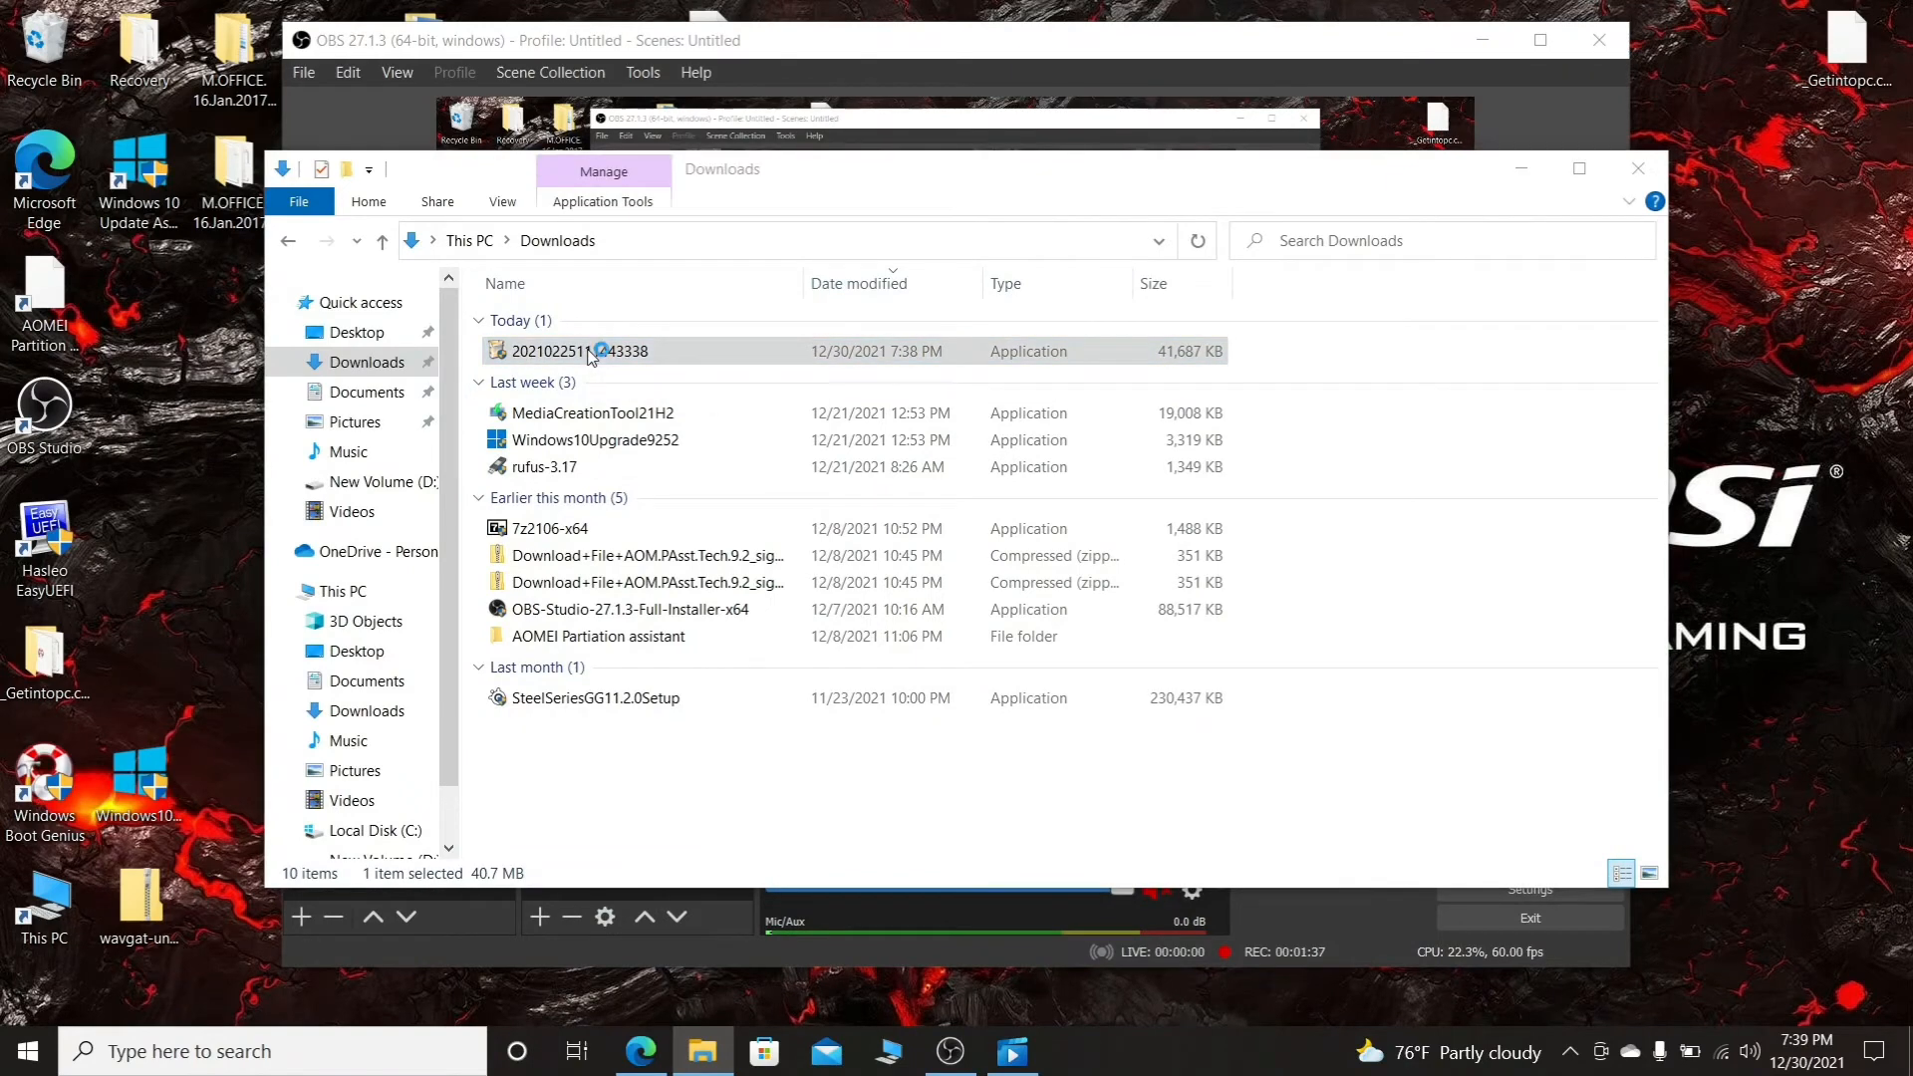
{"action": "double_click", "coordinate": [580, 352]}
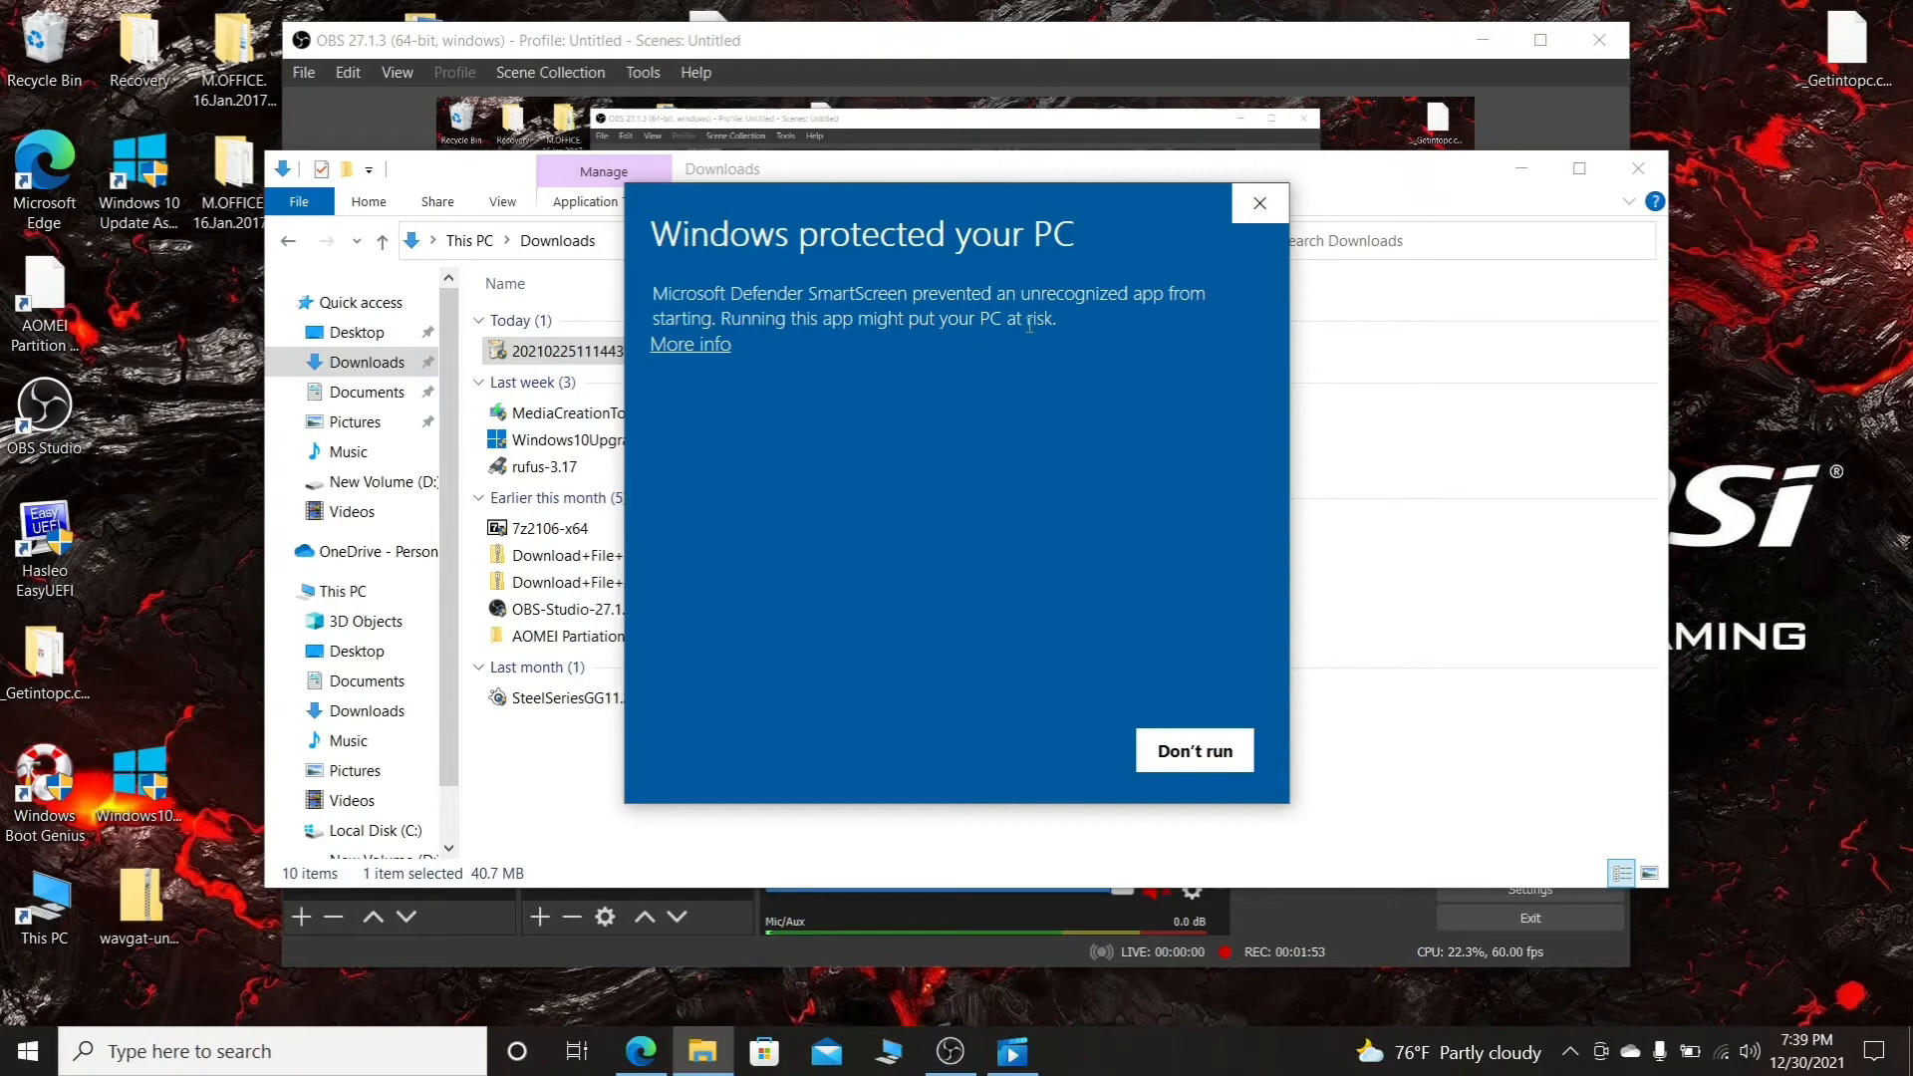
{"action": "left_click", "coordinate": [689, 342]}
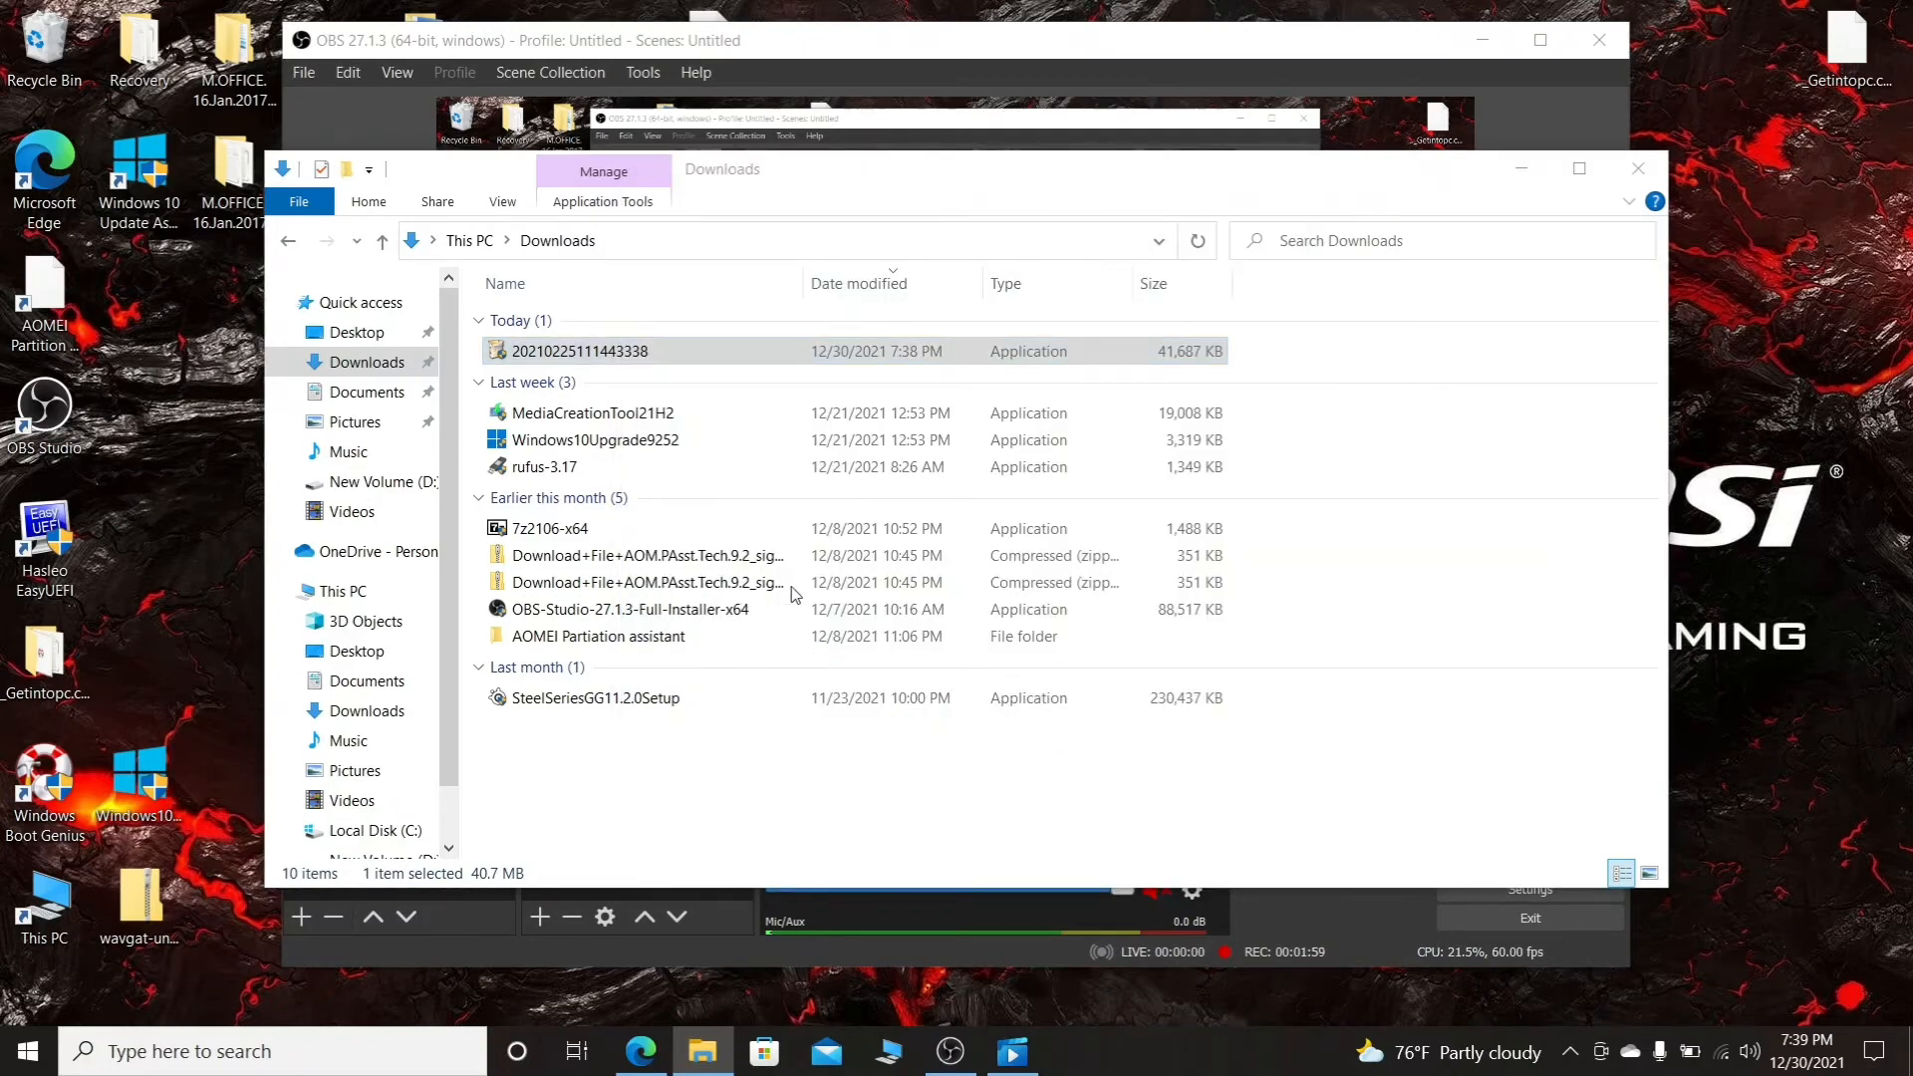
Run the installer again, step through Next and Finish to install and launch UT61B+ 1.03
{"action": "double_click", "coordinate": [580, 349]}
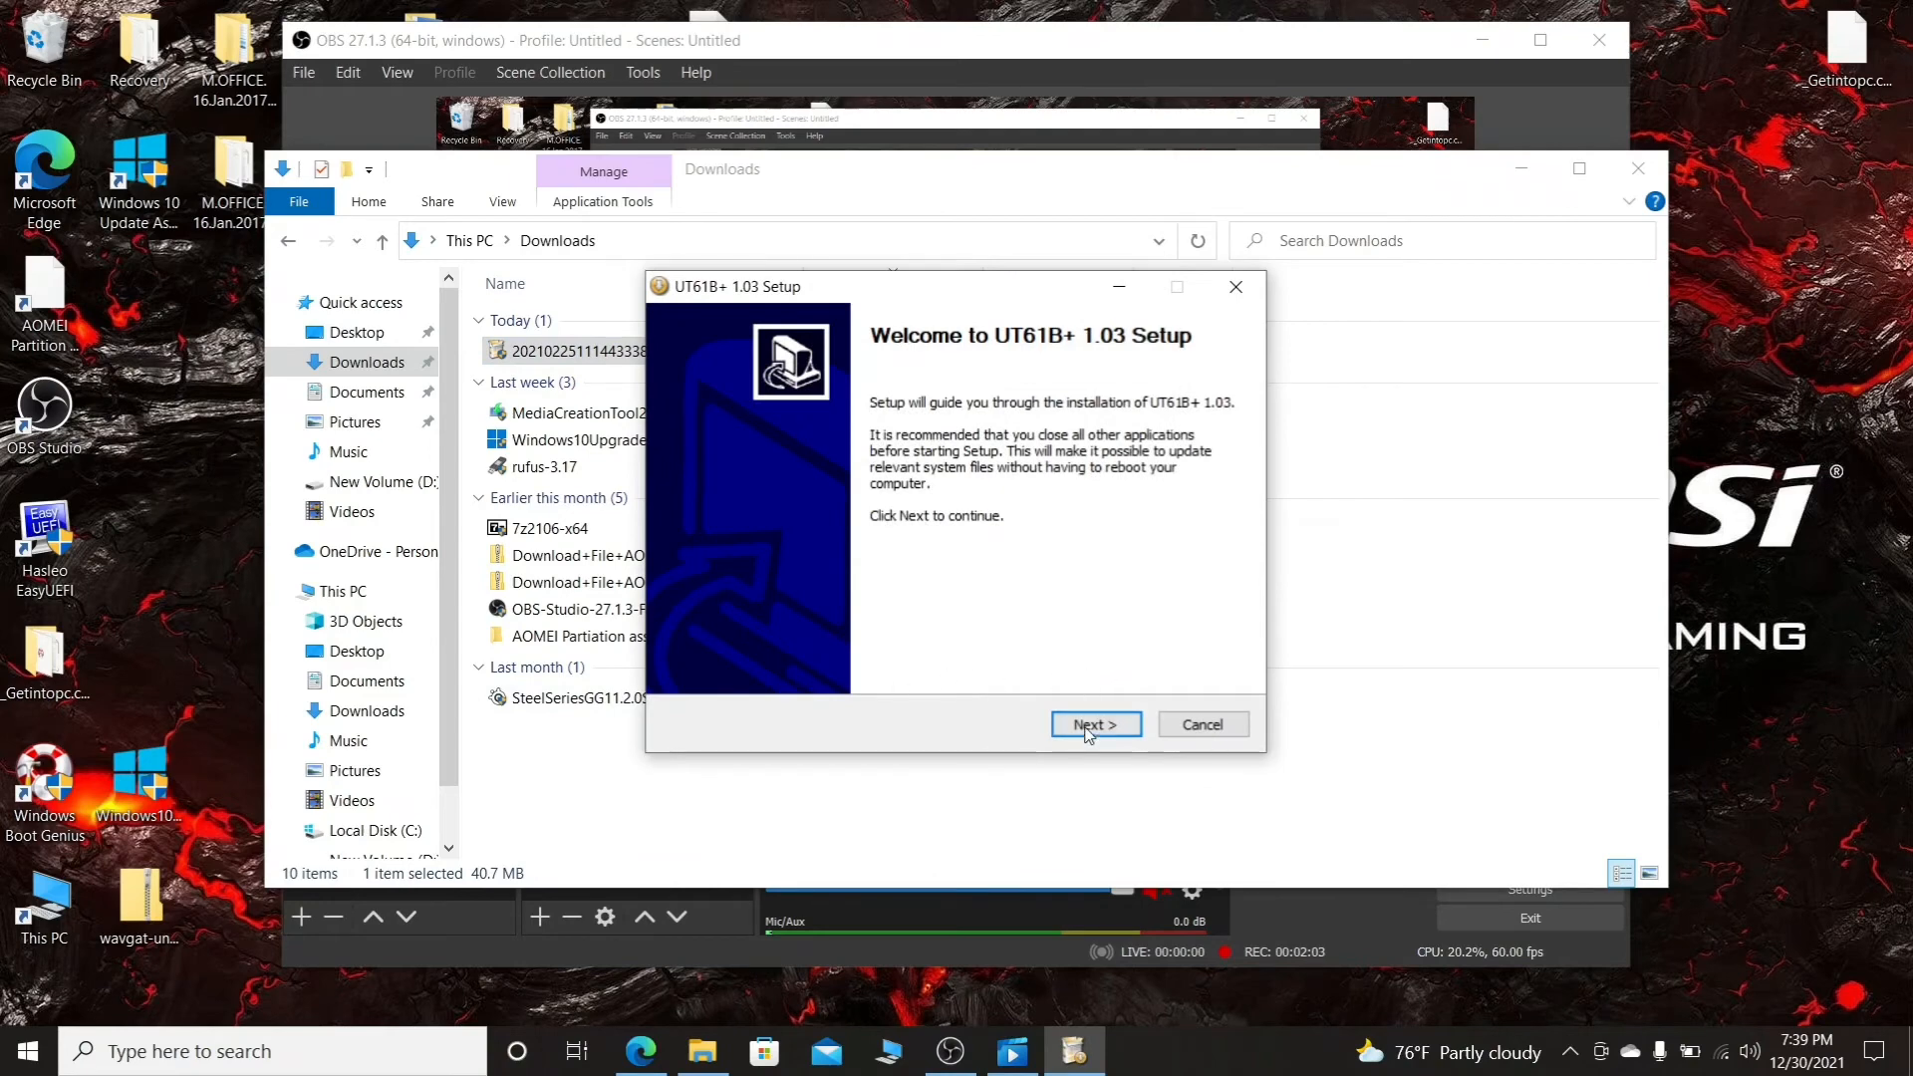
{"action": "left_click", "coordinate": [1094, 723]}
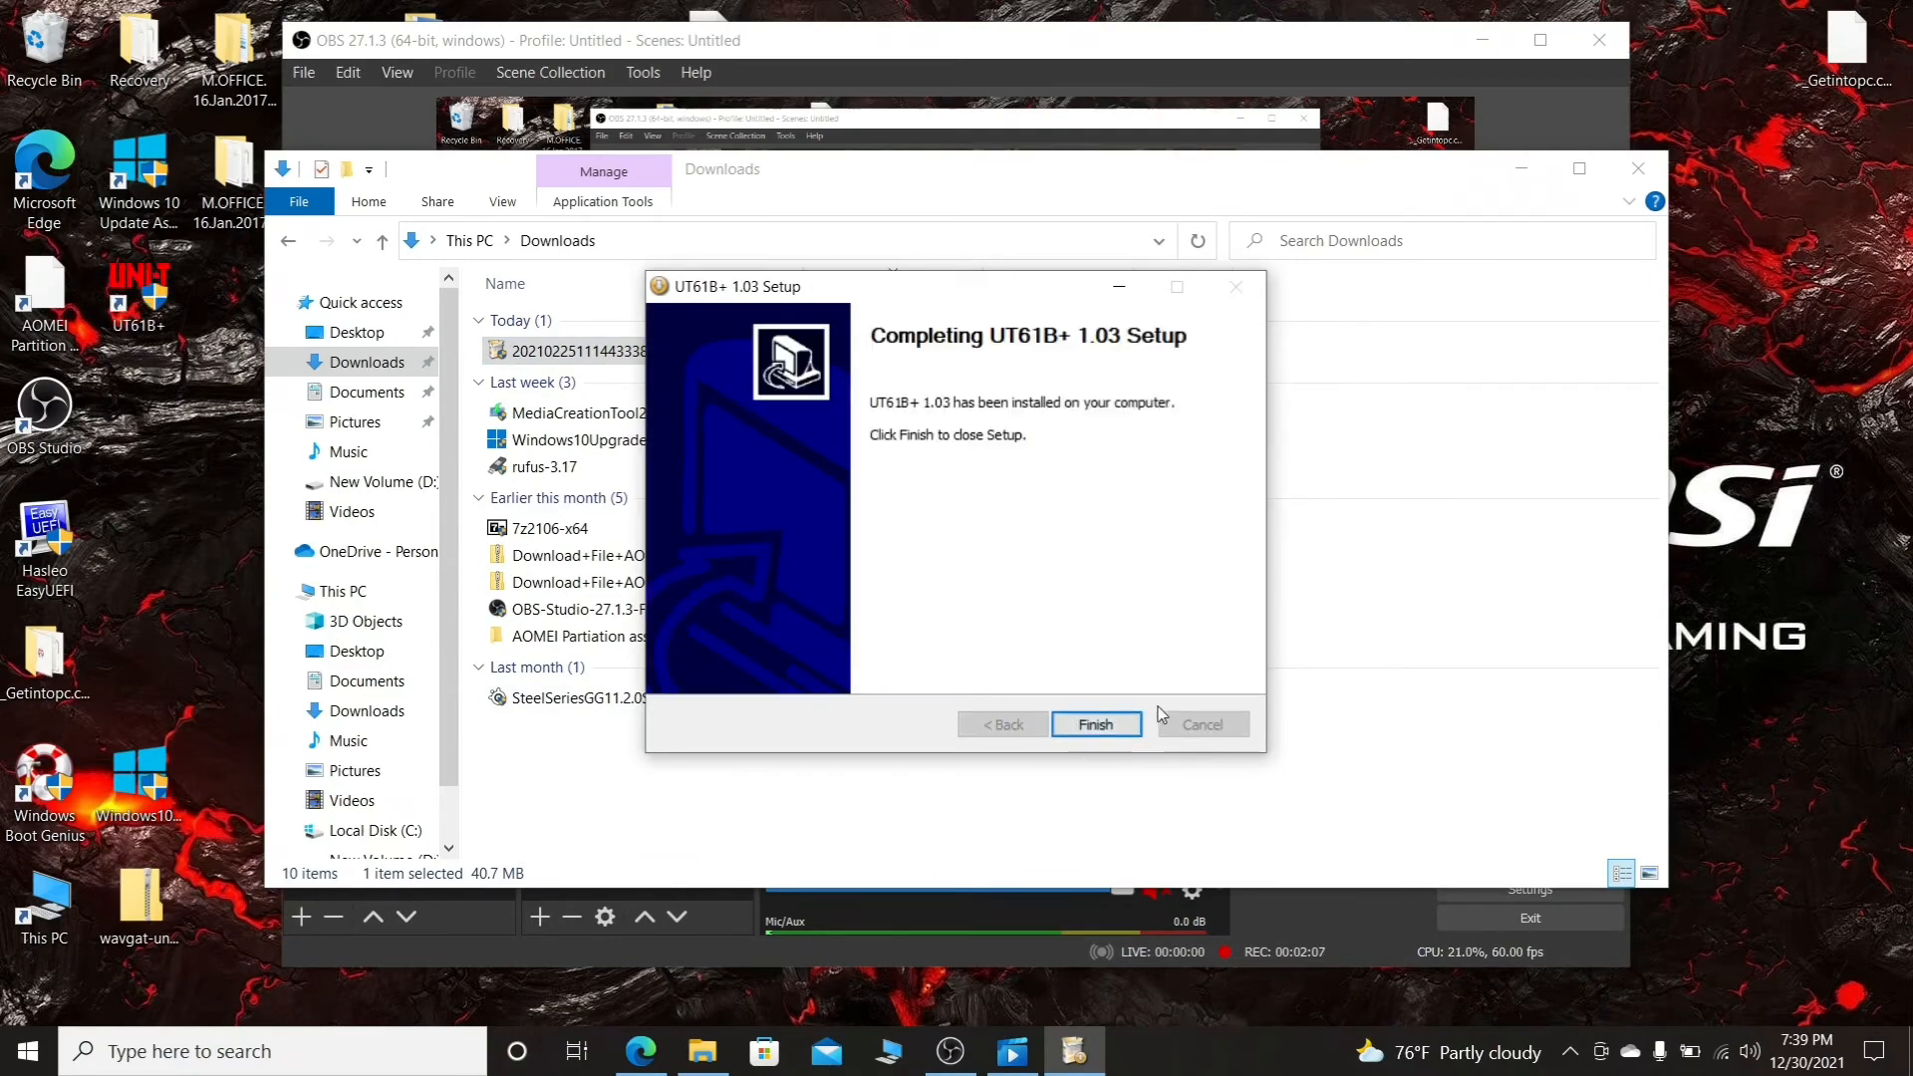
{"action": "left_click", "coordinate": [1093, 723]}
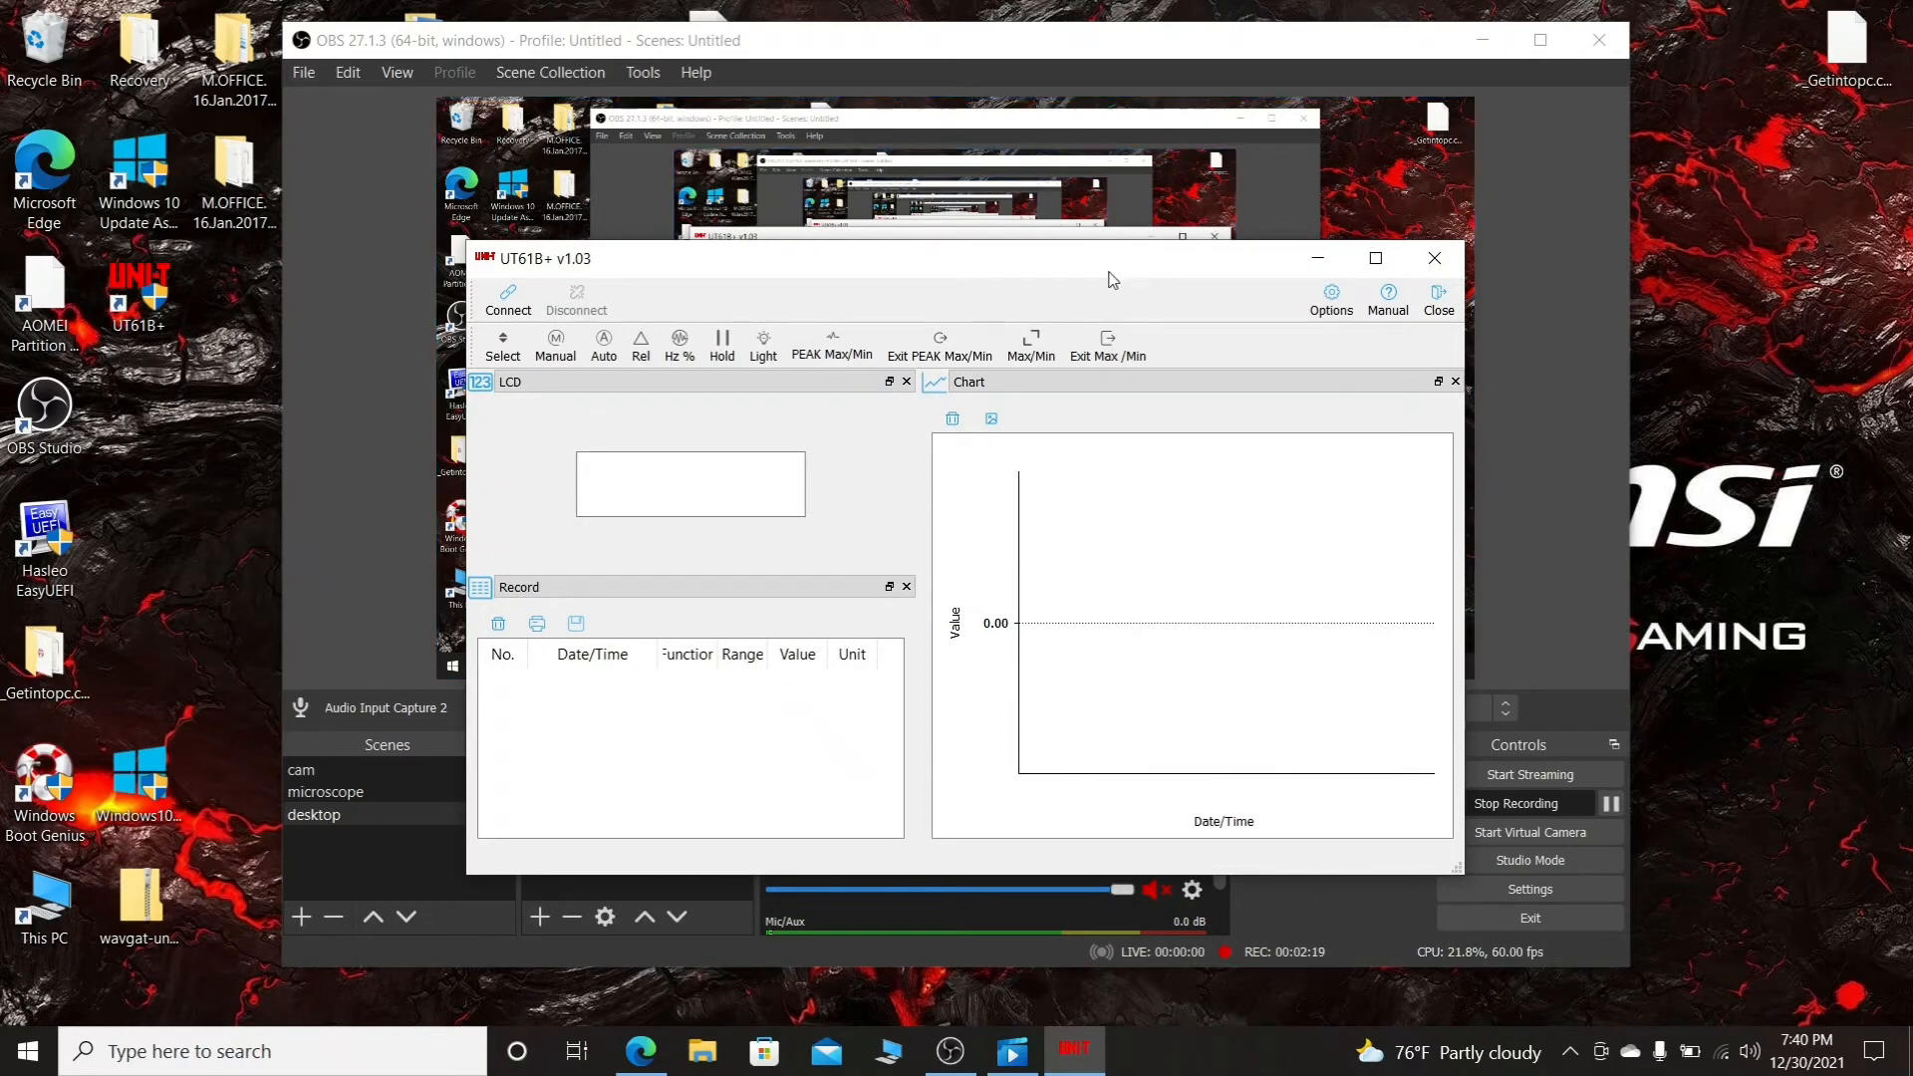
Connect UT61B+ to the meter to chart resistance readings like 21.96 Ω, then minimize it
{"action": "left_click_drag", "start_coordinate": [1110, 257], "coordinate": [1043, 219]}
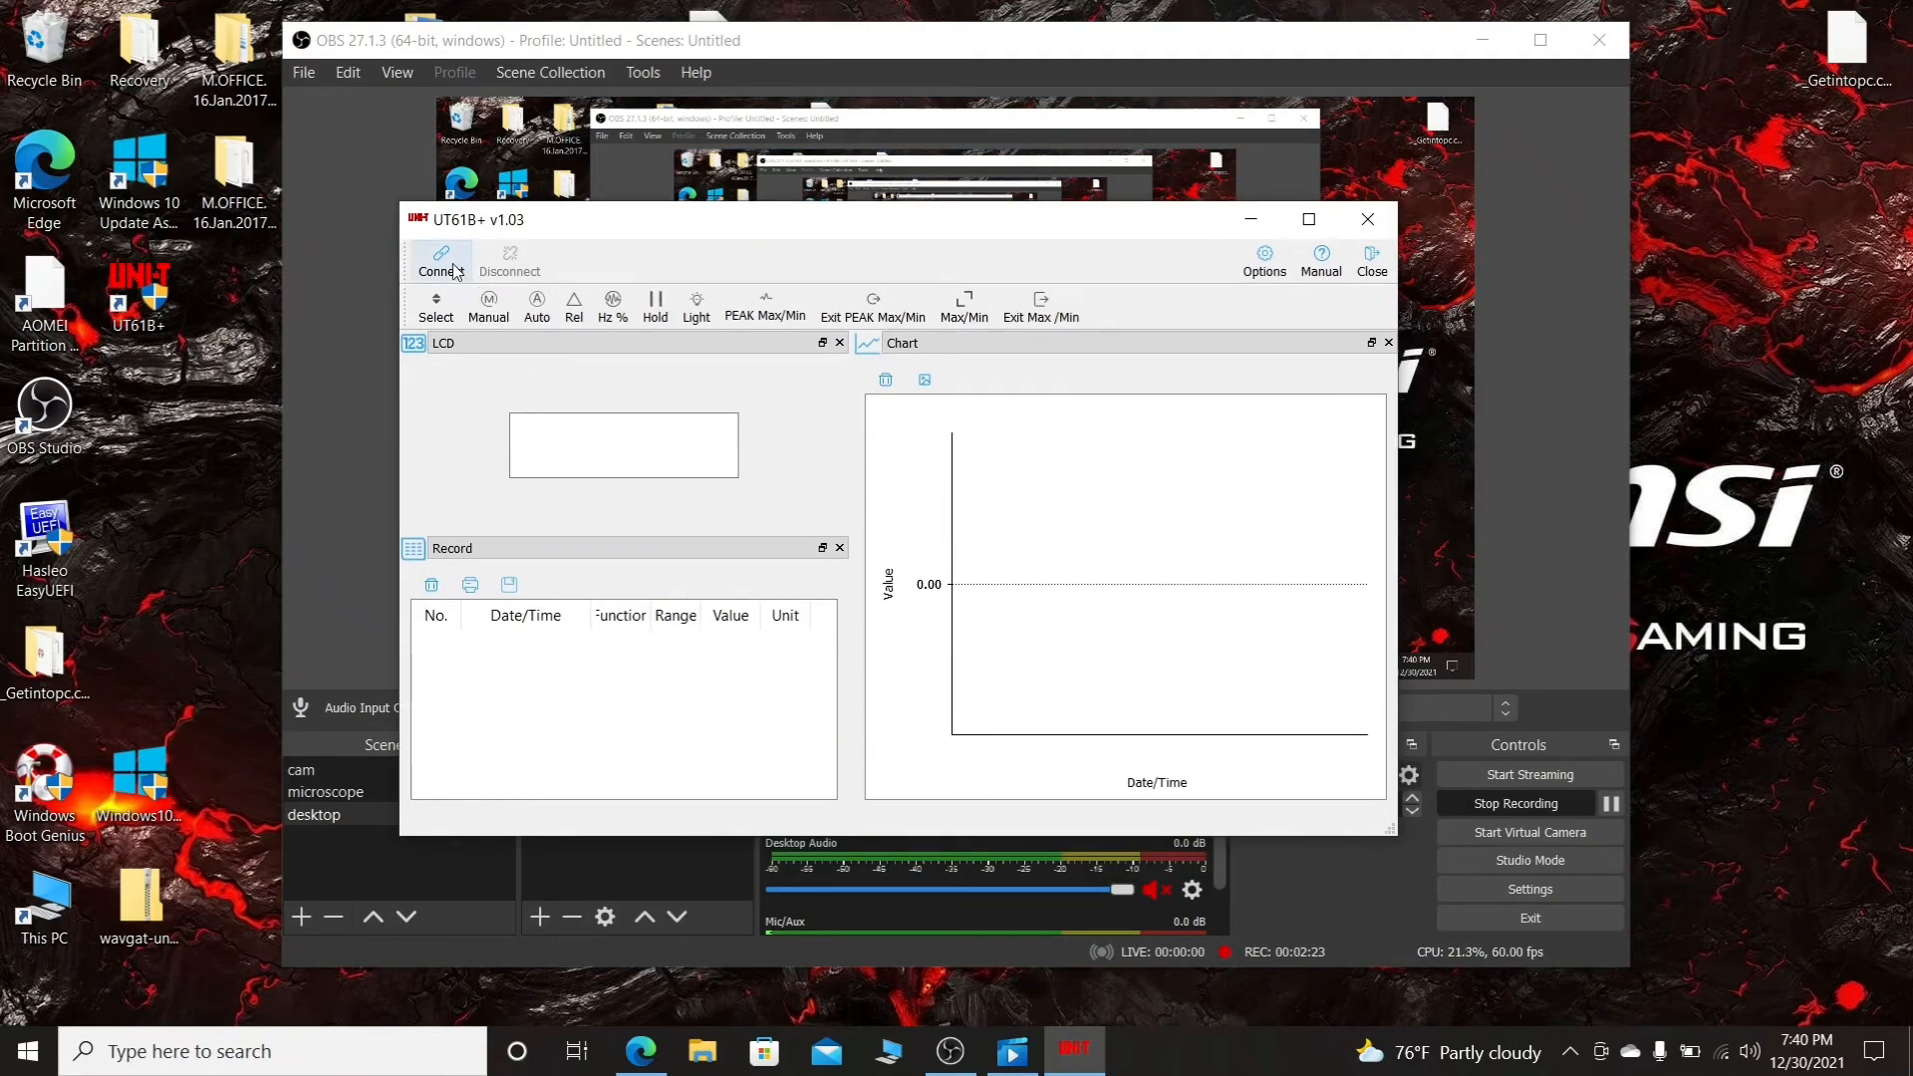
{"action": "left_click", "coordinate": [440, 260]}
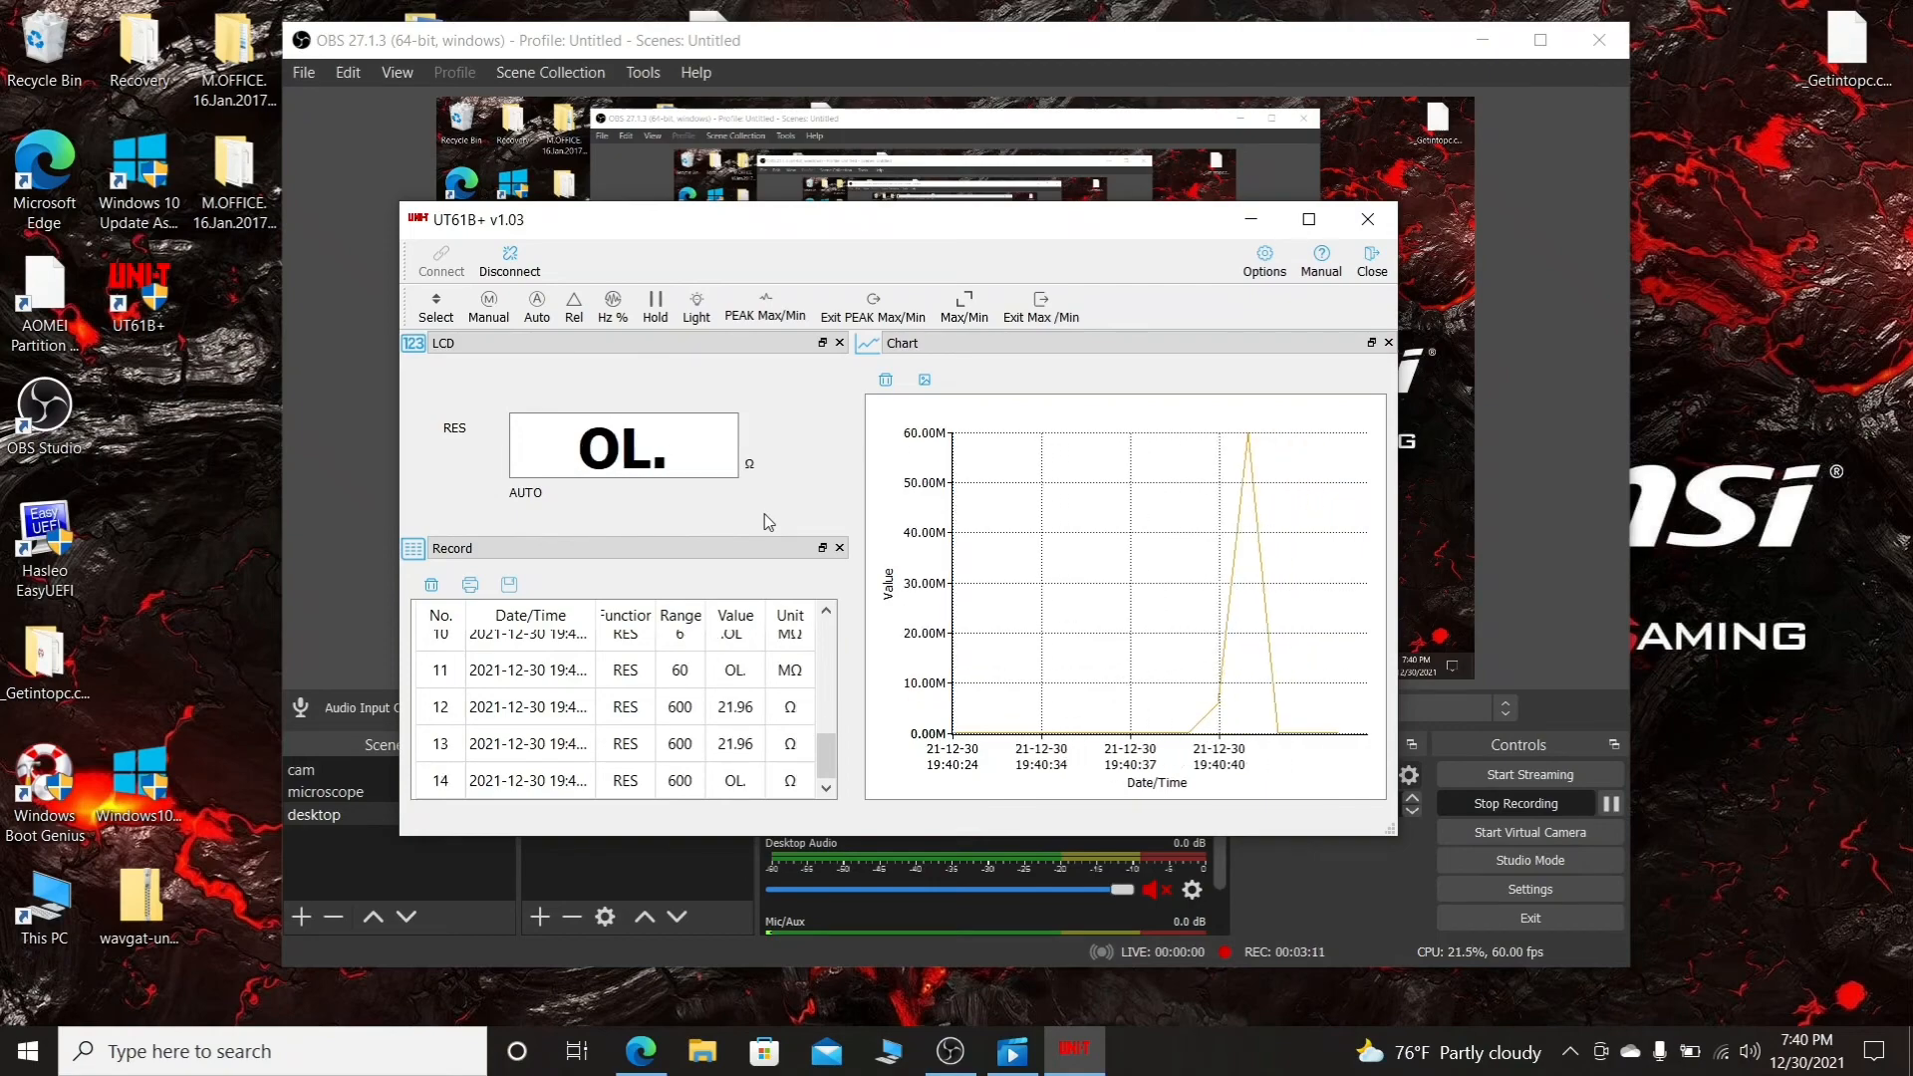
{"action": "mouse_move", "coordinate": [1306, 220]}
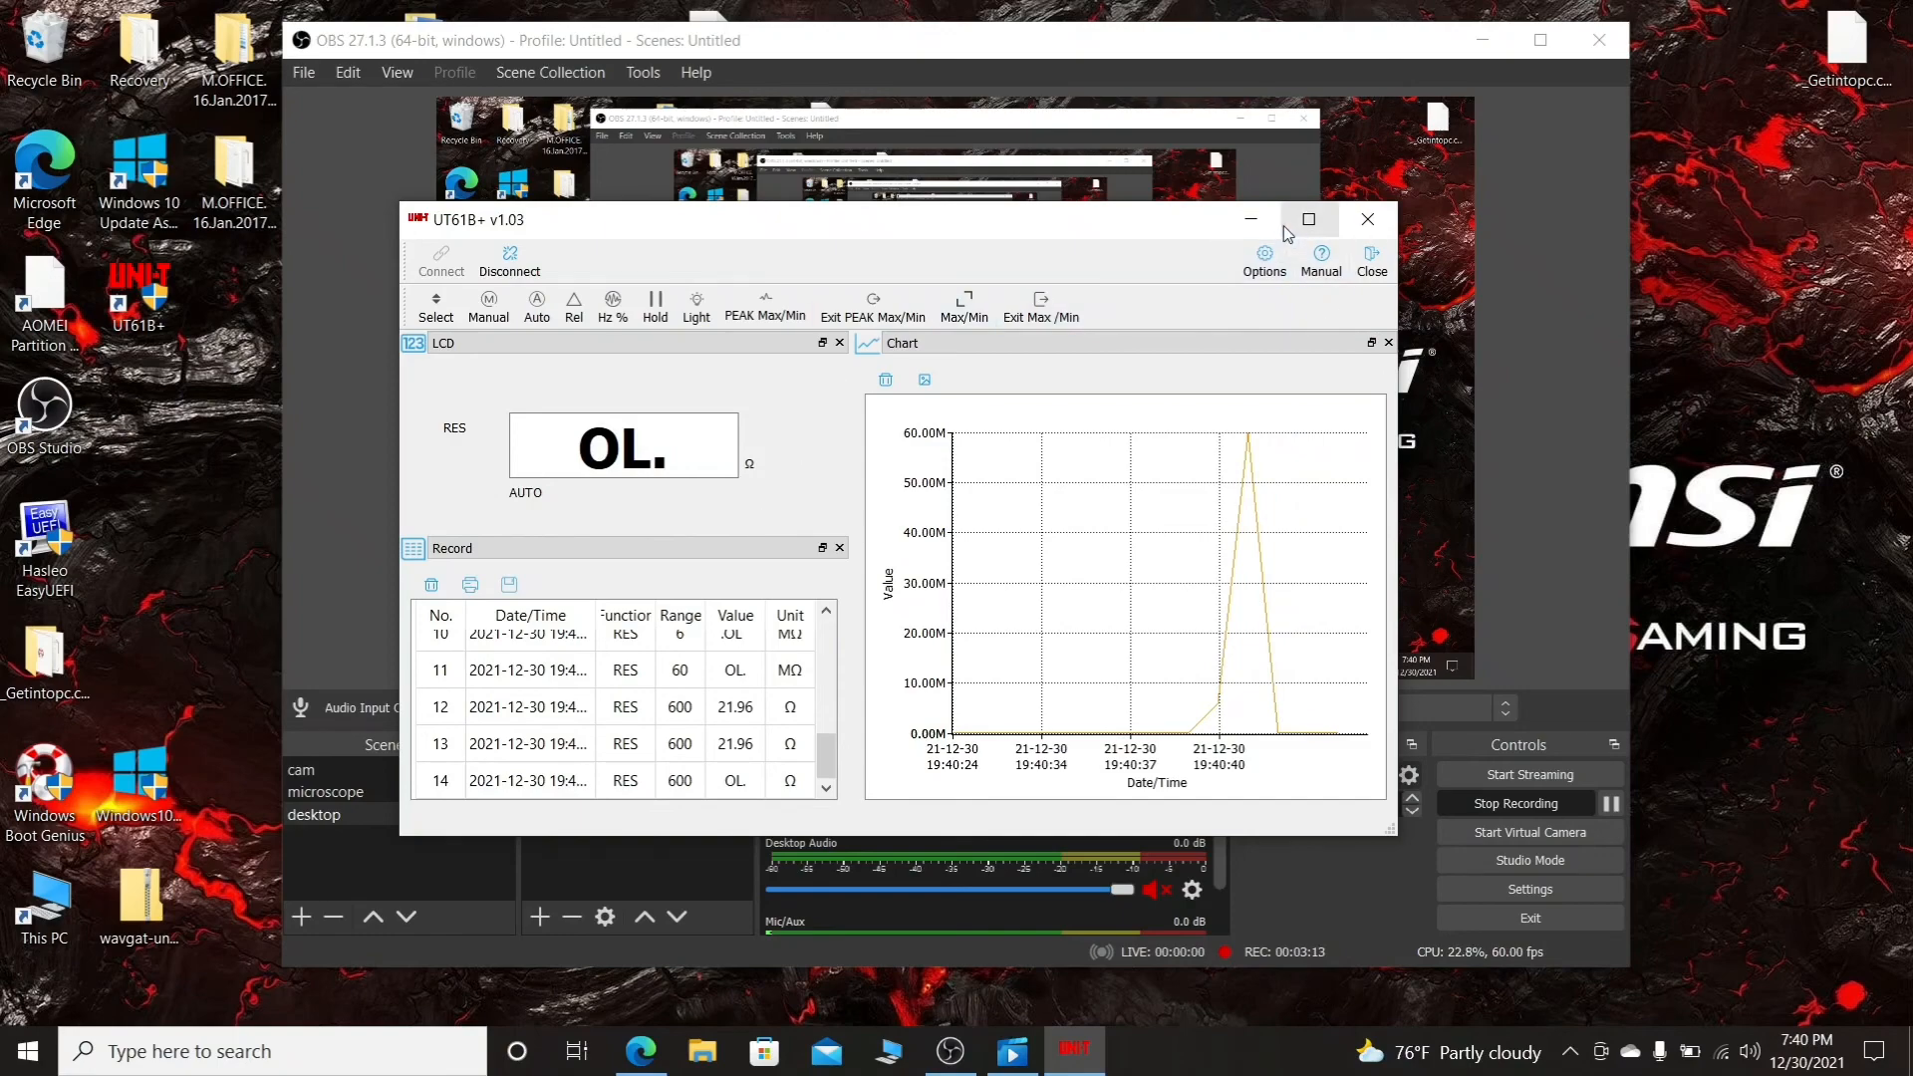
{"action": "left_click", "coordinate": [1365, 220]}
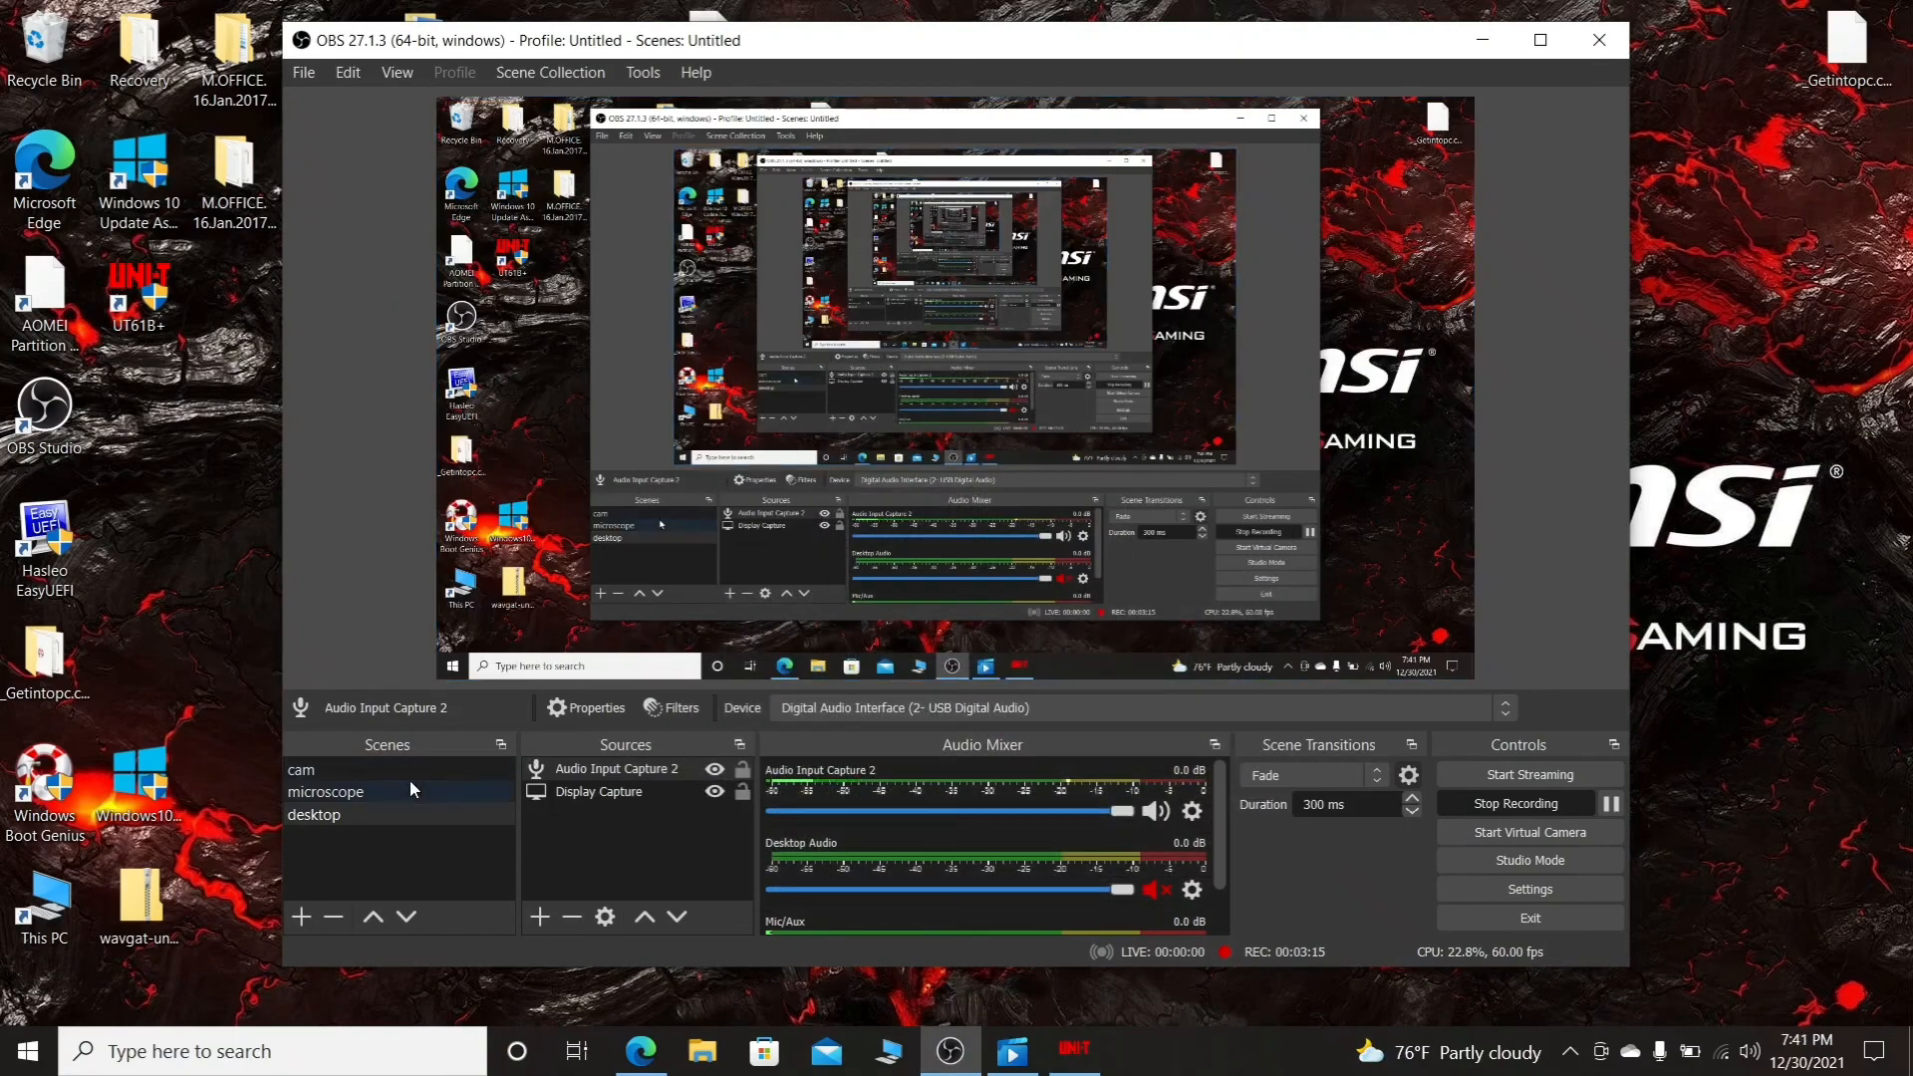